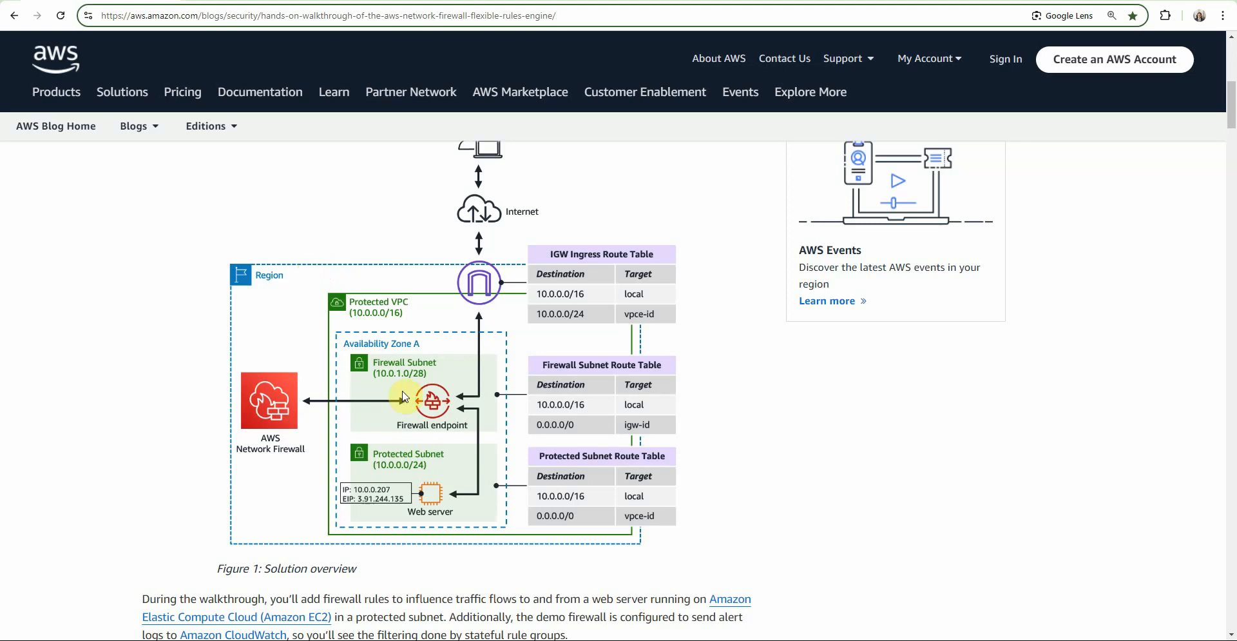
pyautogui.moveTo(409, 471)
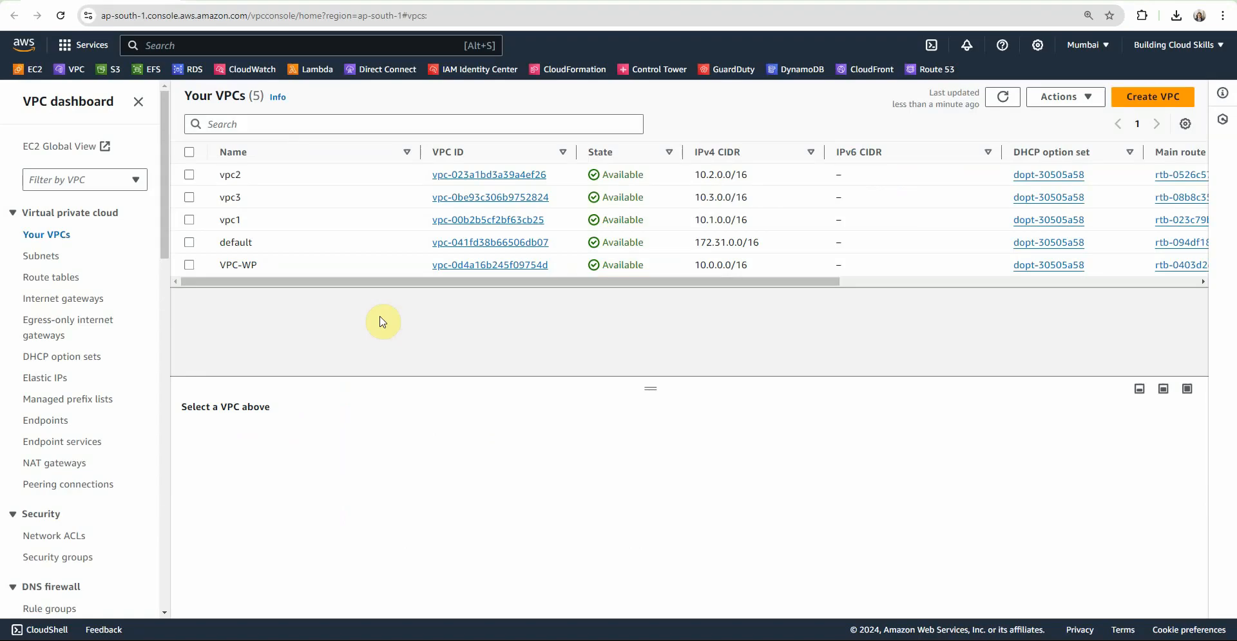
# Create a 'VPC and more' with public subnet 10.0.1.0/28, private 10.0.0.0/24 and no NAT gateway.
pyautogui.click(1151, 97)
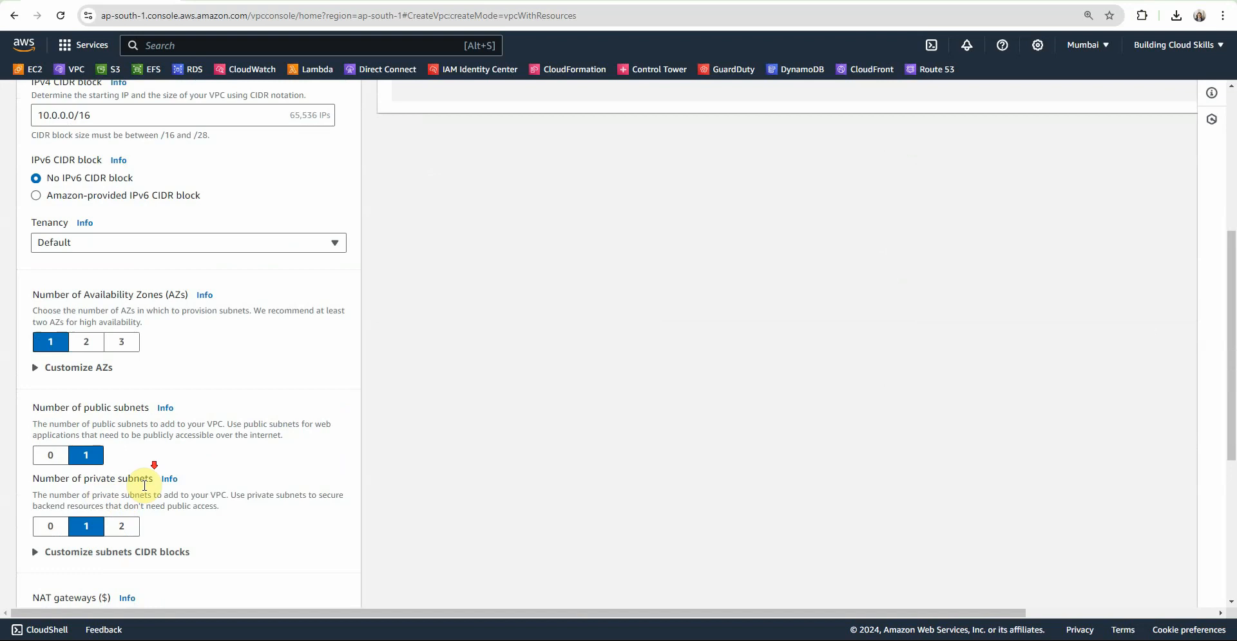
pyautogui.scroll(-3)
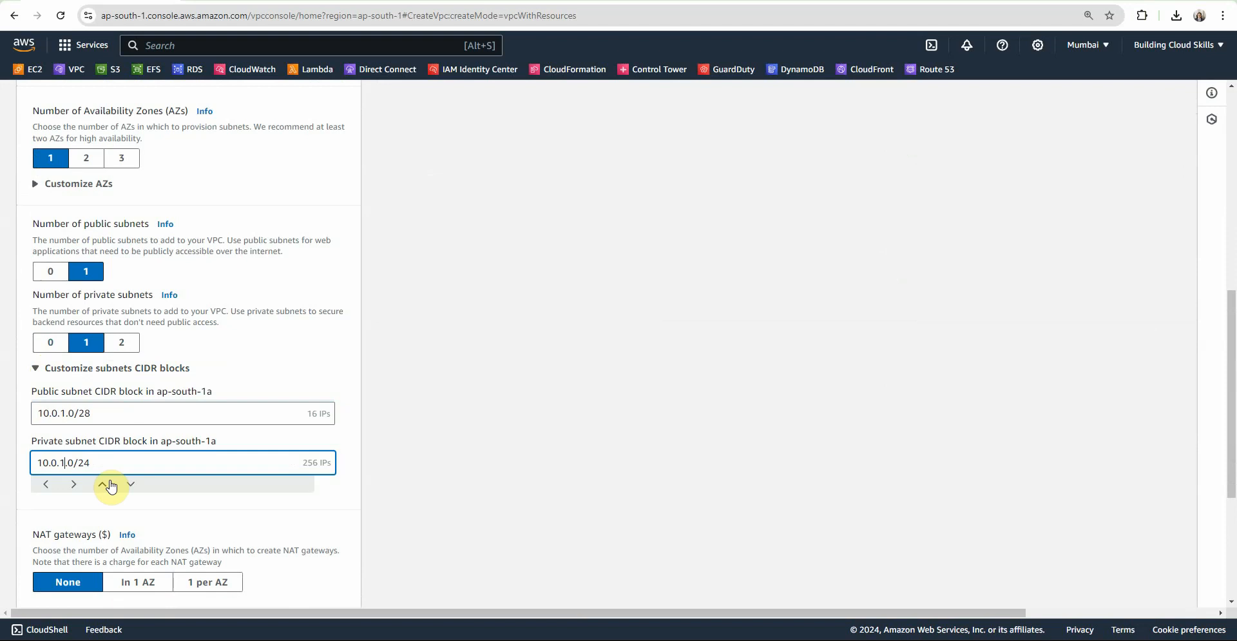
pyautogui.click(131, 487)
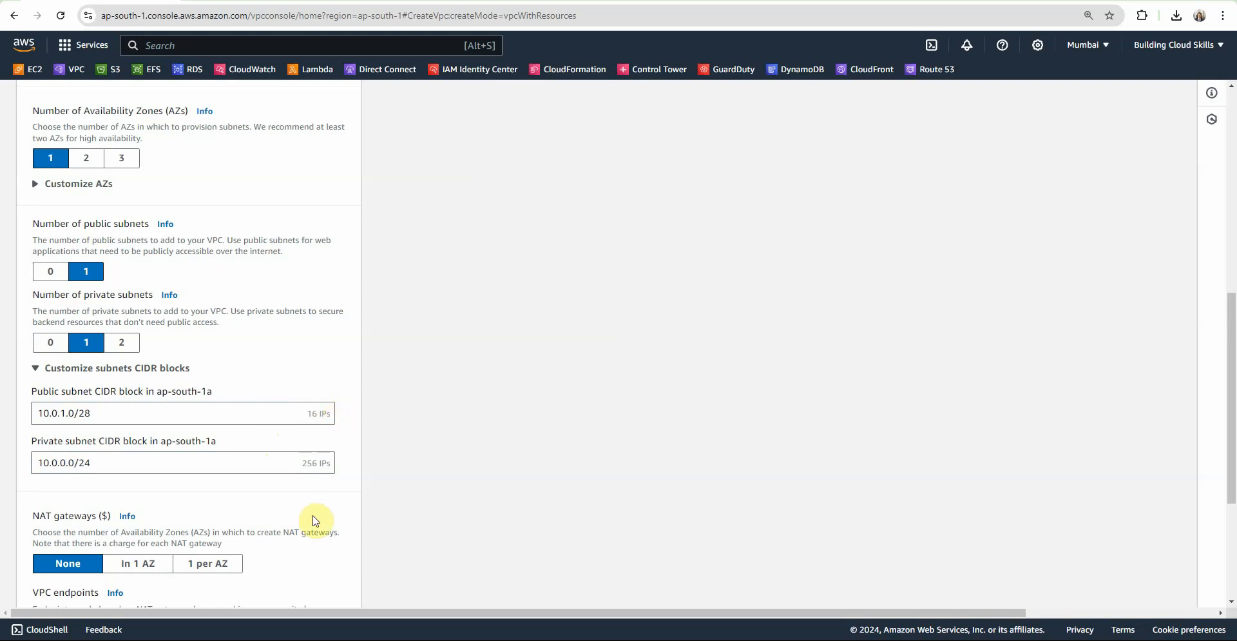
pyautogui.scroll(-3)
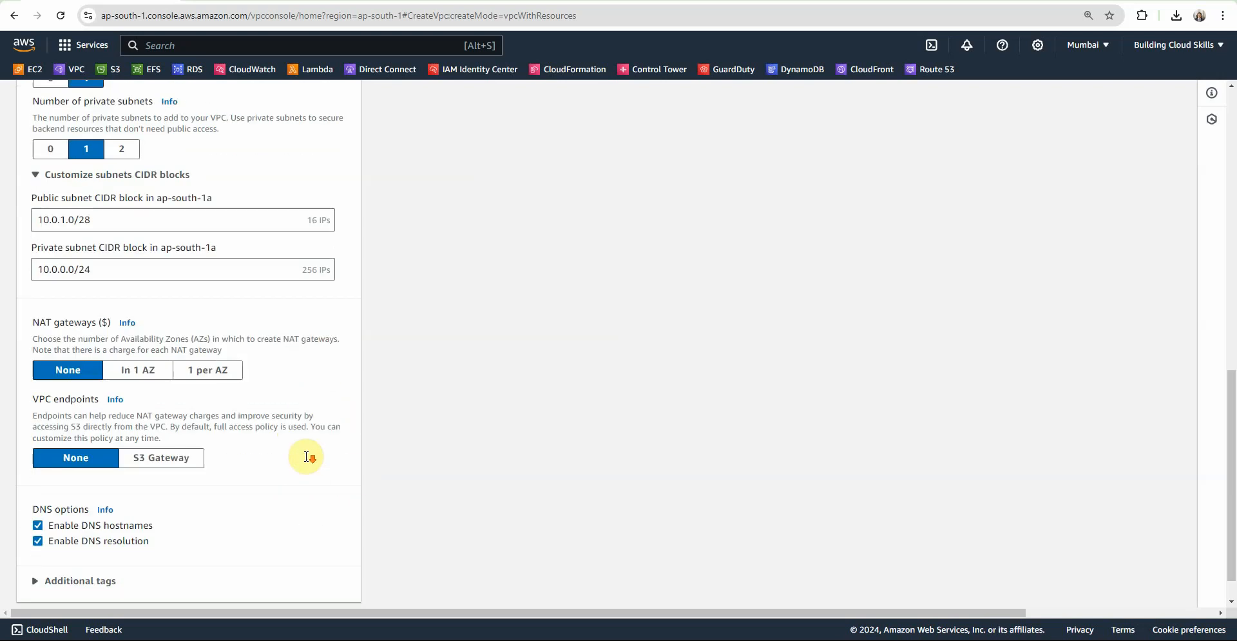
pyautogui.scroll(-3)
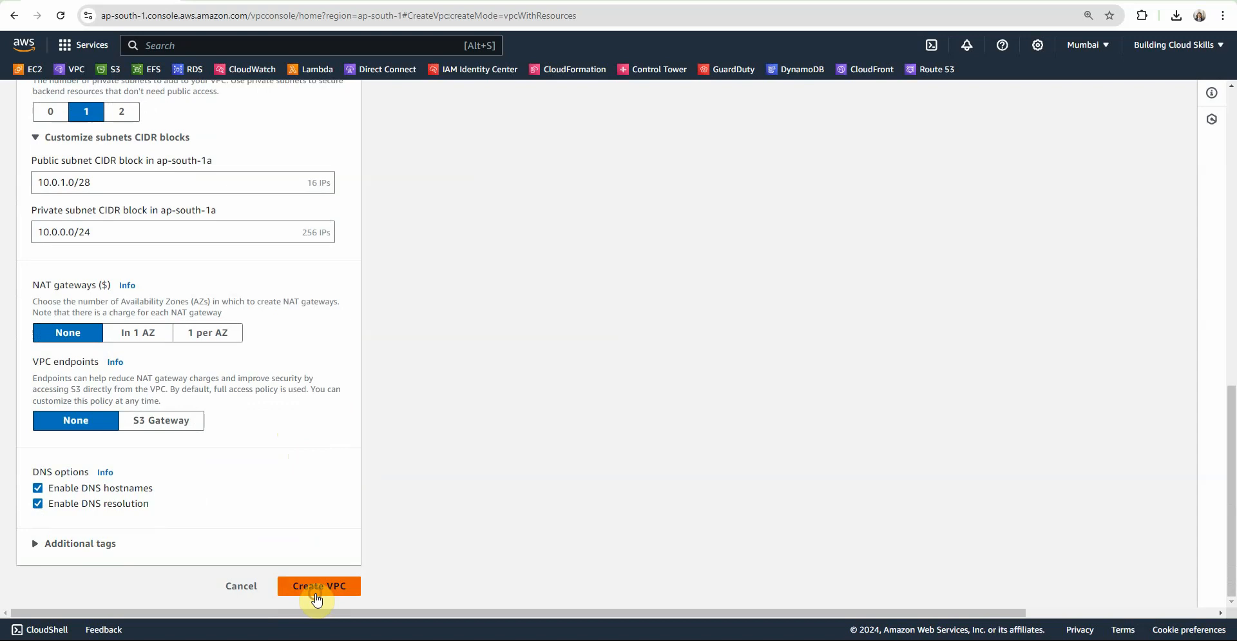
pyautogui.click(319, 585)
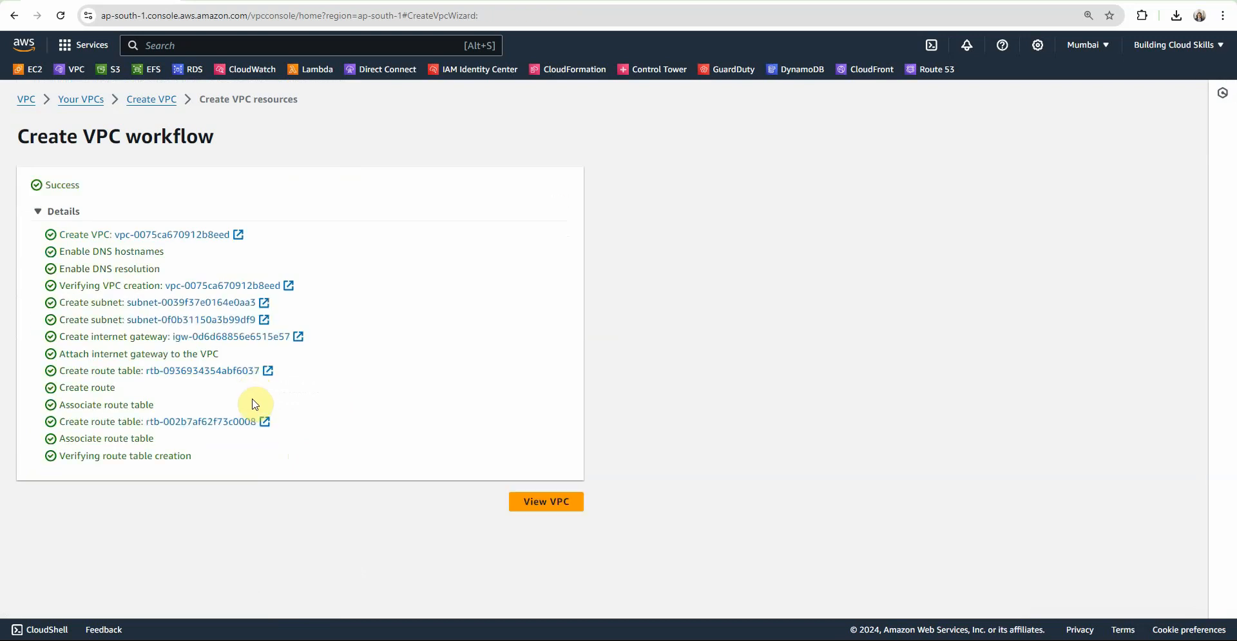
# View fw-vpc-vpc's subnets and route tables, then go to Network Firewall rule groups.
pyautogui.click(545, 501)
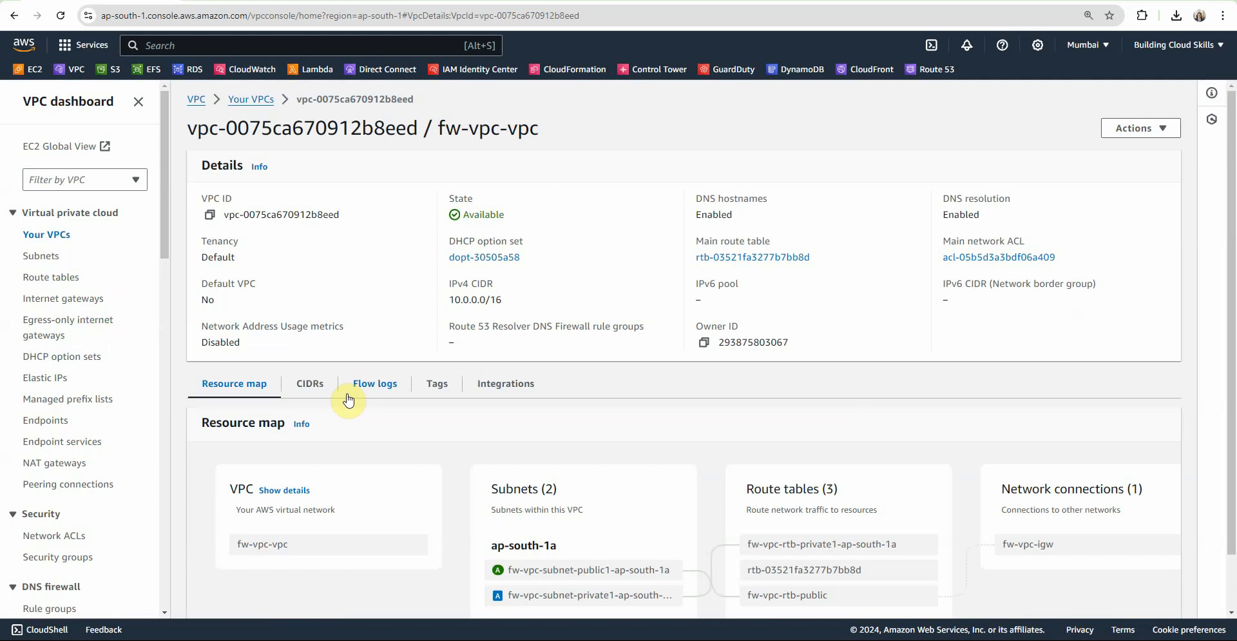
pyautogui.scroll(-3)
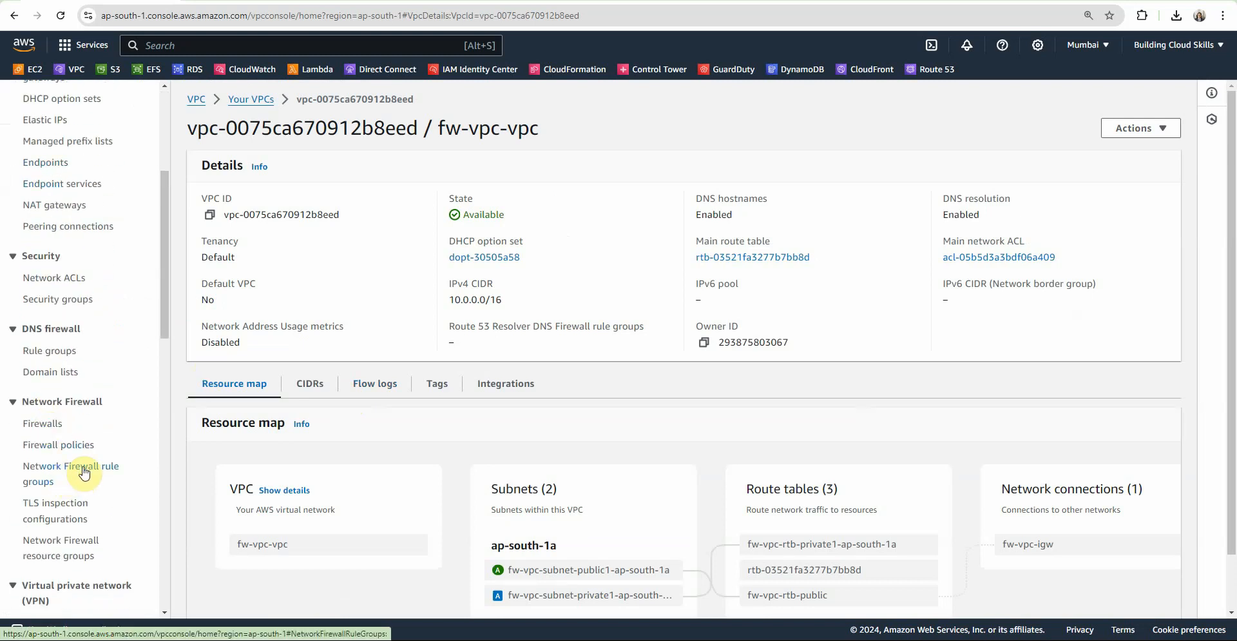
pyautogui.click(70, 473)
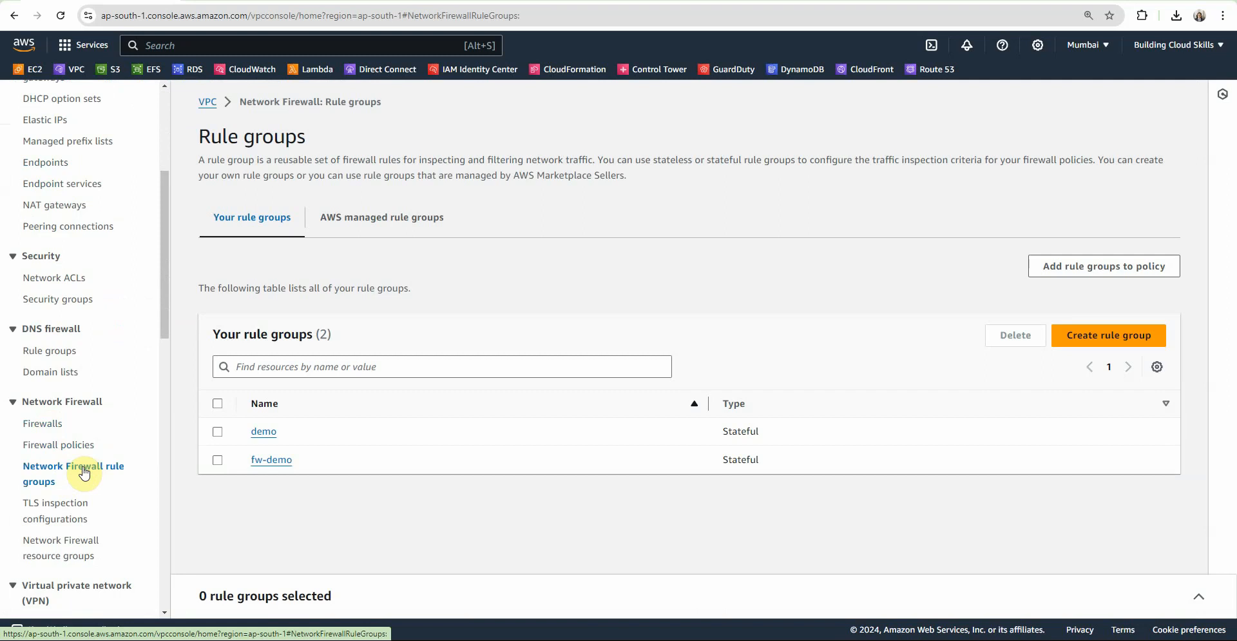
# Start a new rule group using the standard stateful rule format.
pyautogui.click(1109, 336)
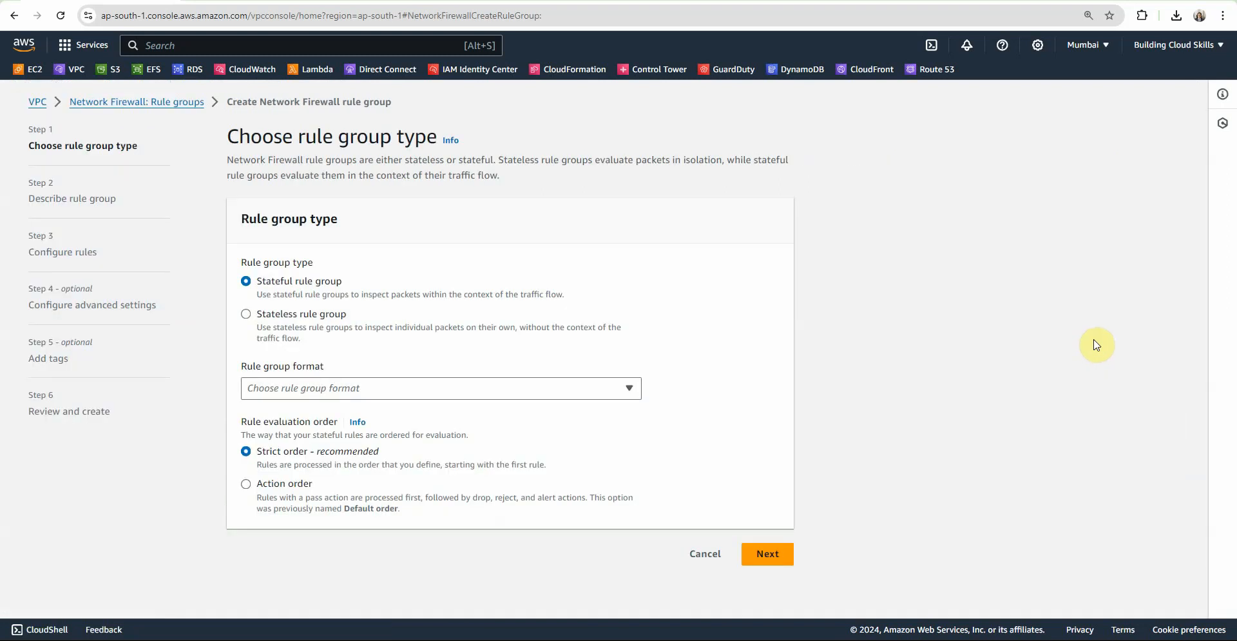
pyautogui.moveTo(275, 286)
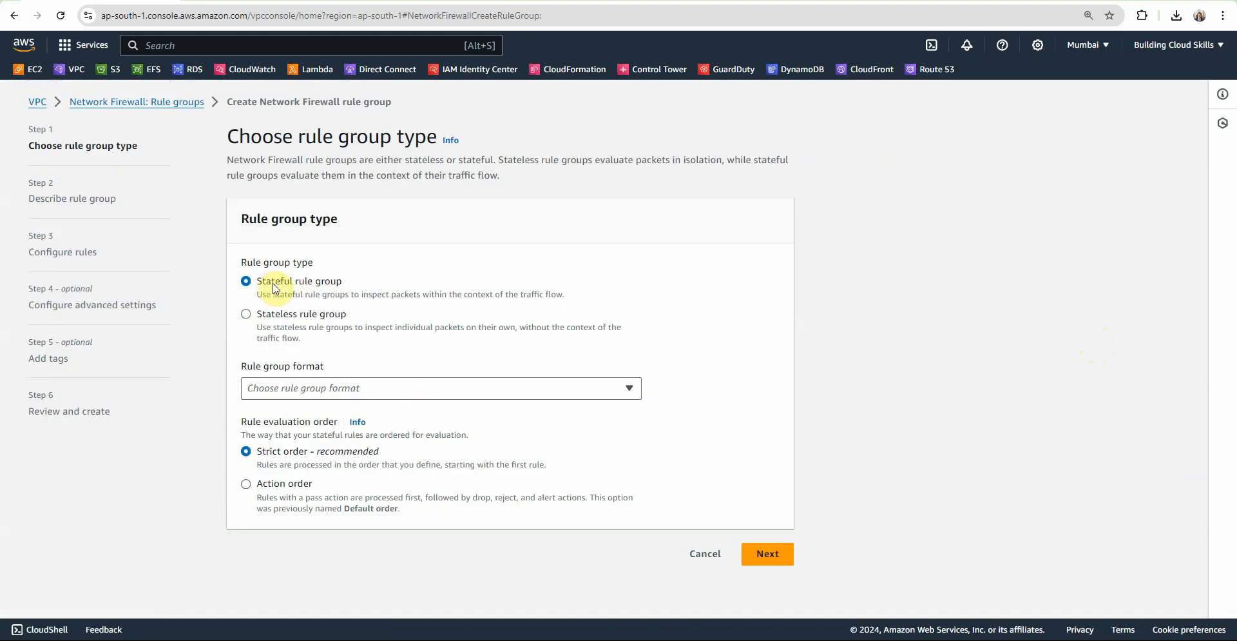
pyautogui.click(441, 388)
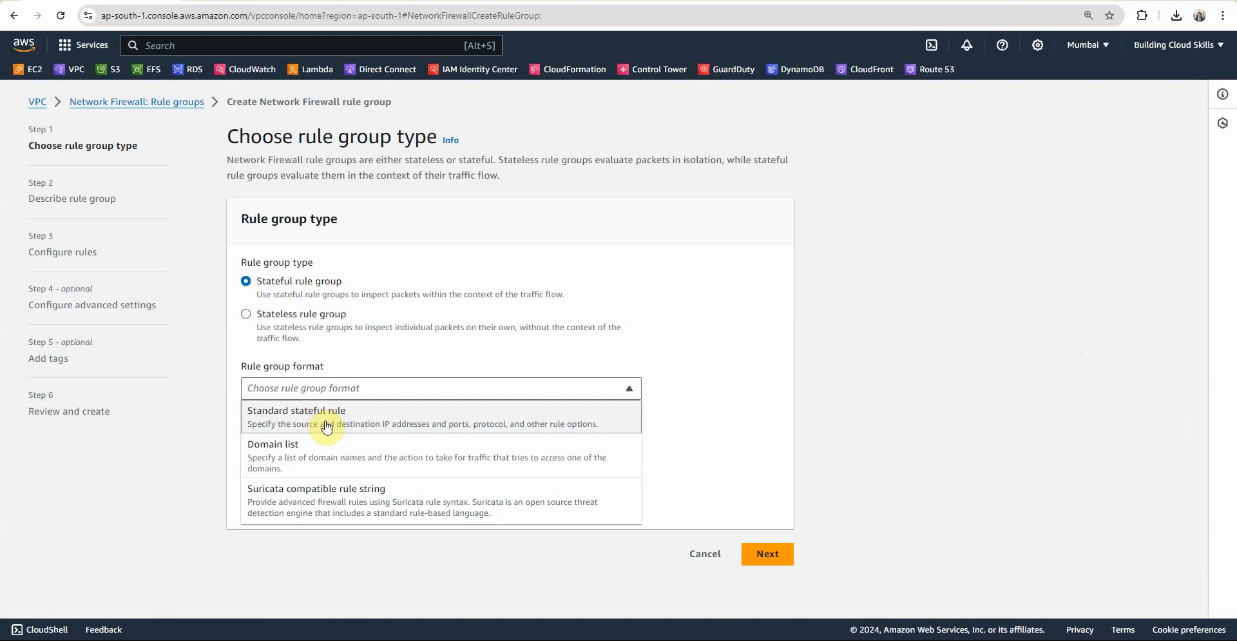
pyautogui.click(296, 410)
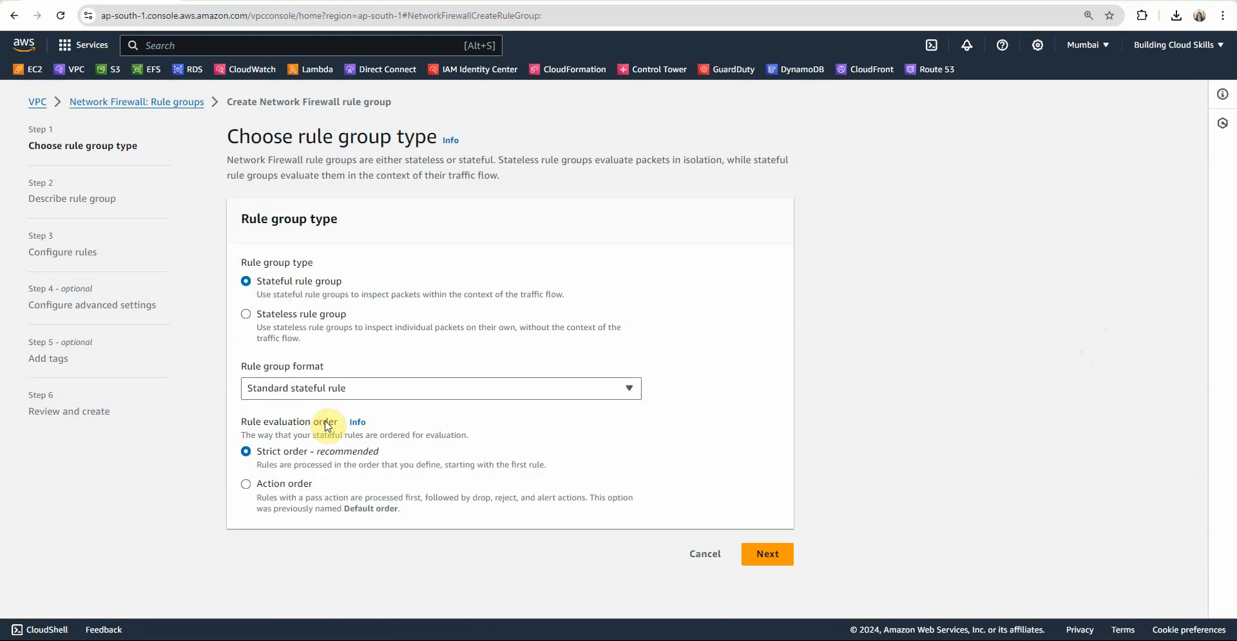
pyautogui.click(765, 553)
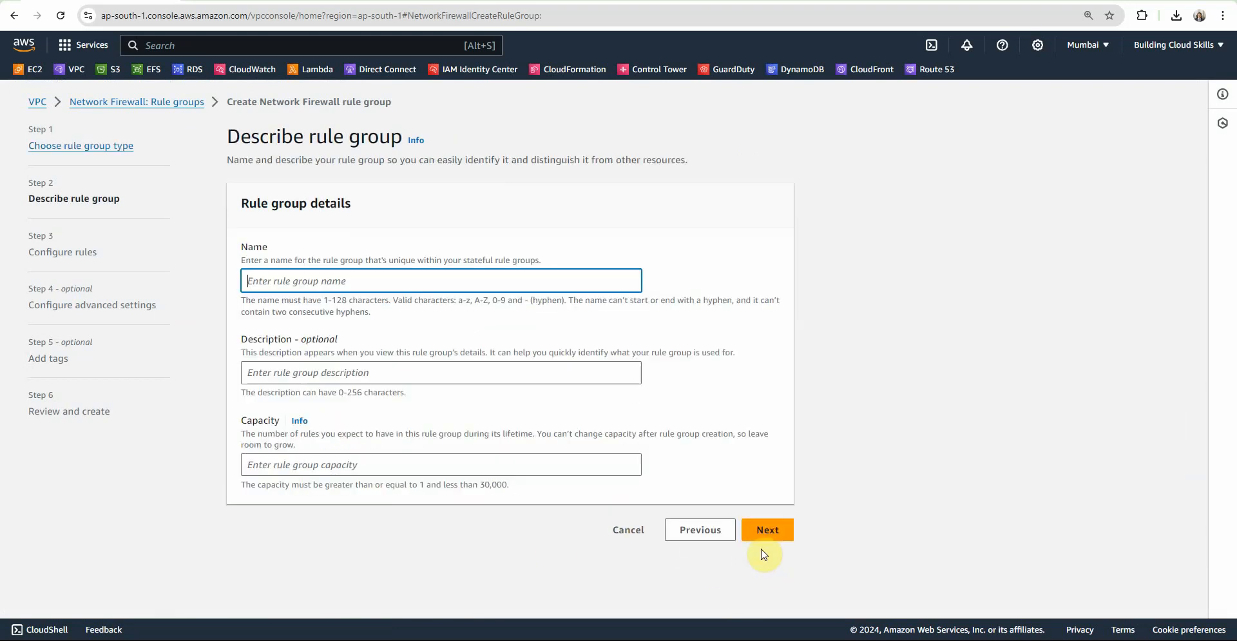
# Name the rule group demo-youtube with capacity 10 and review the rule configuration.
pyautogui.write('demo-youtube')
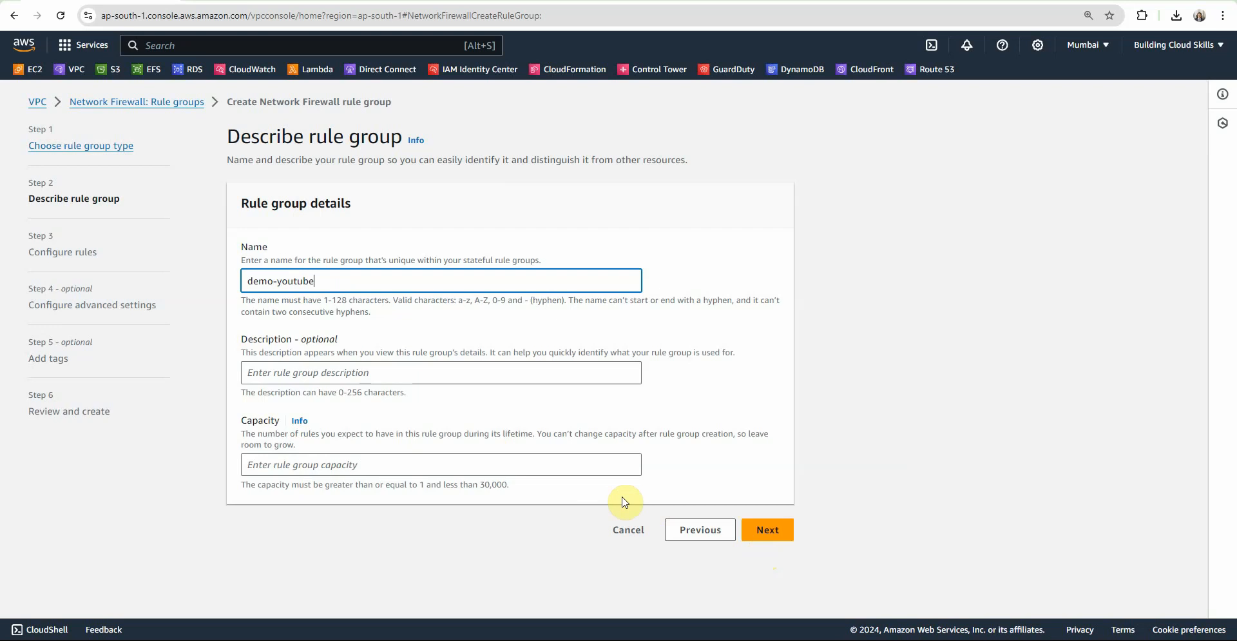
pyautogui.write('10')
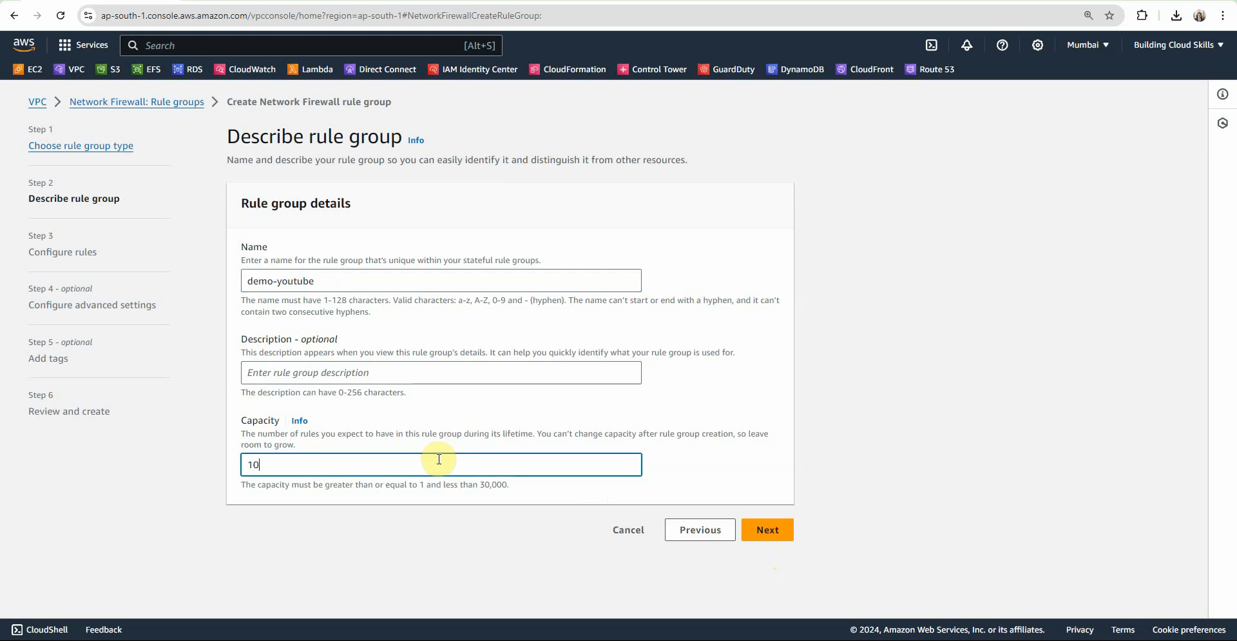
pyautogui.click(766, 528)
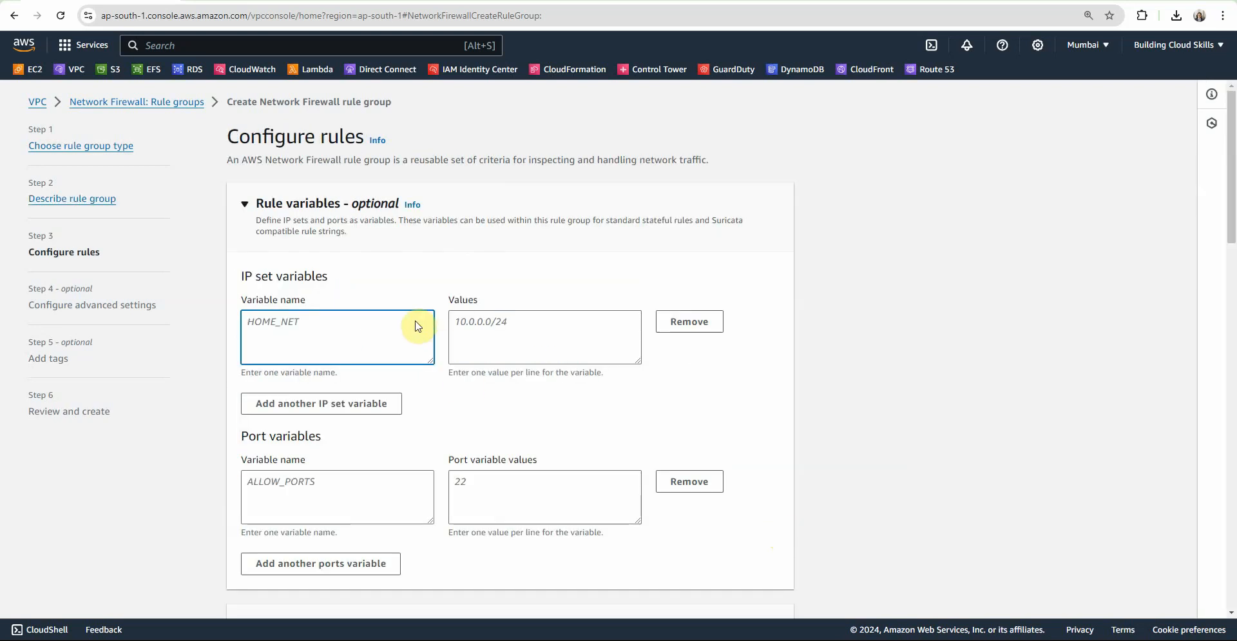
pyautogui.scroll(-3)
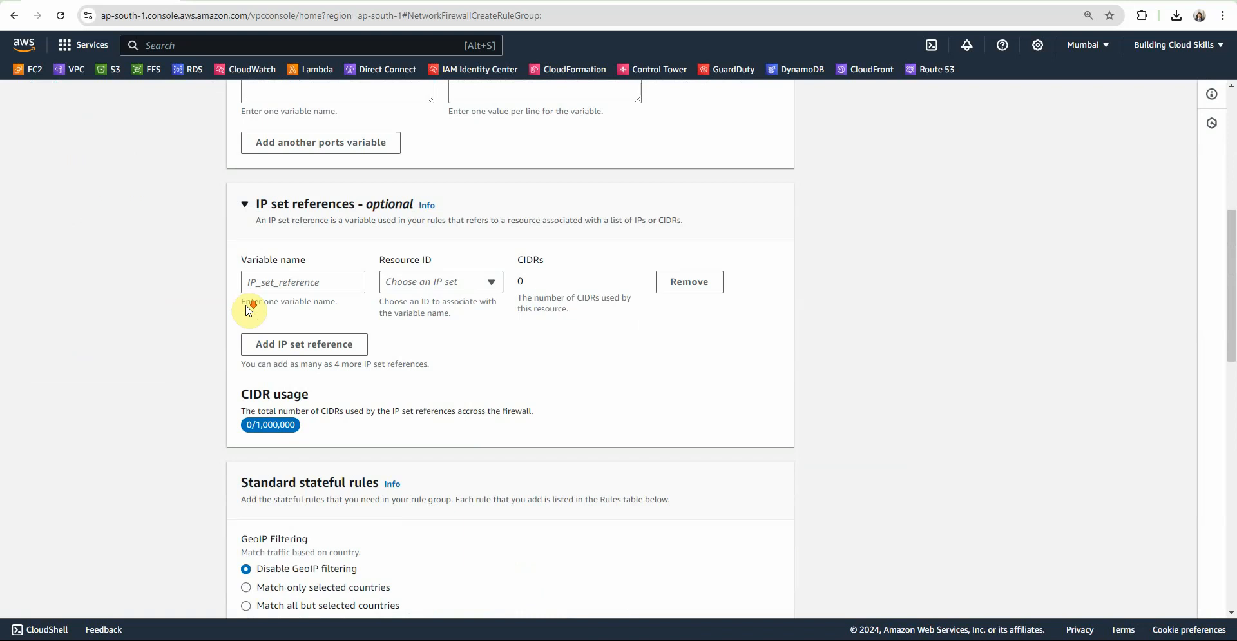
pyautogui.scroll(-3)
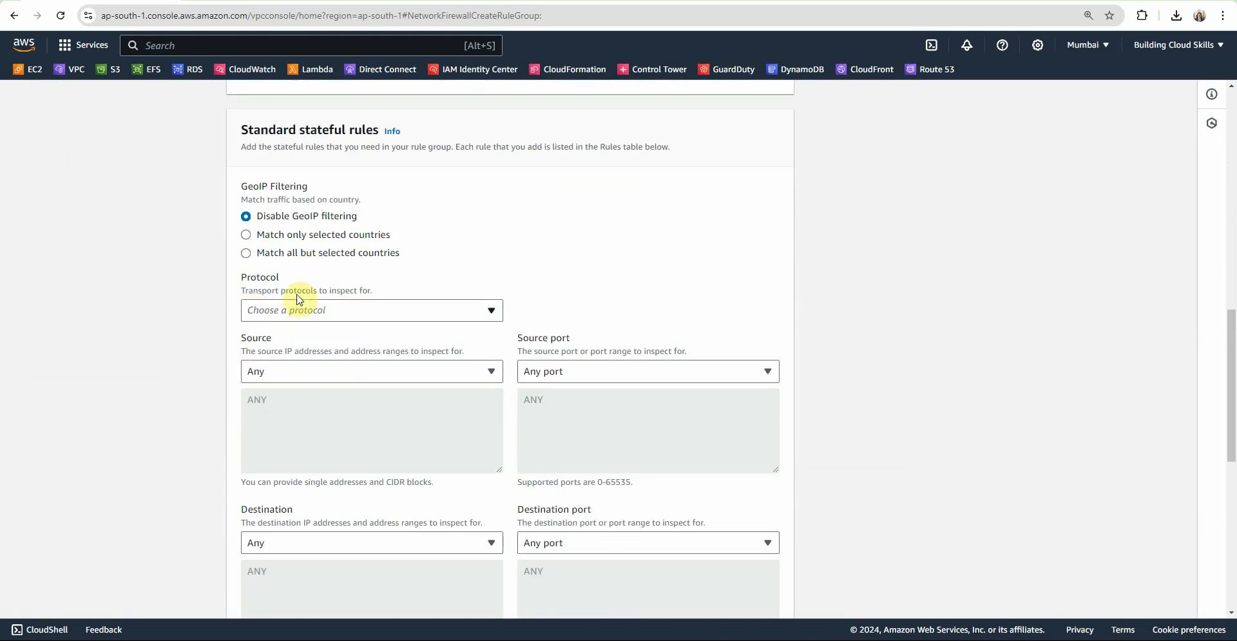
pyautogui.scroll(-3)
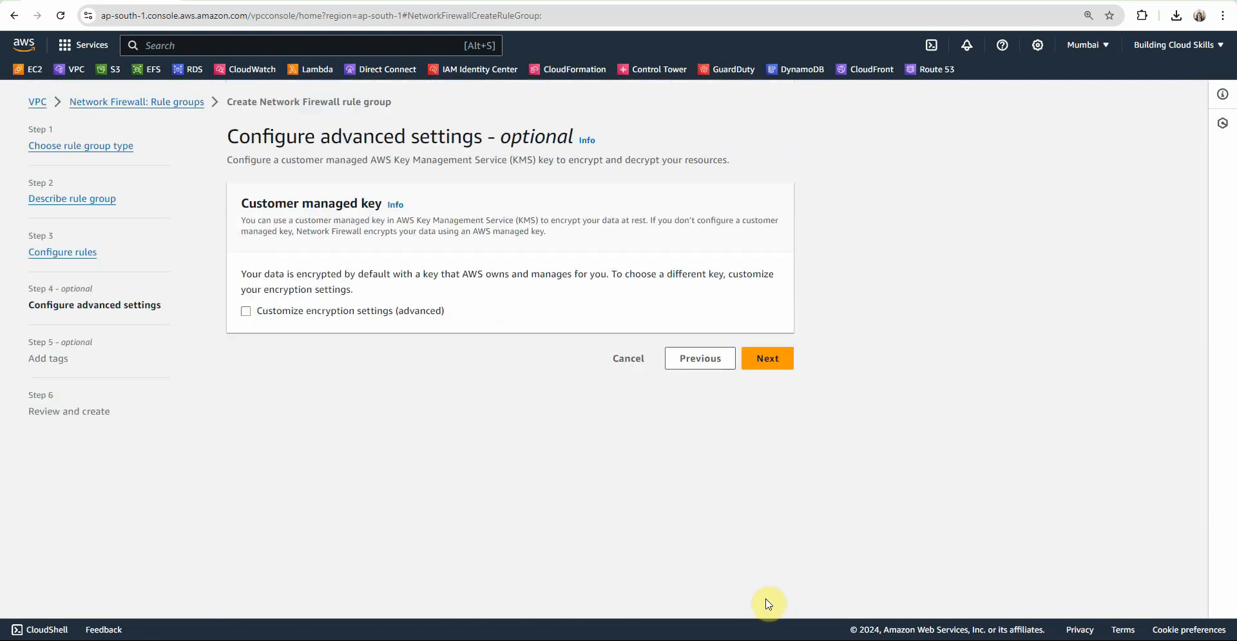
# Skip encryption and tags and create the demo-youtube rule group with its HTTP pass rule.
pyautogui.click(765, 357)
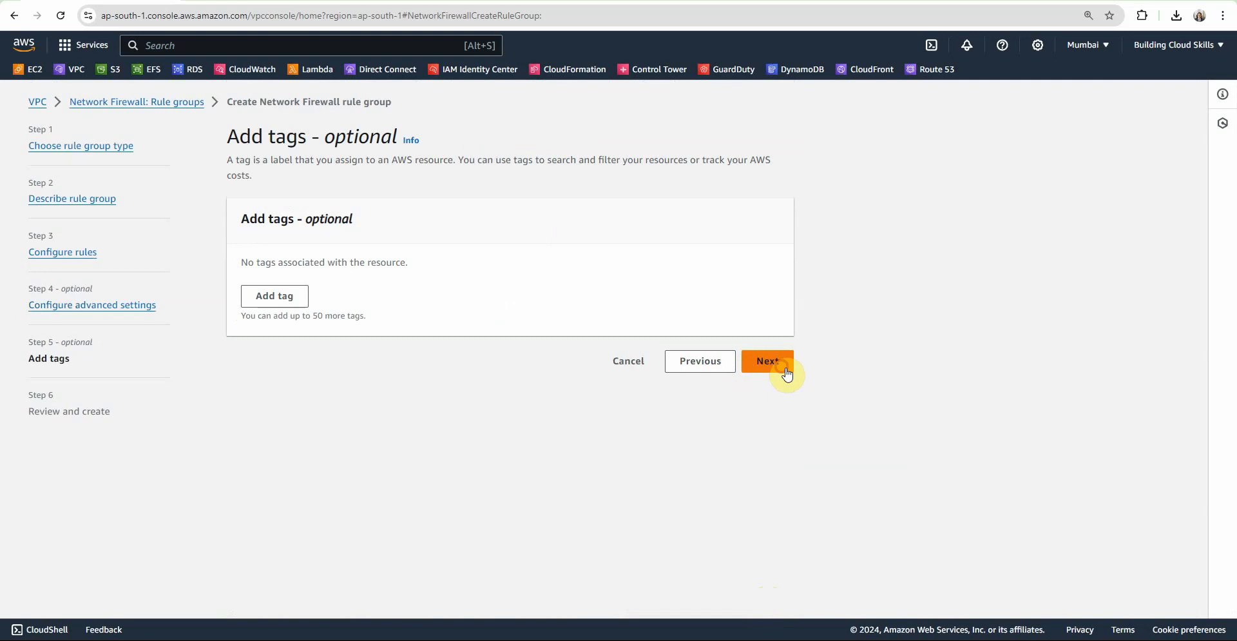
pyautogui.click(766, 361)
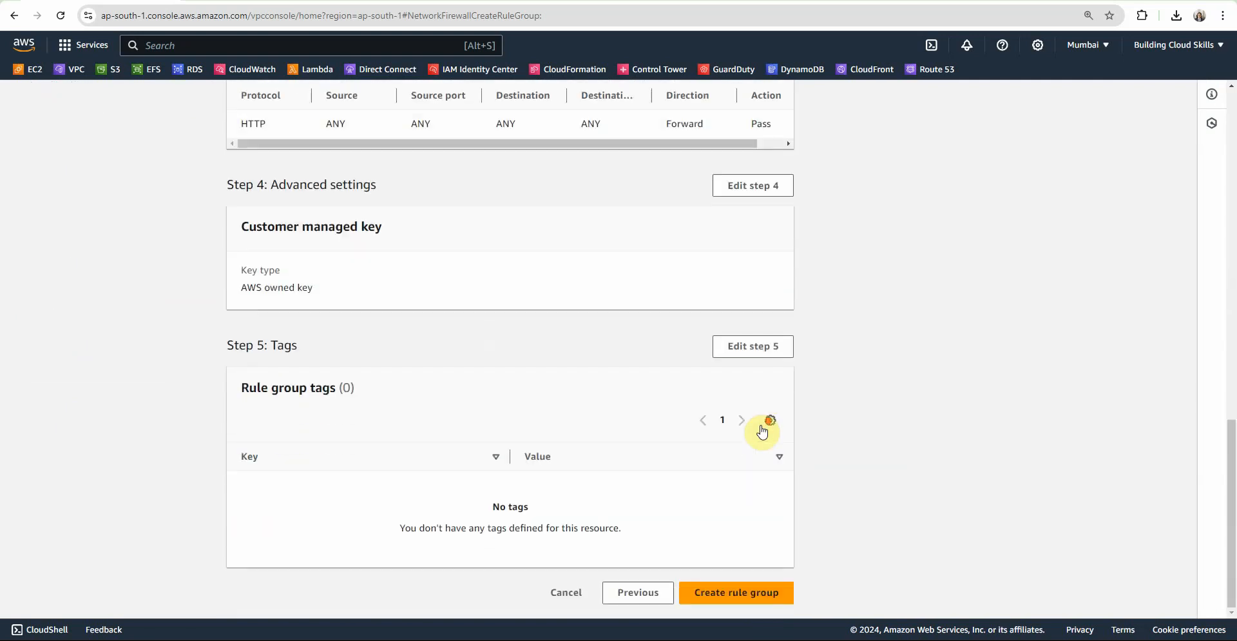
pyautogui.click(735, 592)
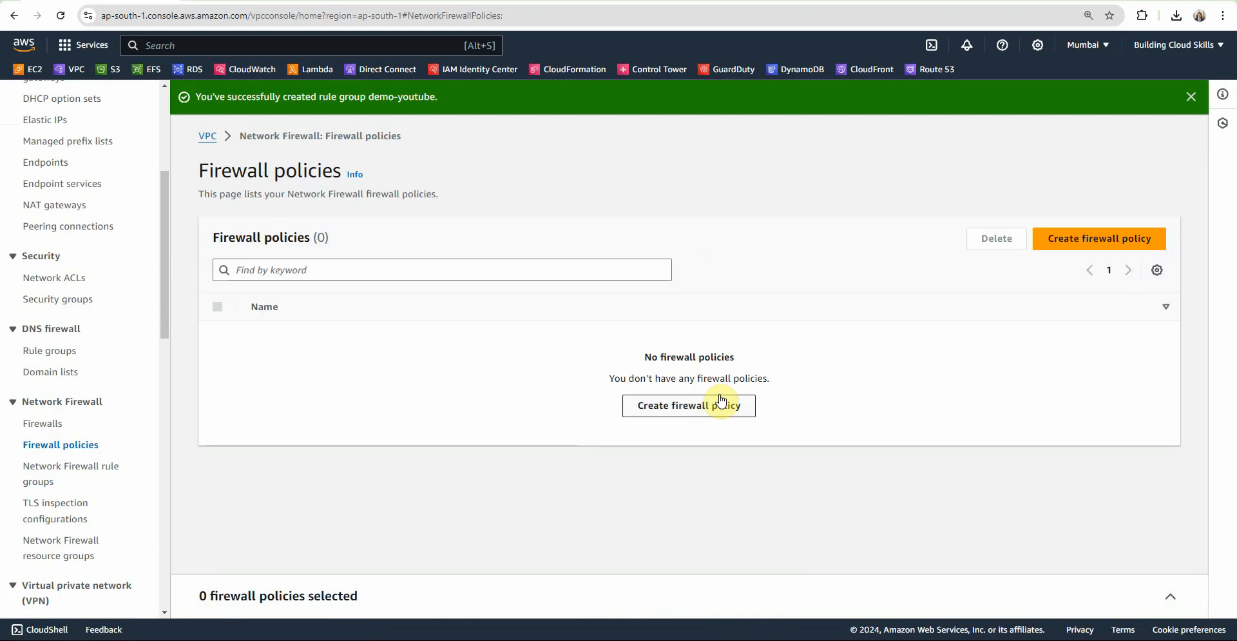
# Start a new firewall policy named youtube-demo, keeping Drop as stream exception policy.
pyautogui.click(689, 405)
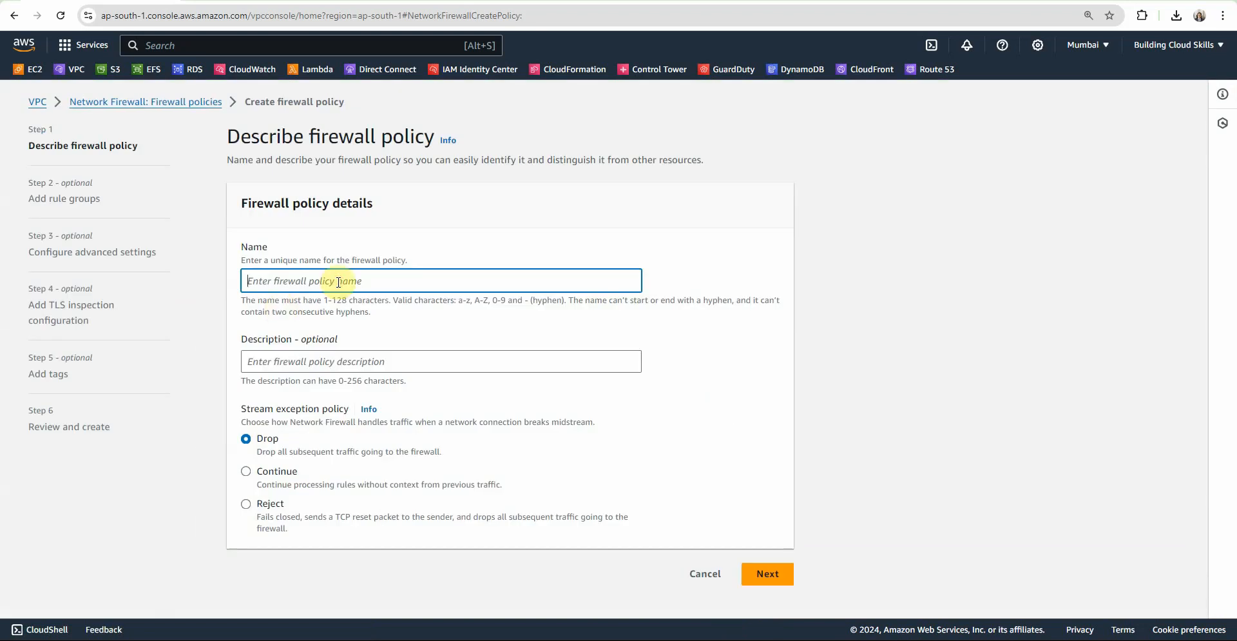
pyautogui.write('youtube-f')
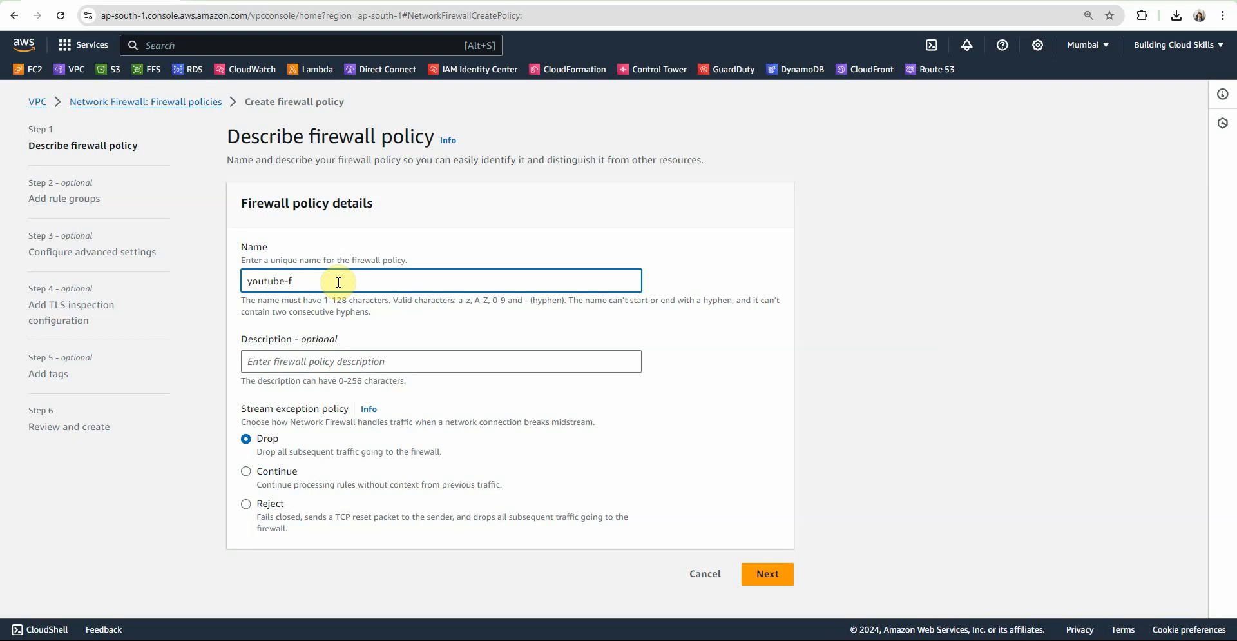
pyautogui.write('demo')
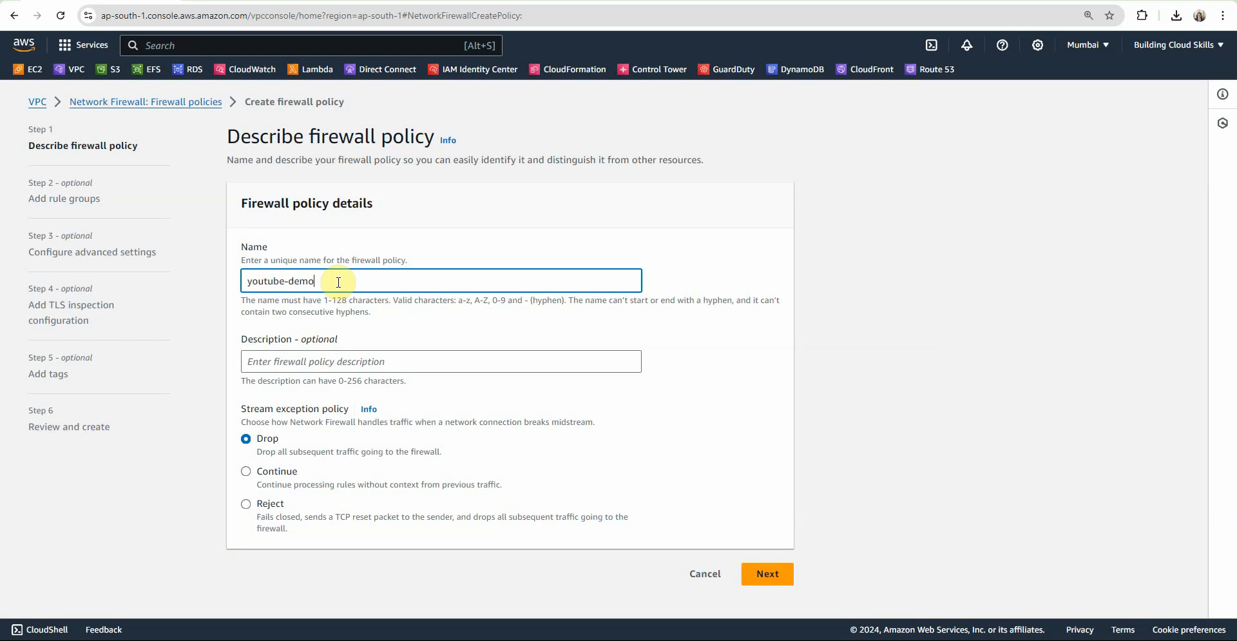
# Add the existing demo-youtube stateful rule group to the youtube-demo policy.
pyautogui.click(766, 573)
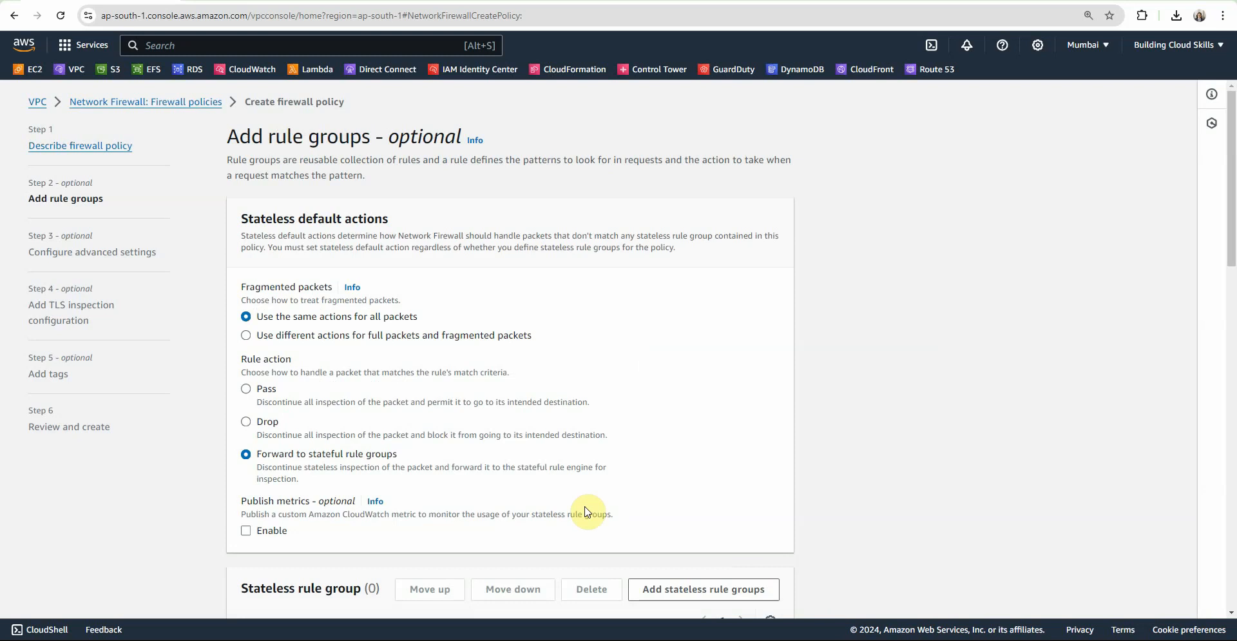
pyautogui.scroll(-3)
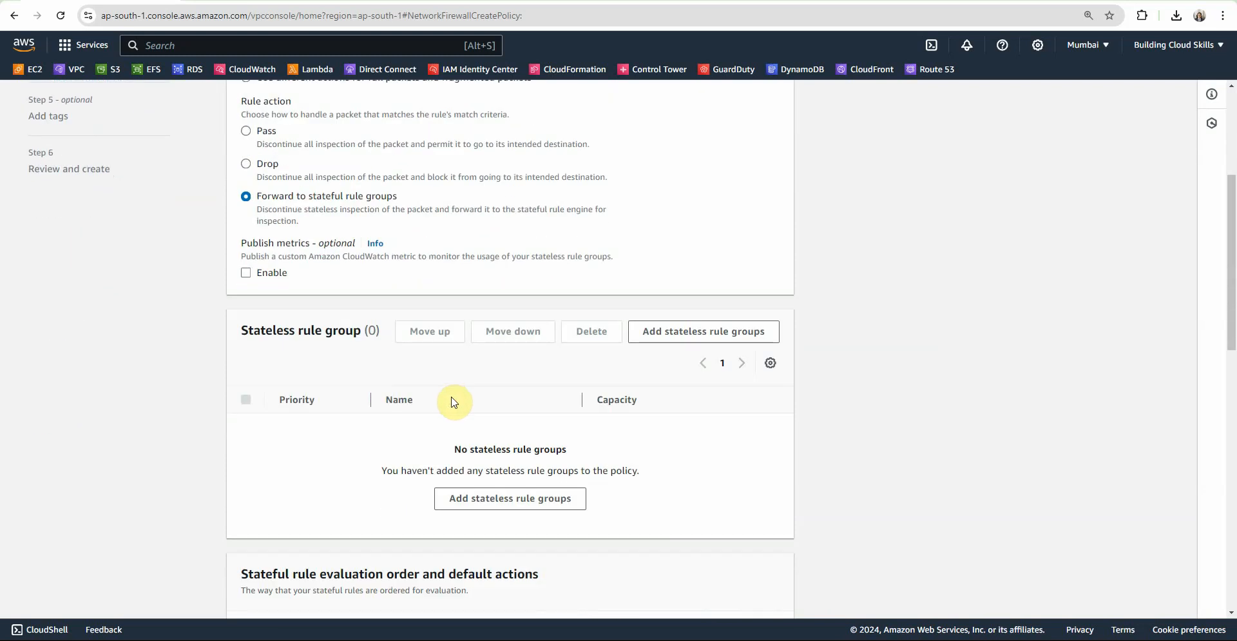
pyautogui.scroll(-3)
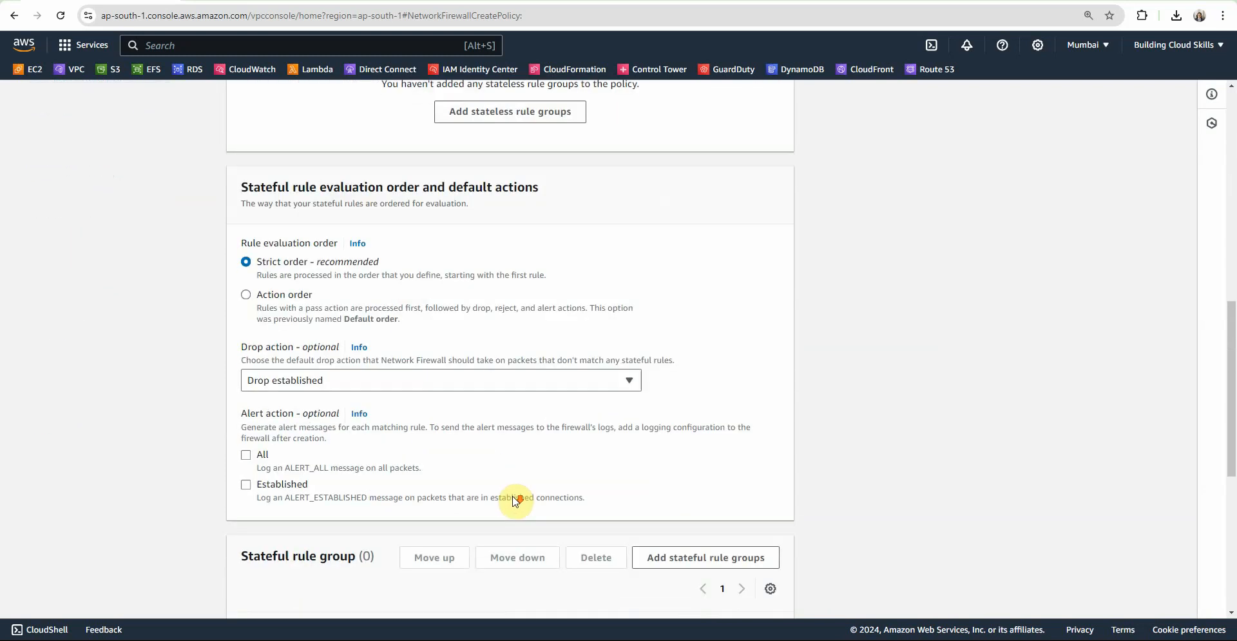
pyautogui.scroll(-3)
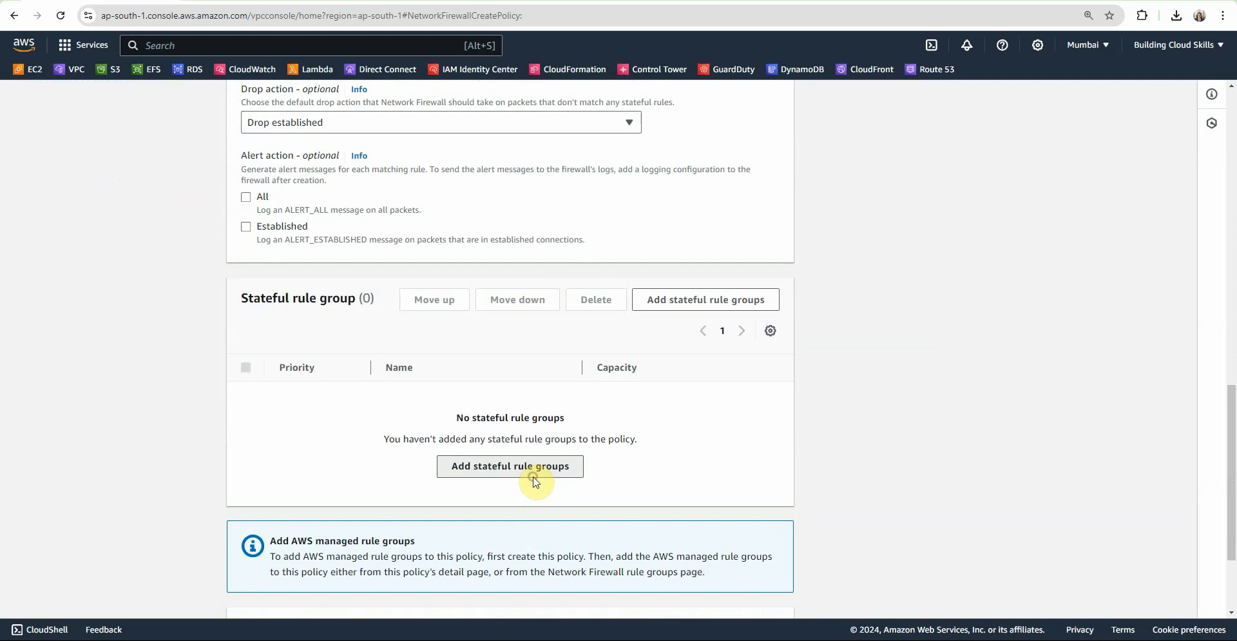
pyautogui.click(510, 465)
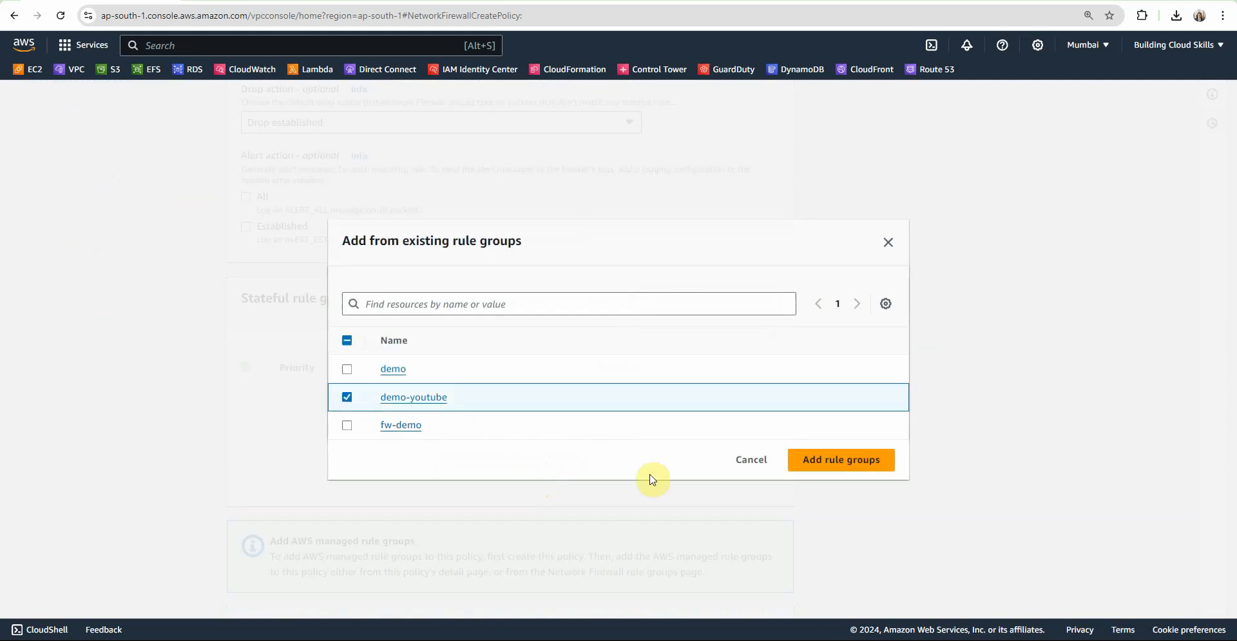
pyautogui.click(839, 459)
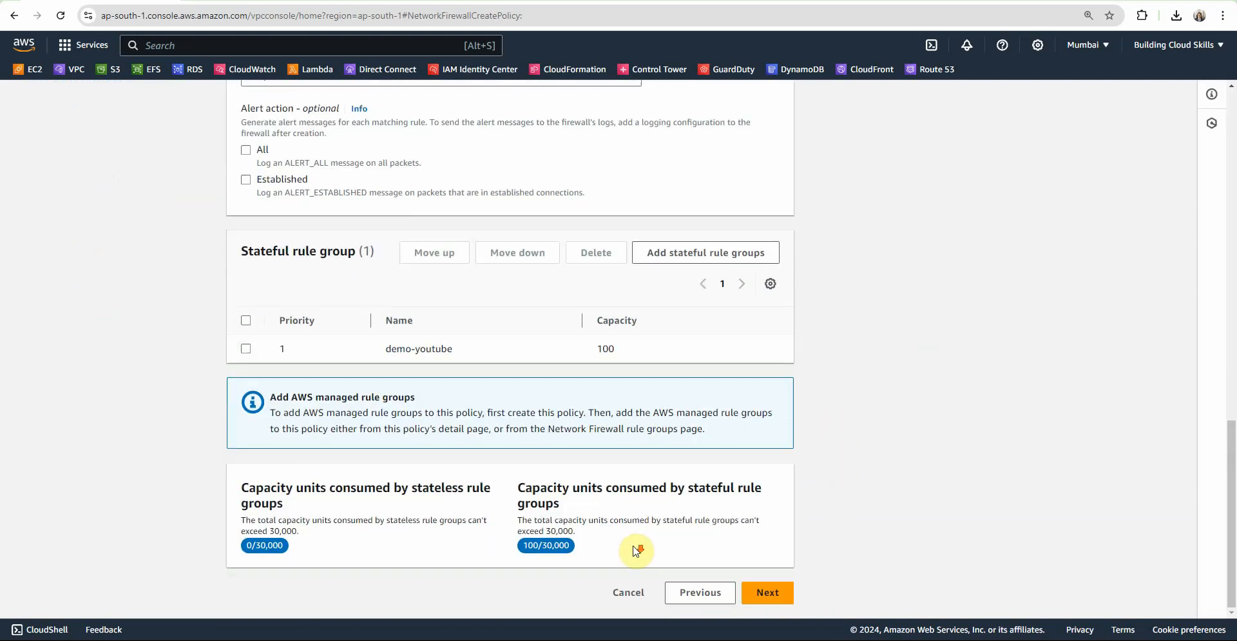
# Keep advanced settings and TLS inspection defaults and create the youtube-demo firewall policy.
pyautogui.click(766, 592)
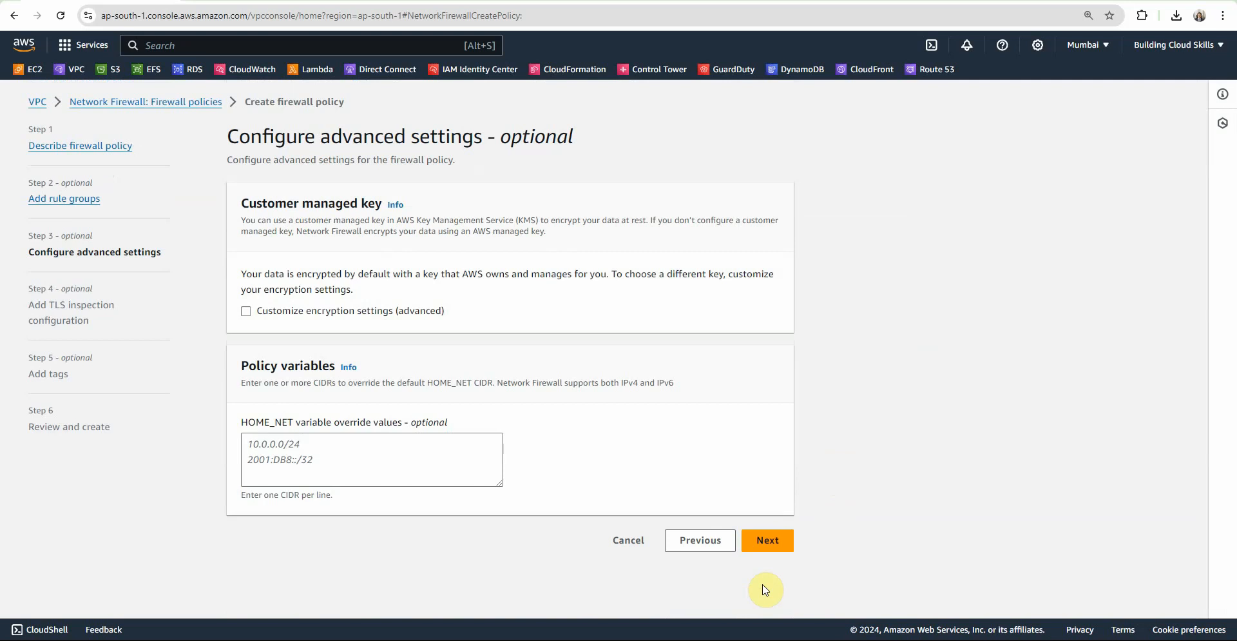
pyautogui.click(766, 540)
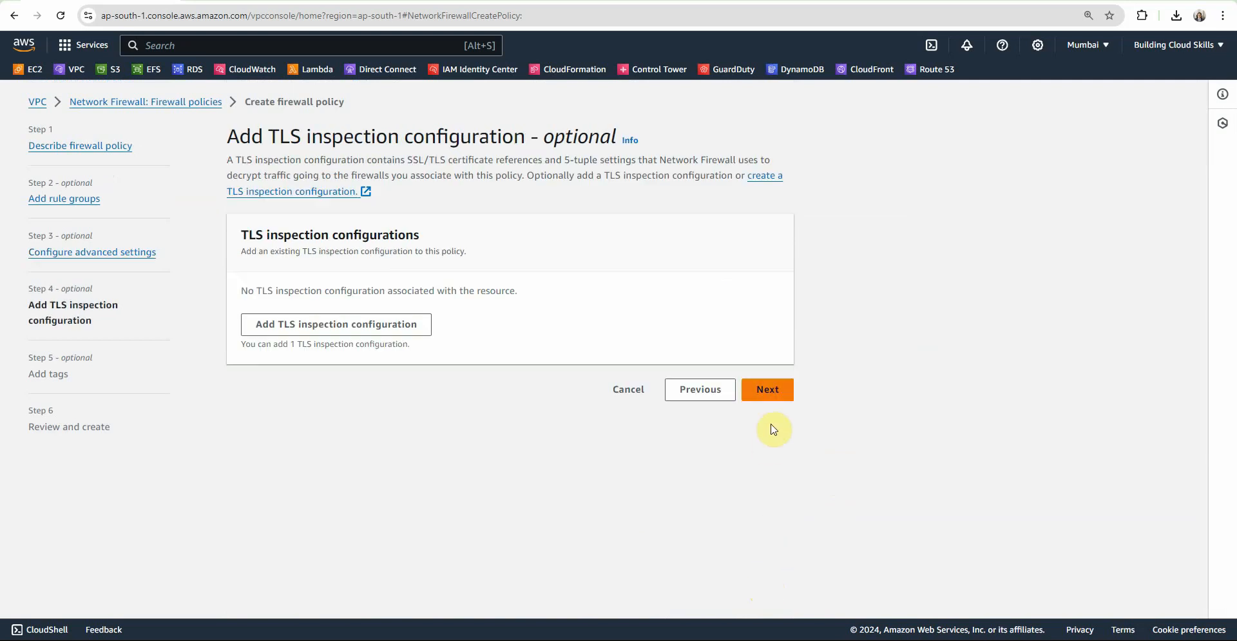
pyautogui.click(766, 389)
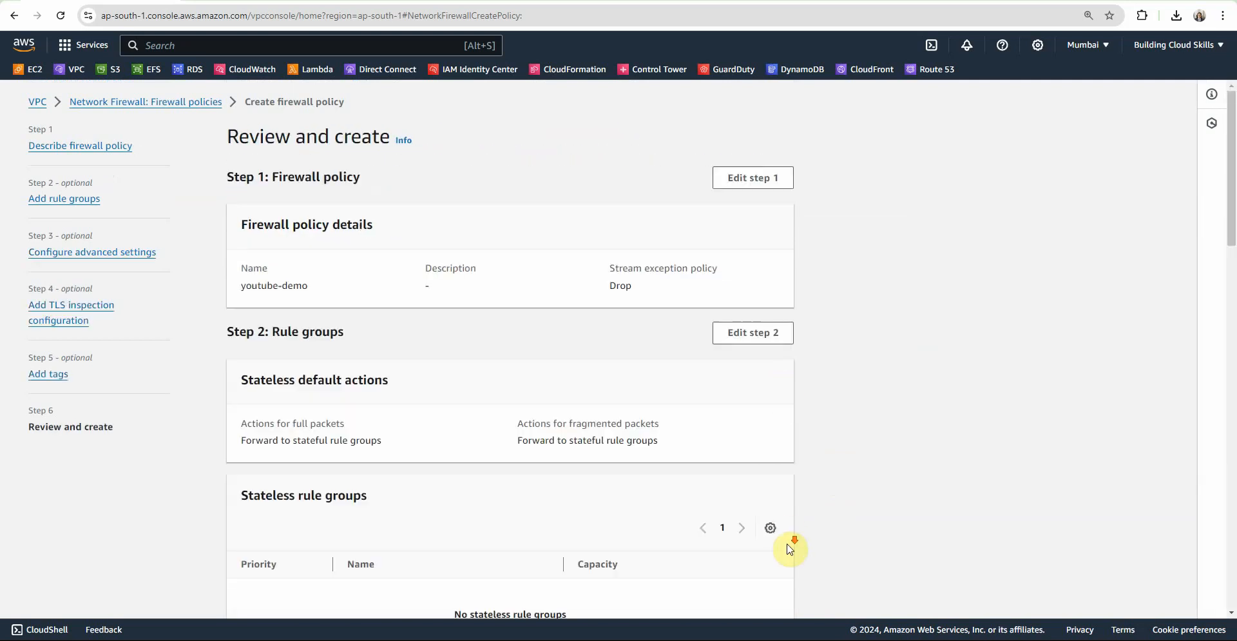
pyautogui.scroll(-3)
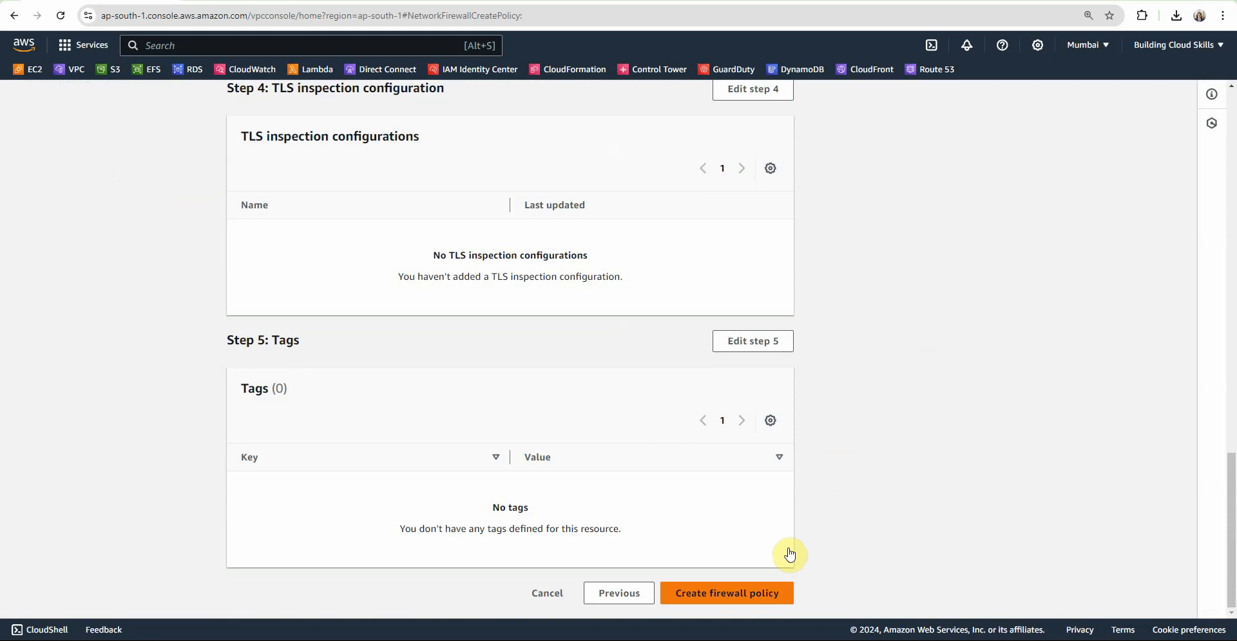
pyautogui.click(725, 593)
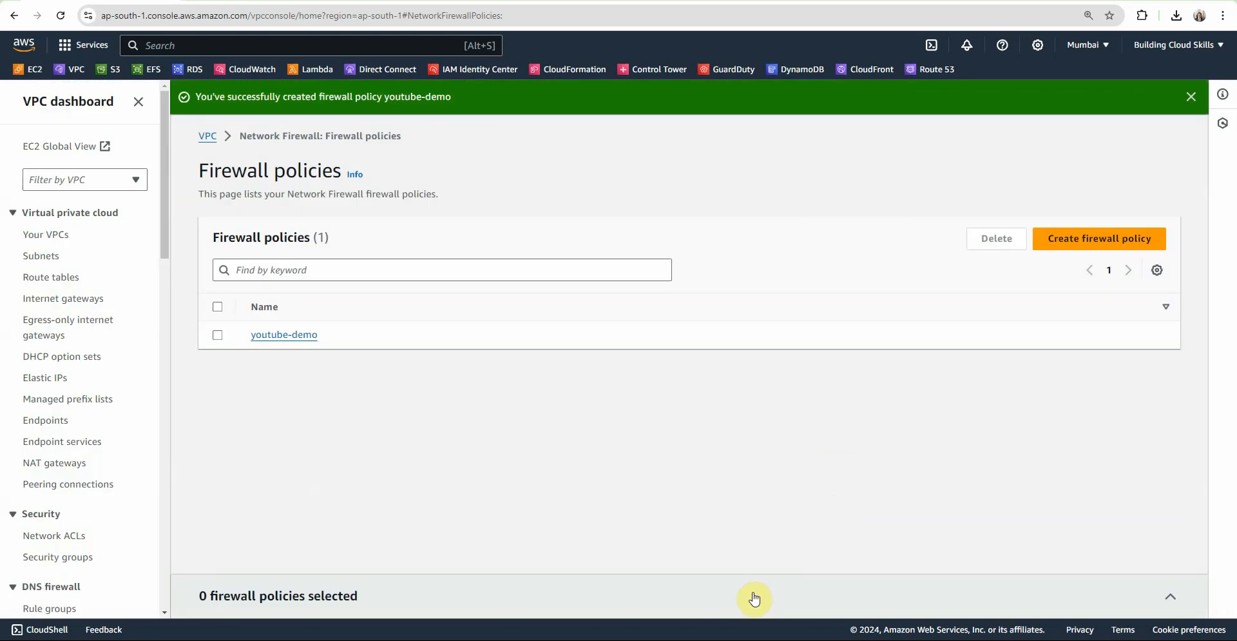
pyautogui.moveTo(428, 488)
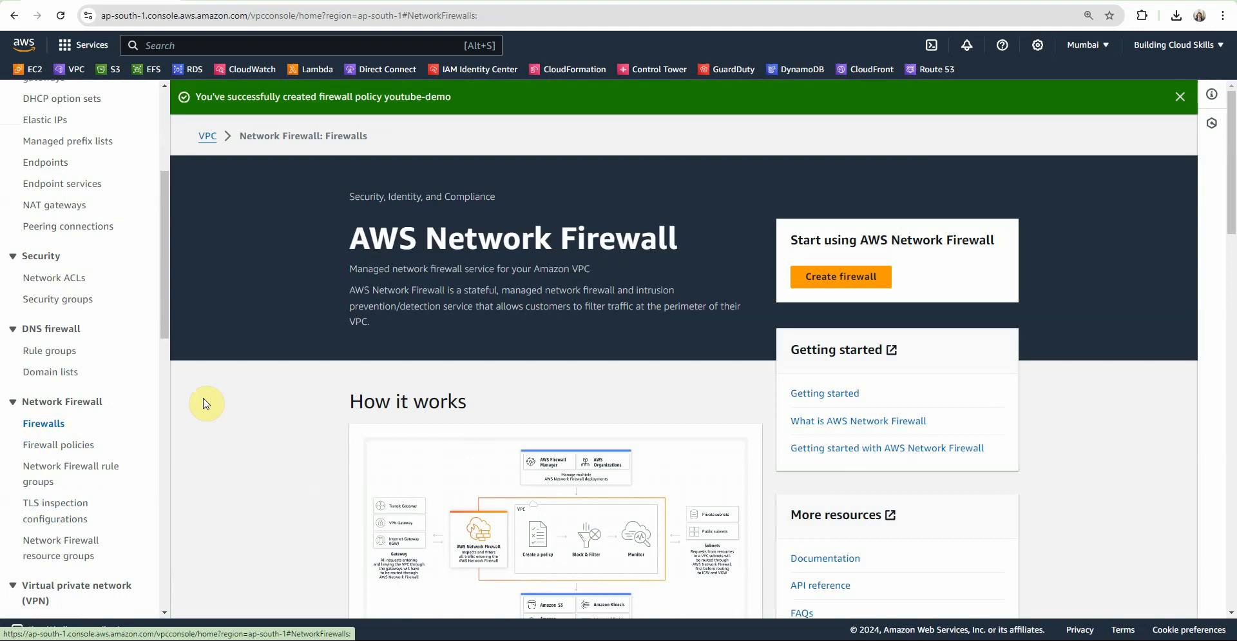
# Start a firewall in fw-vpc-vpc on its public subnet with delete protection turned off.
pyautogui.click(839, 275)
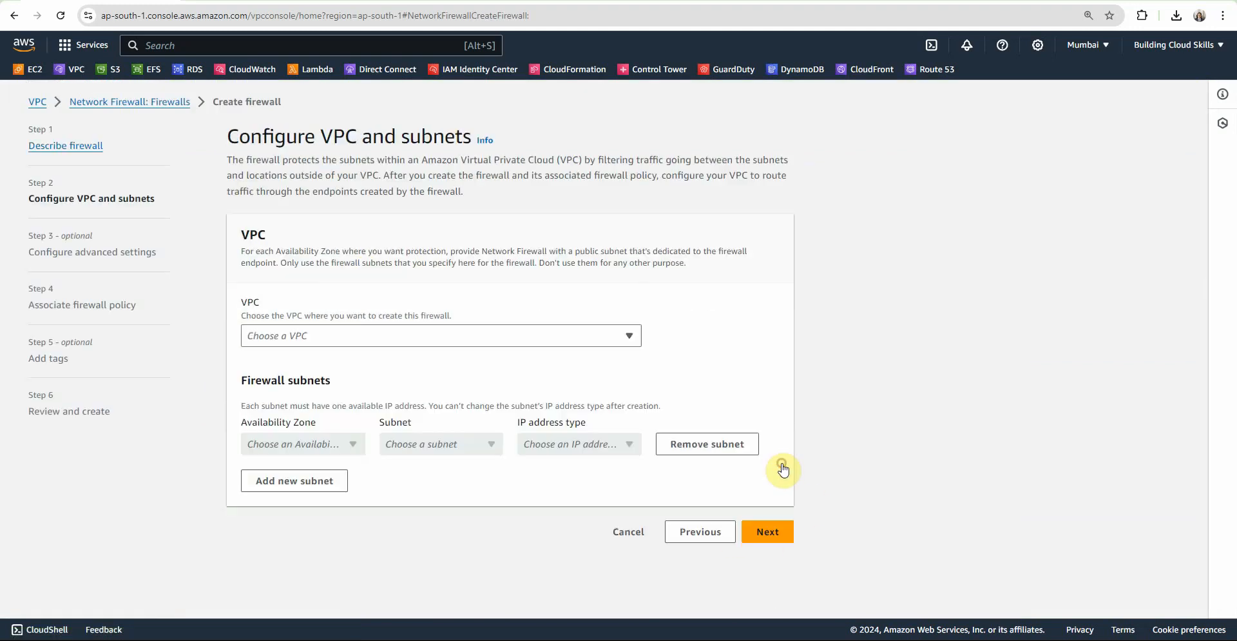
pyautogui.click(302, 443)
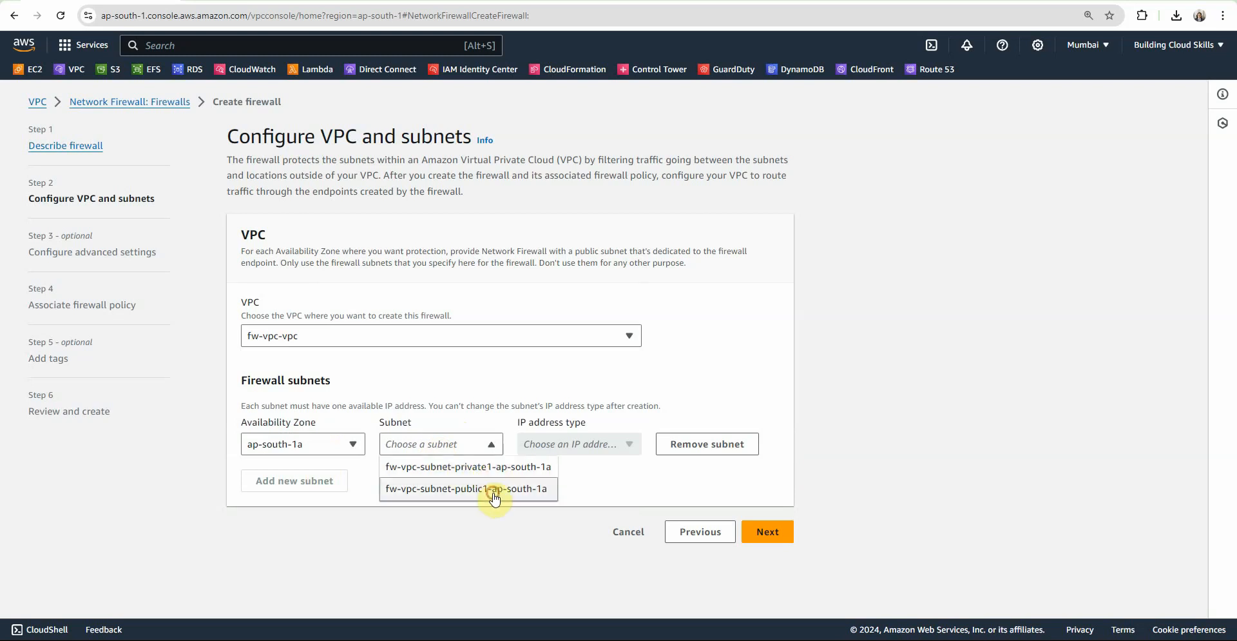
pyautogui.click(766, 531)
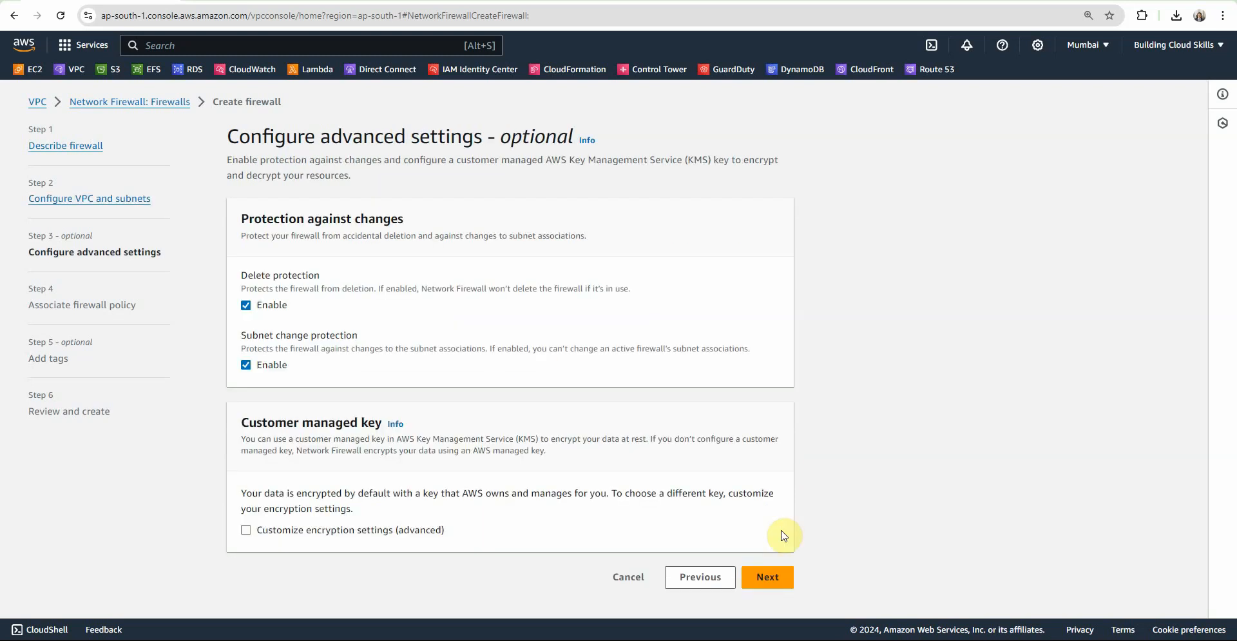
pyautogui.click(246, 304)
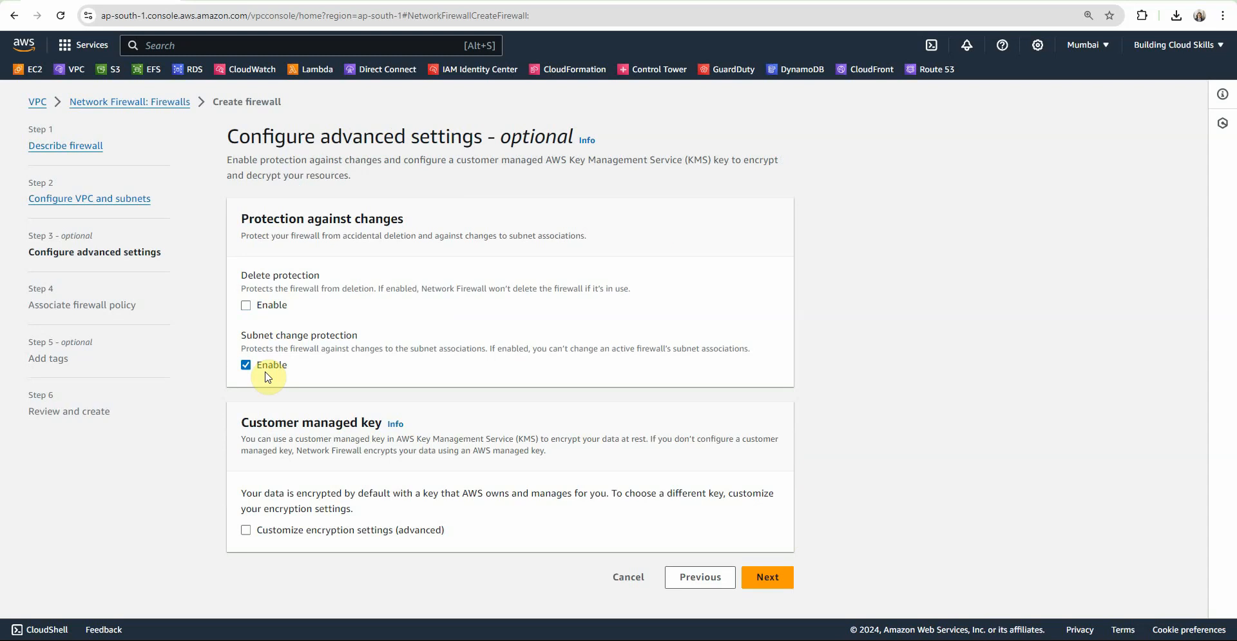
pyautogui.click(765, 576)
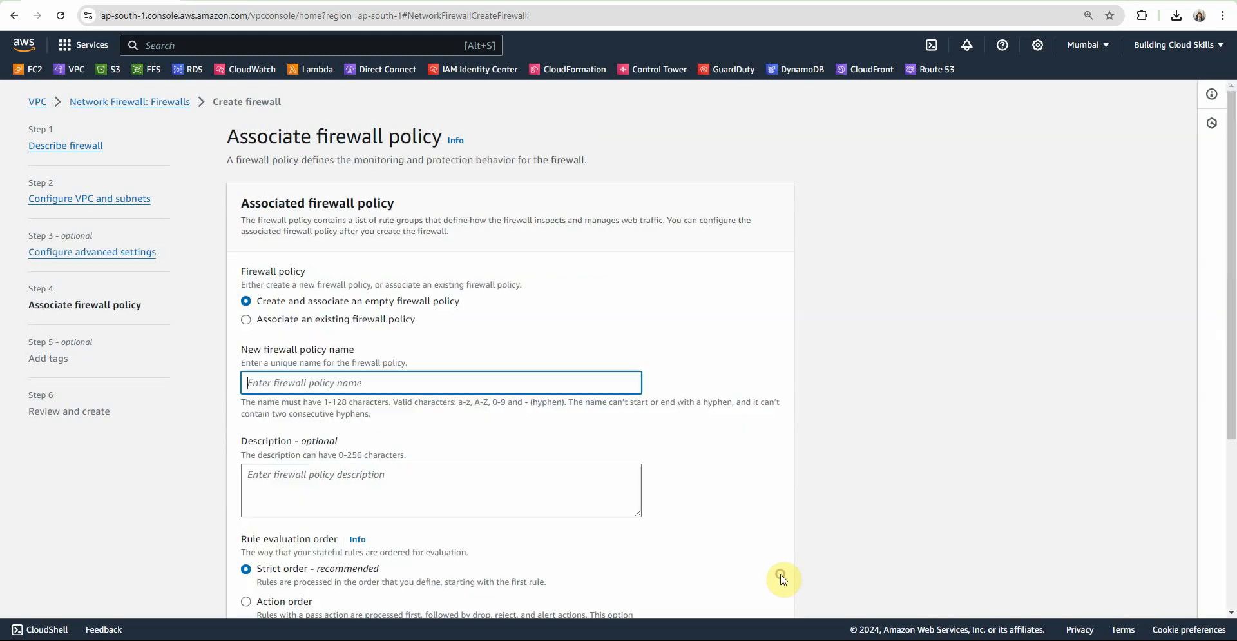
# Associate the existing youtube-demo policy and create the youtube-demo firewall.
pyautogui.click(246, 318)
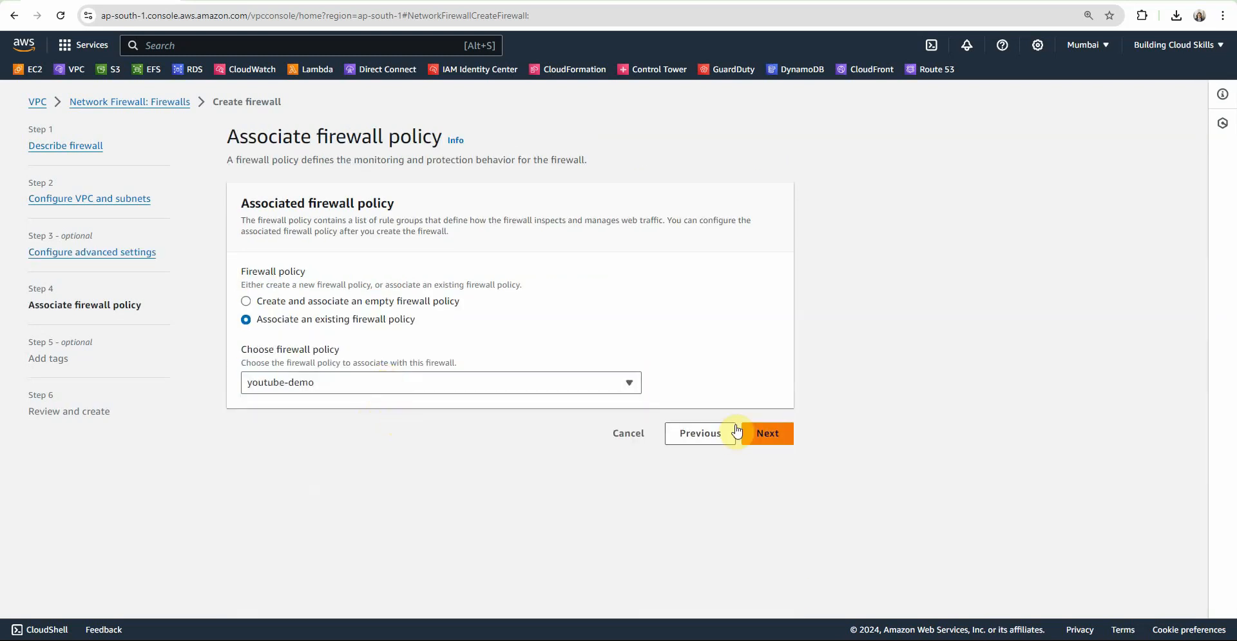
pyautogui.click(765, 432)
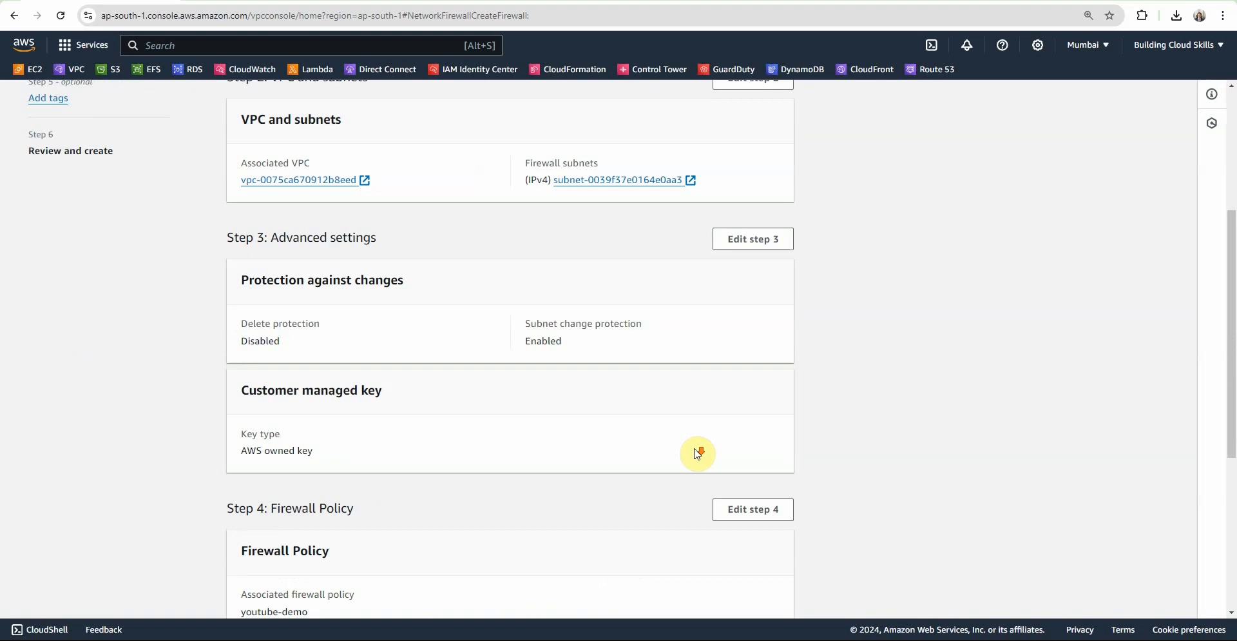
pyautogui.scroll(-3)
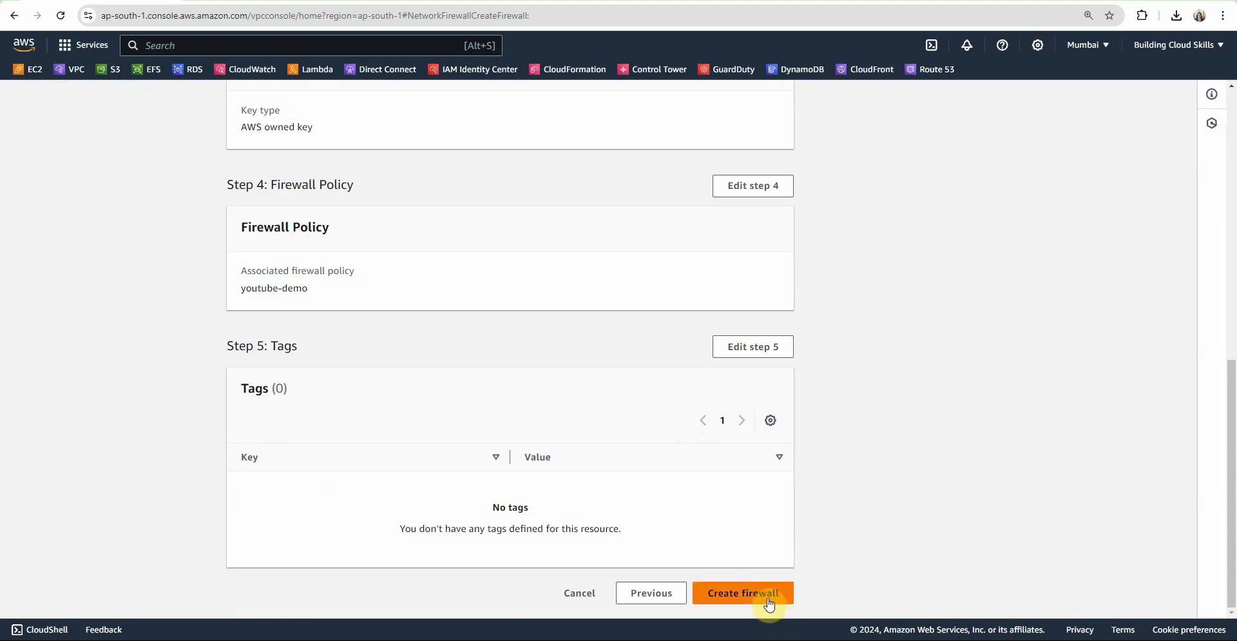
pyautogui.click(743, 593)
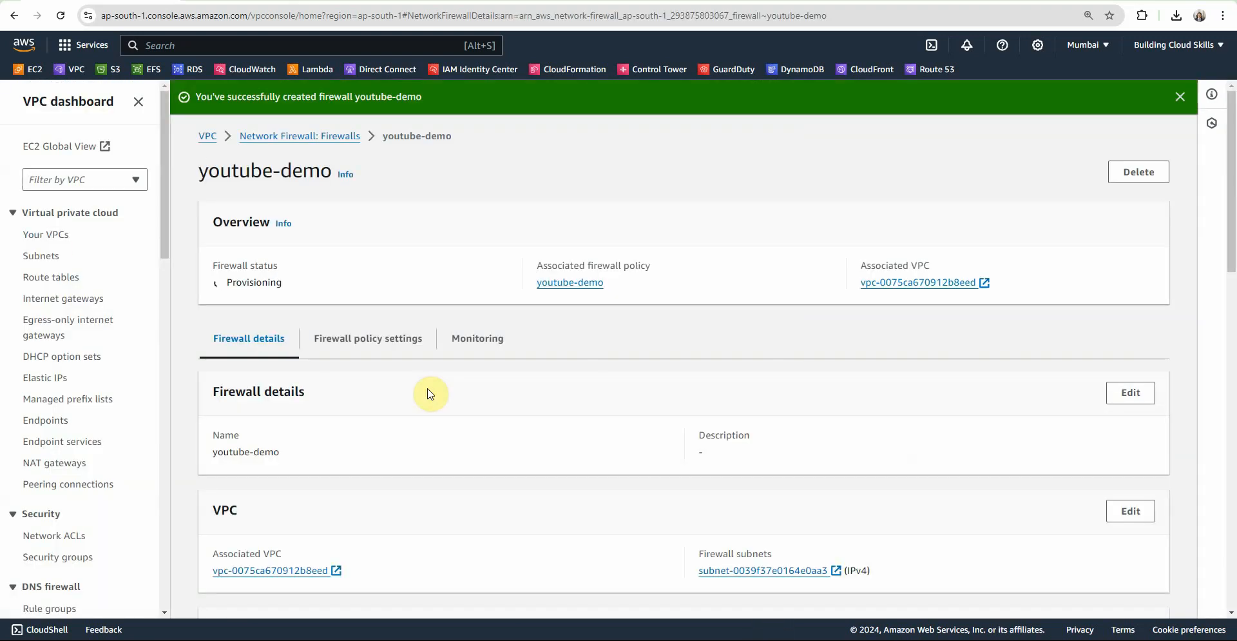
# Rename fw-vpc-vpc's public subnet to Firewall and its private subnet to proteted.
pyautogui.click(46, 234)
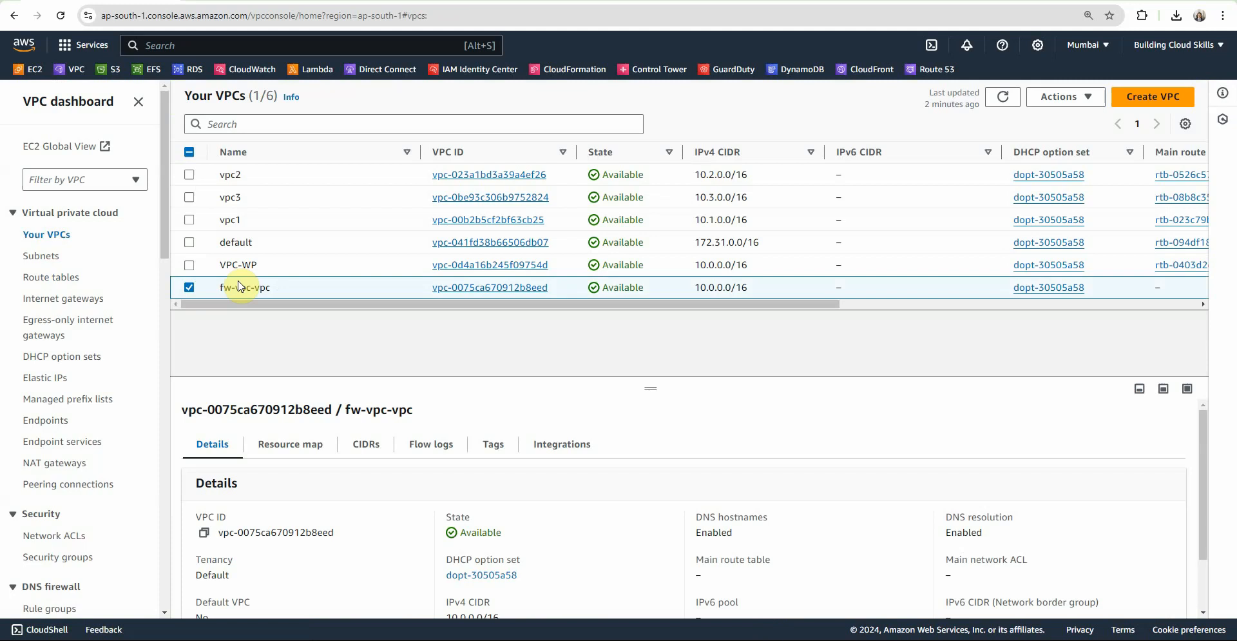
pyautogui.click(202, 533)
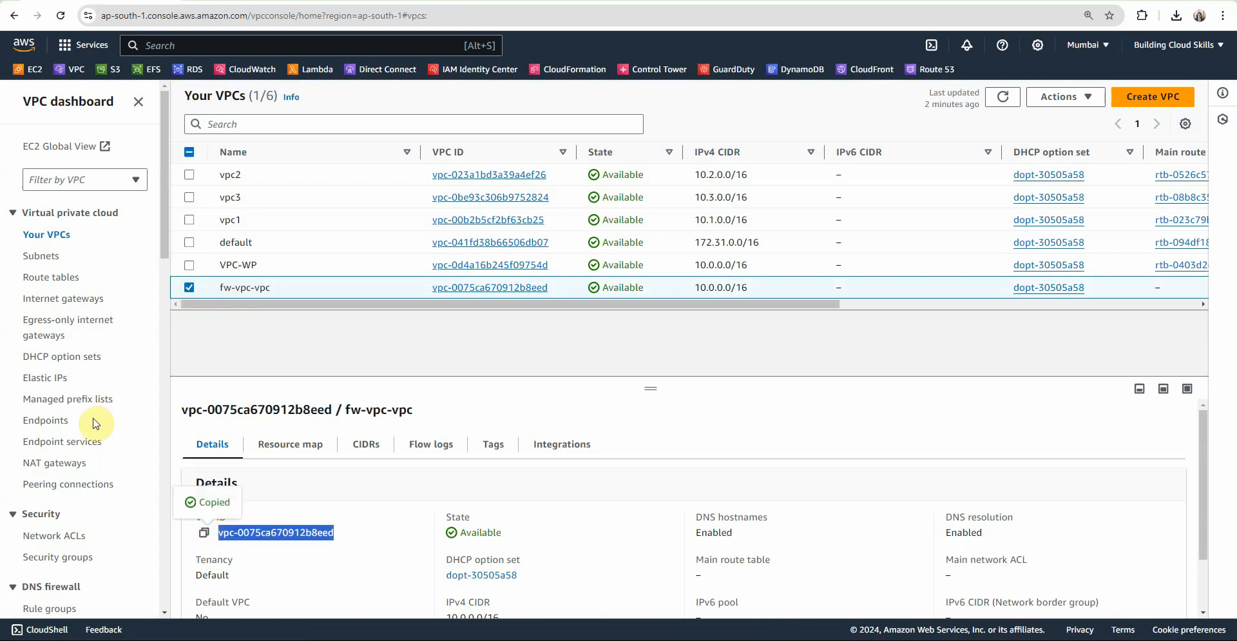
pyautogui.click(42, 255)
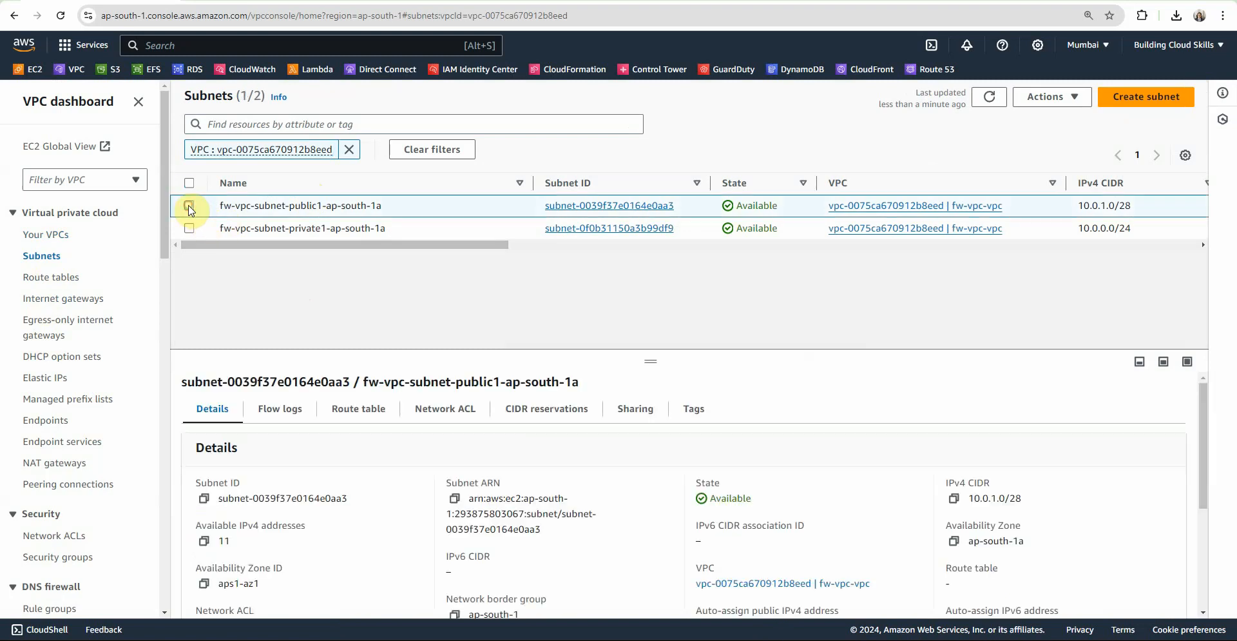
pyautogui.click(392, 205)
pyautogui.write('Firewall')
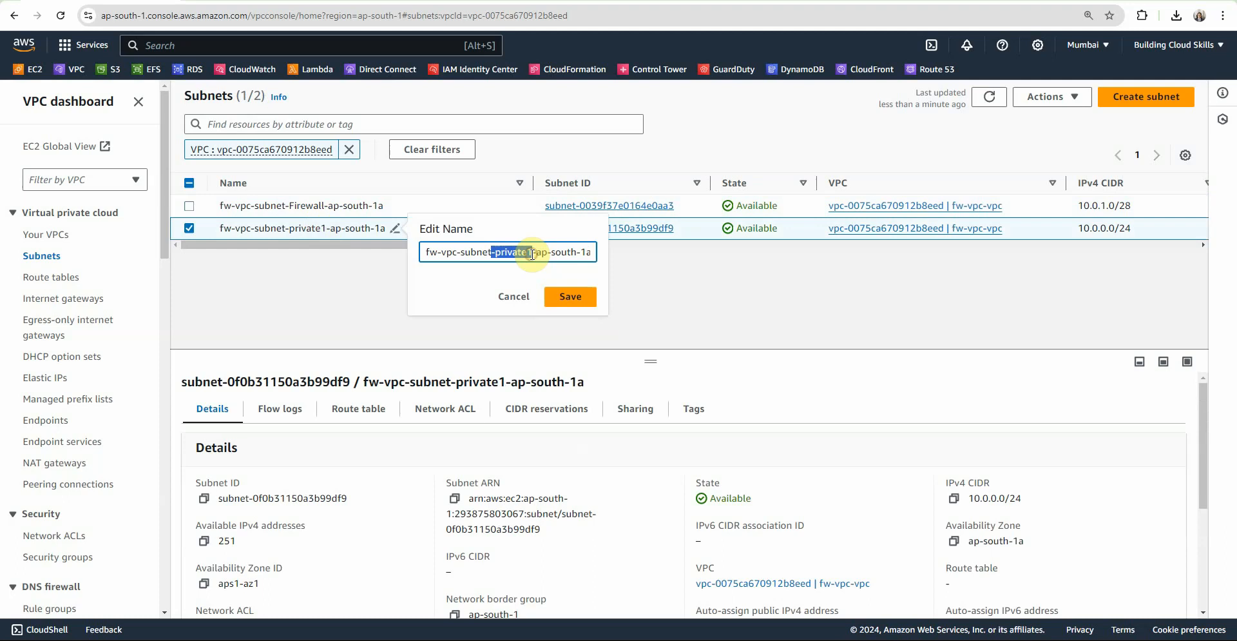
pyautogui.click(570, 296)
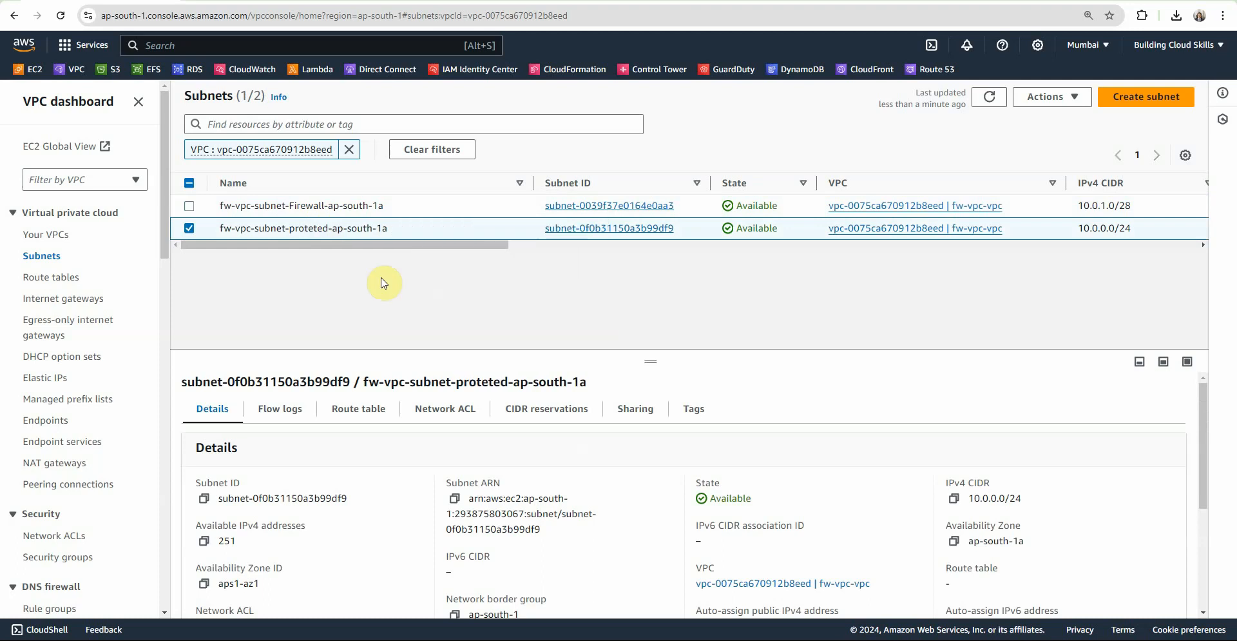
pyautogui.moveTo(103, 374)
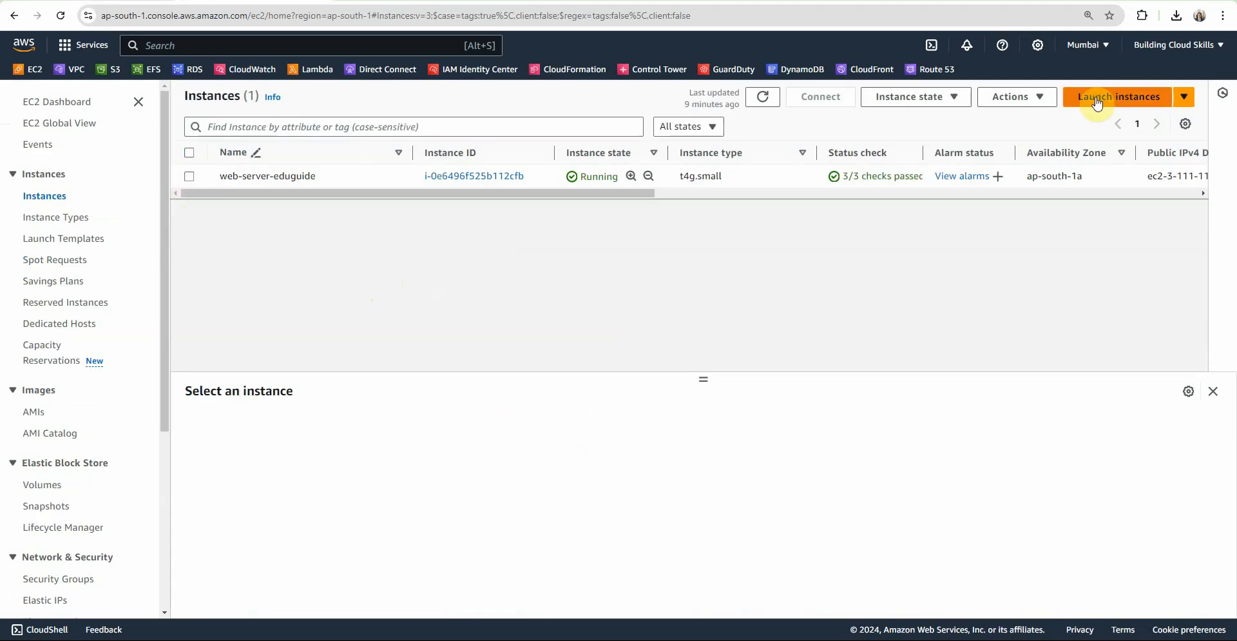
# Launch a t2.micro instance named demo from the waf-demo AMI in fw-vpc's protected subnet.
pyautogui.click(1117, 97)
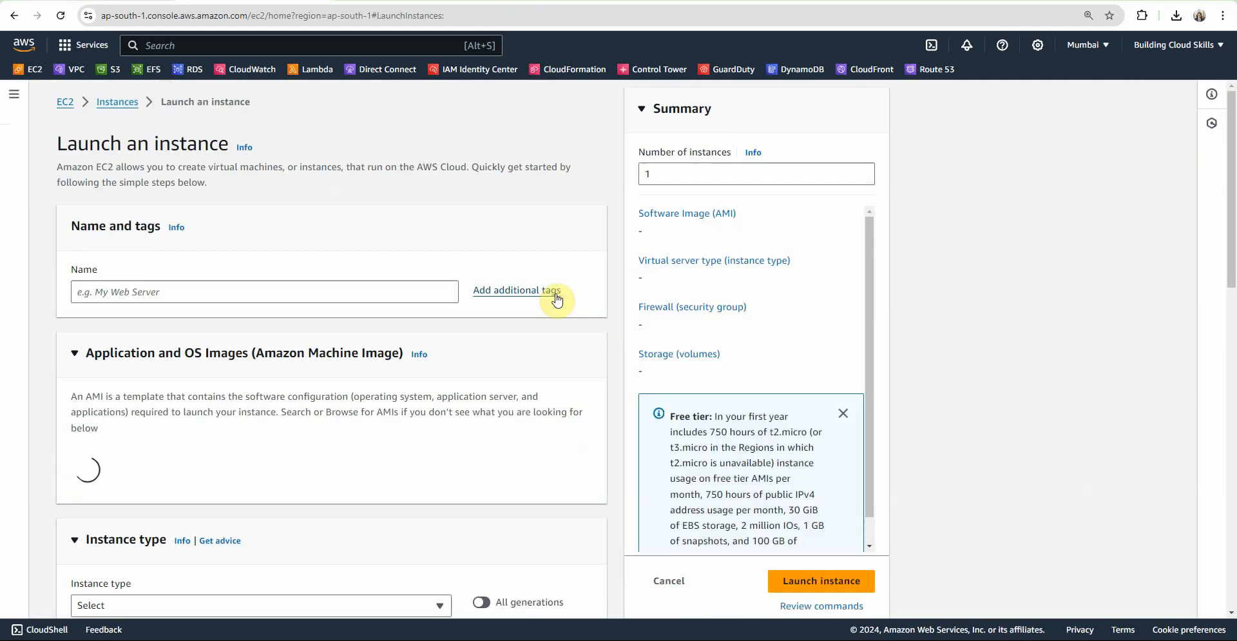
pyautogui.write('demo')
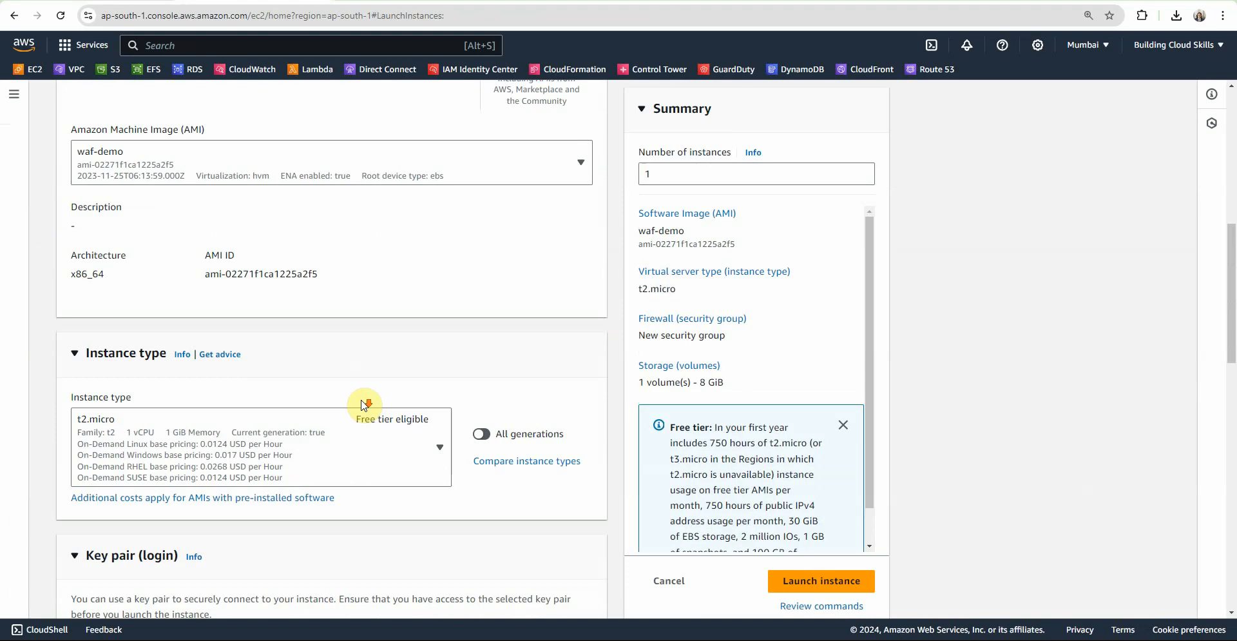
pyautogui.scroll(-3)
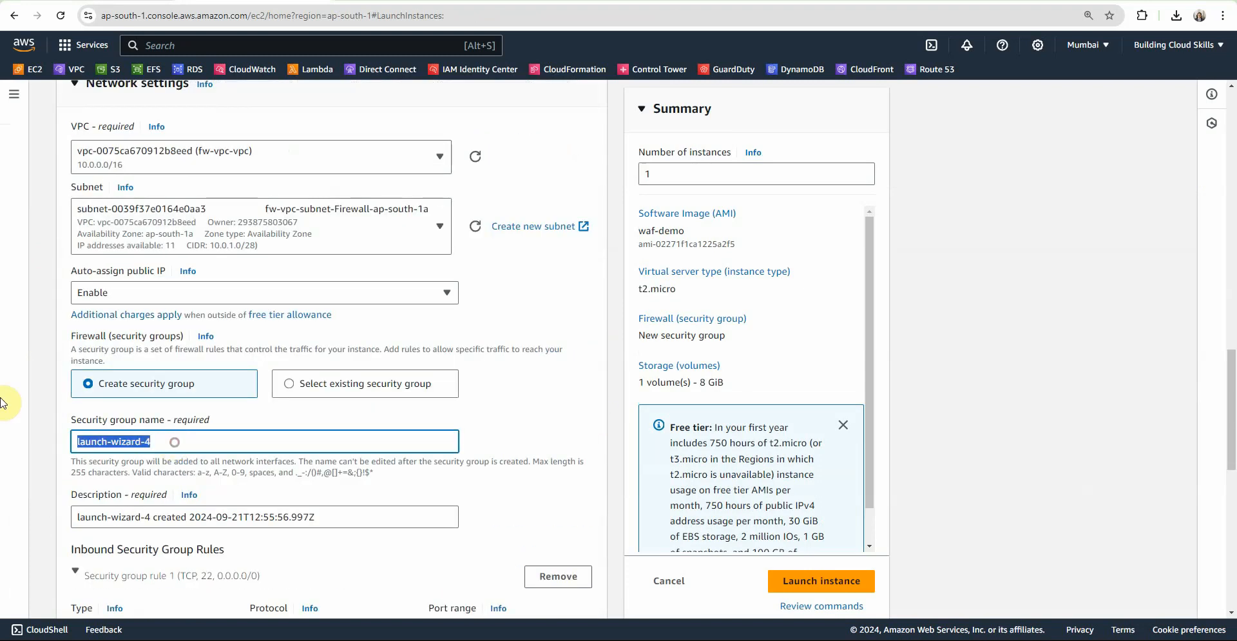
pyautogui.write('MyWebServerGroup')
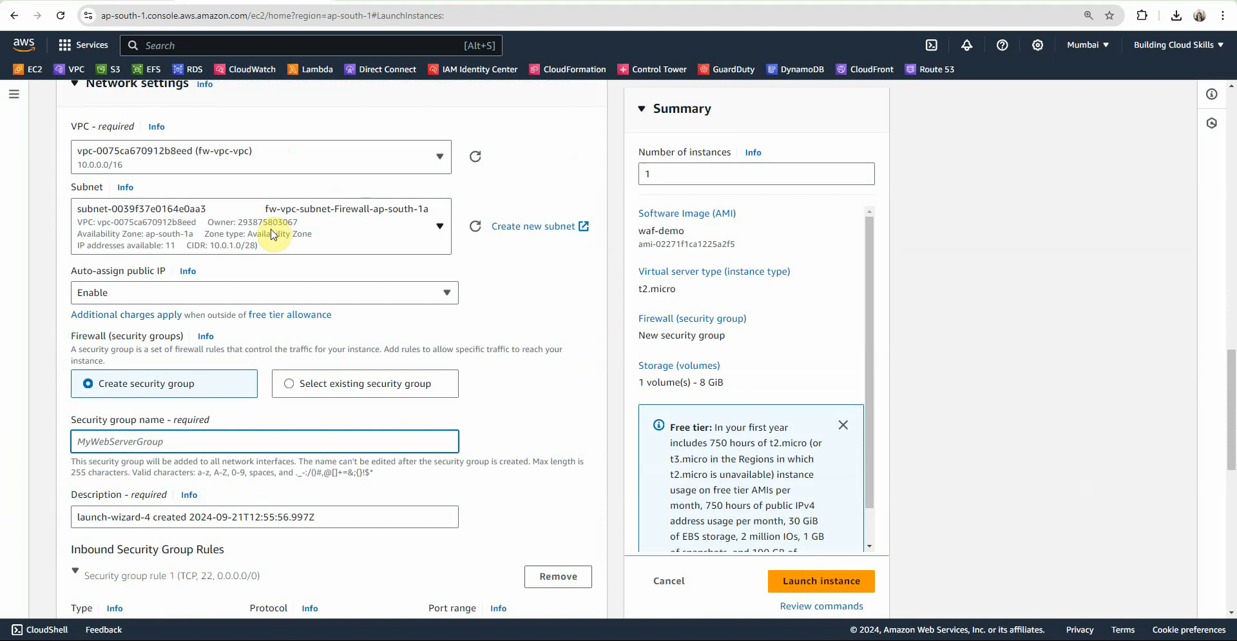
# Create the App-sh (app-sg) security group allowing HTTP and launch the instance.
pyautogui.write('App-sh')
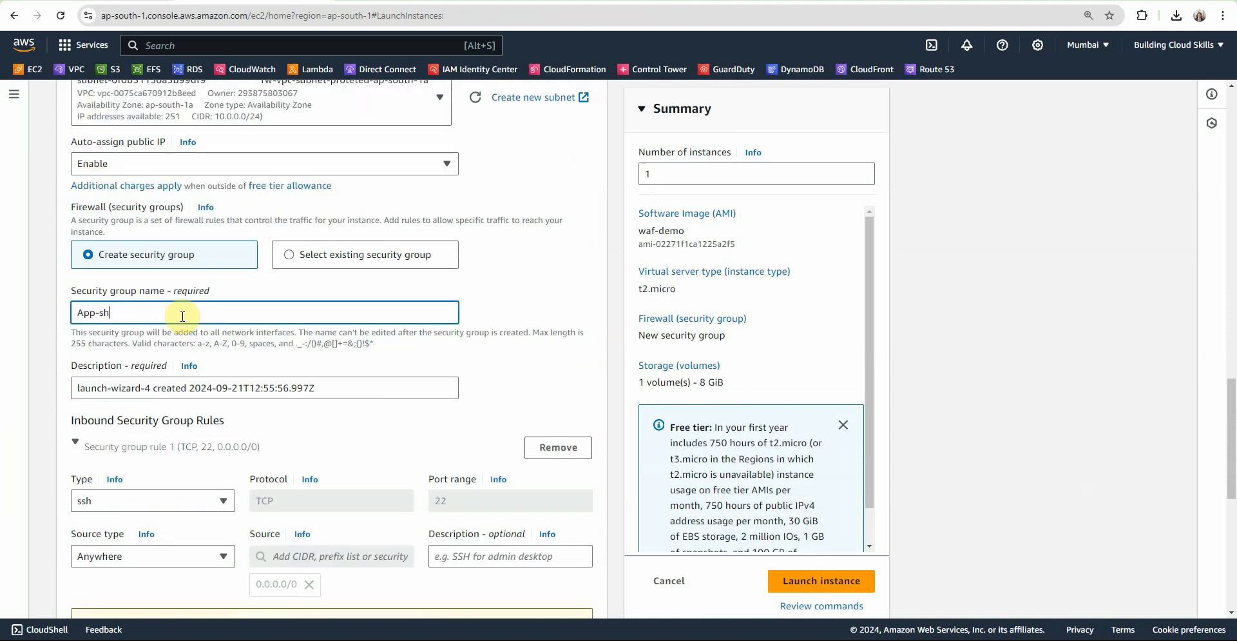
pyautogui.write('app-sg')
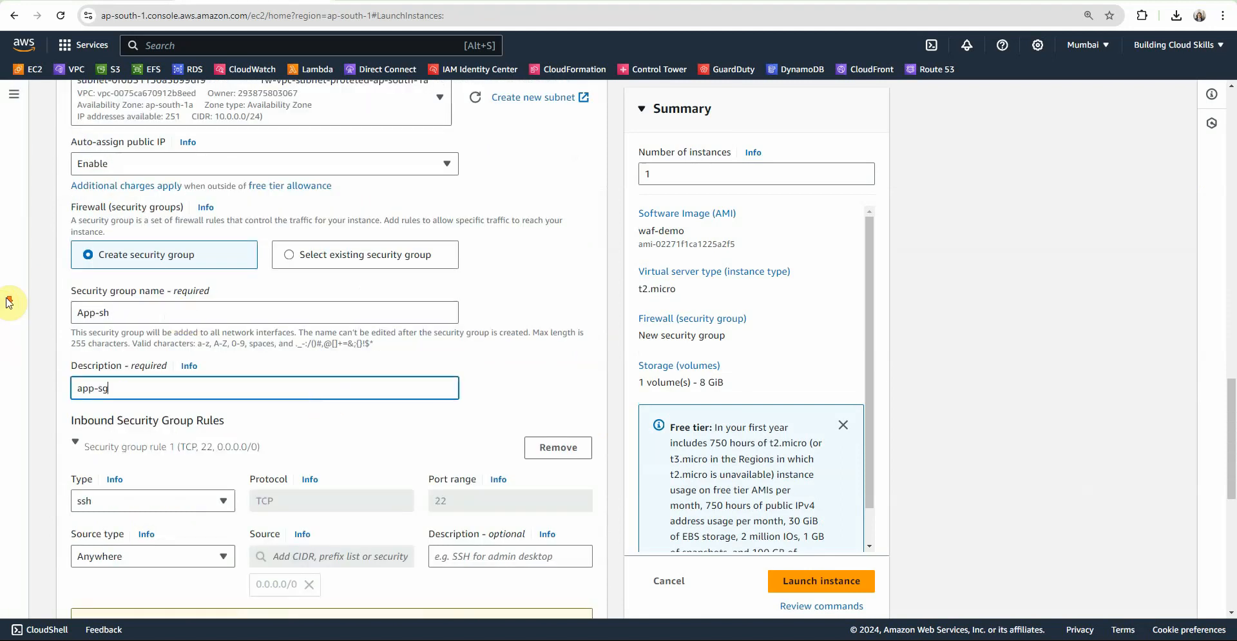
pyautogui.scroll(-3)
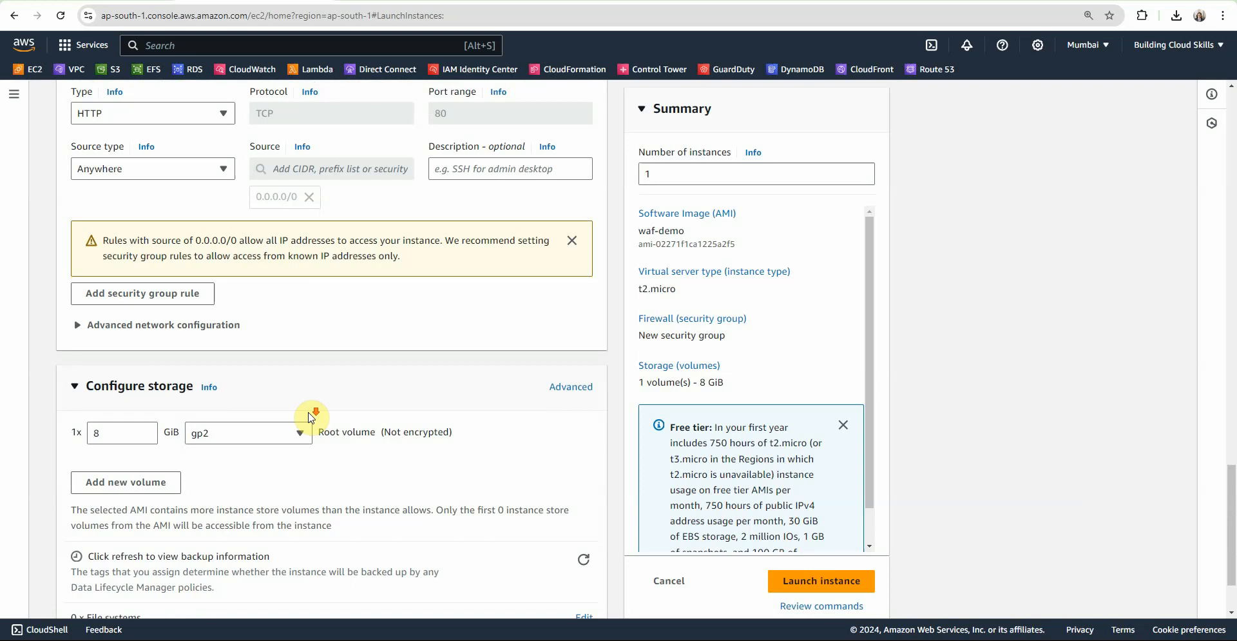
pyautogui.click(822, 580)
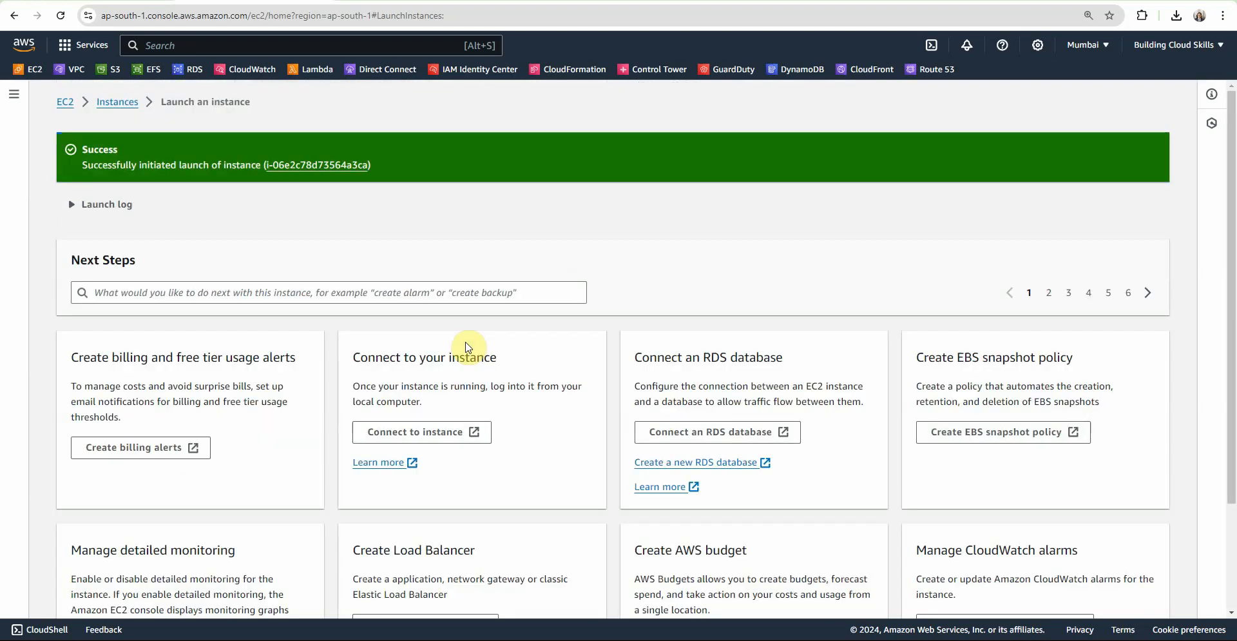
# Reach the demo instance's protected subnet route table fw-vpc-rtb-private1-ap-south-1a and begin editing its routes.
pyautogui.click(117, 101)
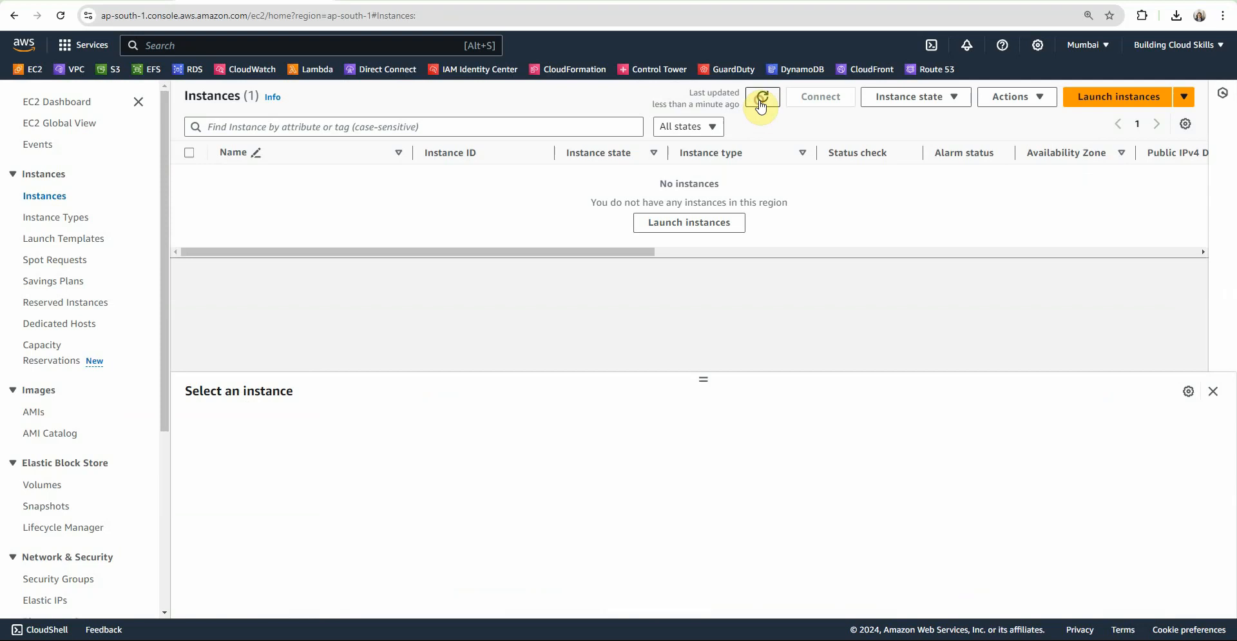
pyautogui.click(760, 96)
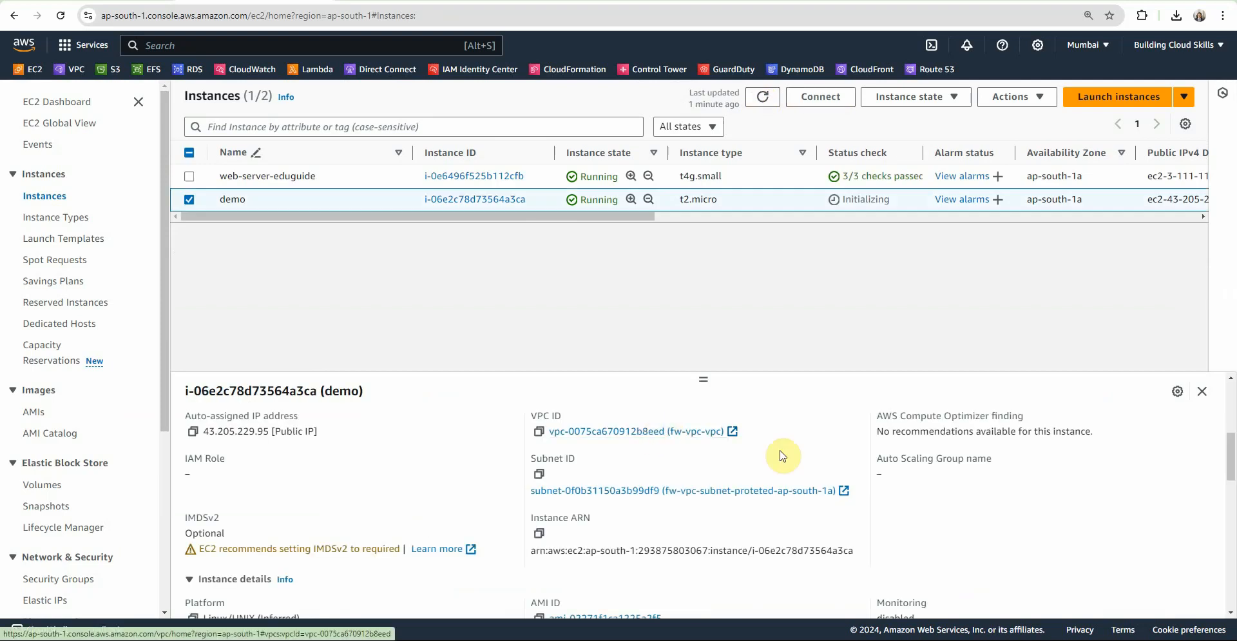
pyautogui.click(685, 490)
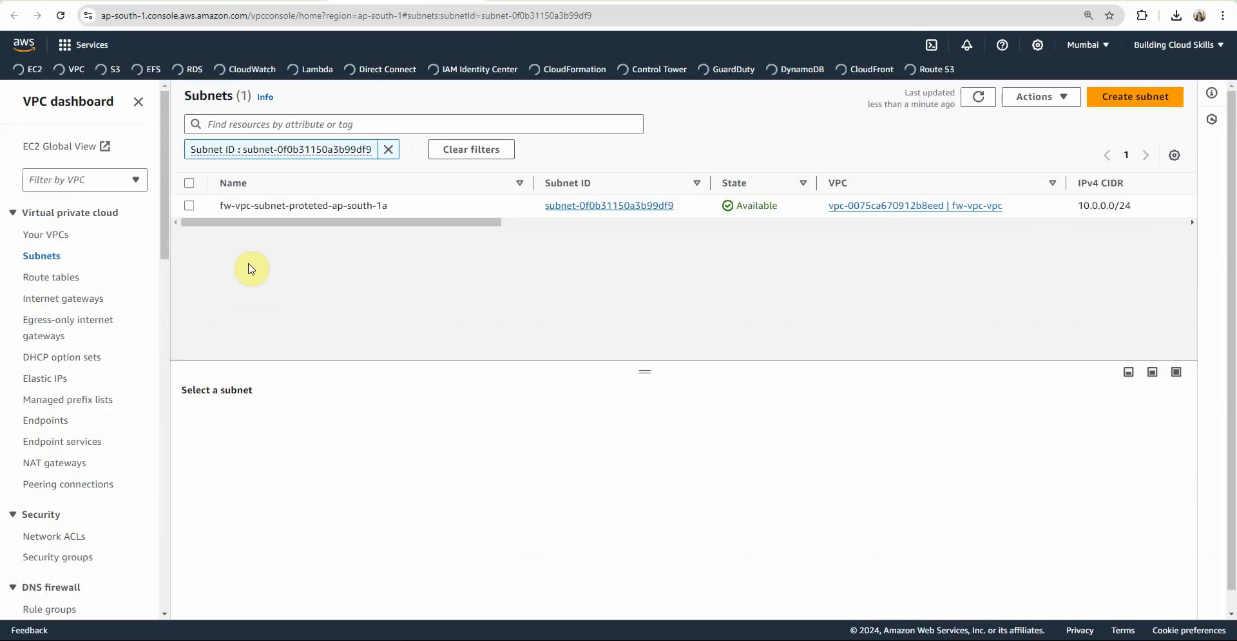
pyautogui.click(52, 276)
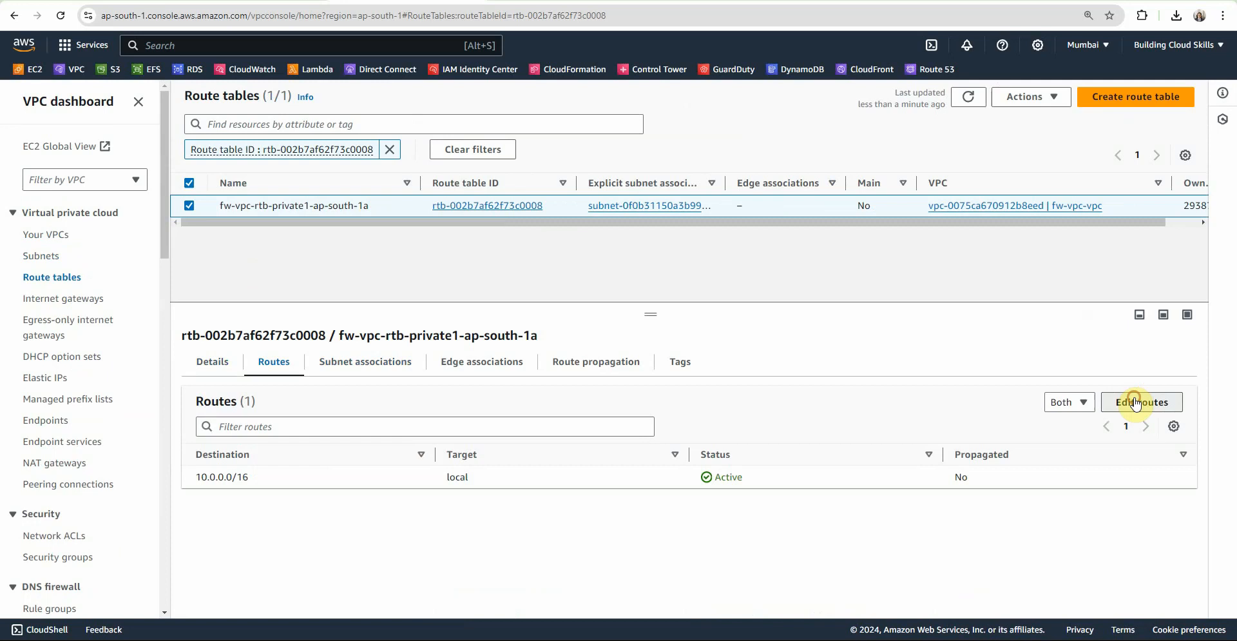
pyautogui.click(1137, 403)
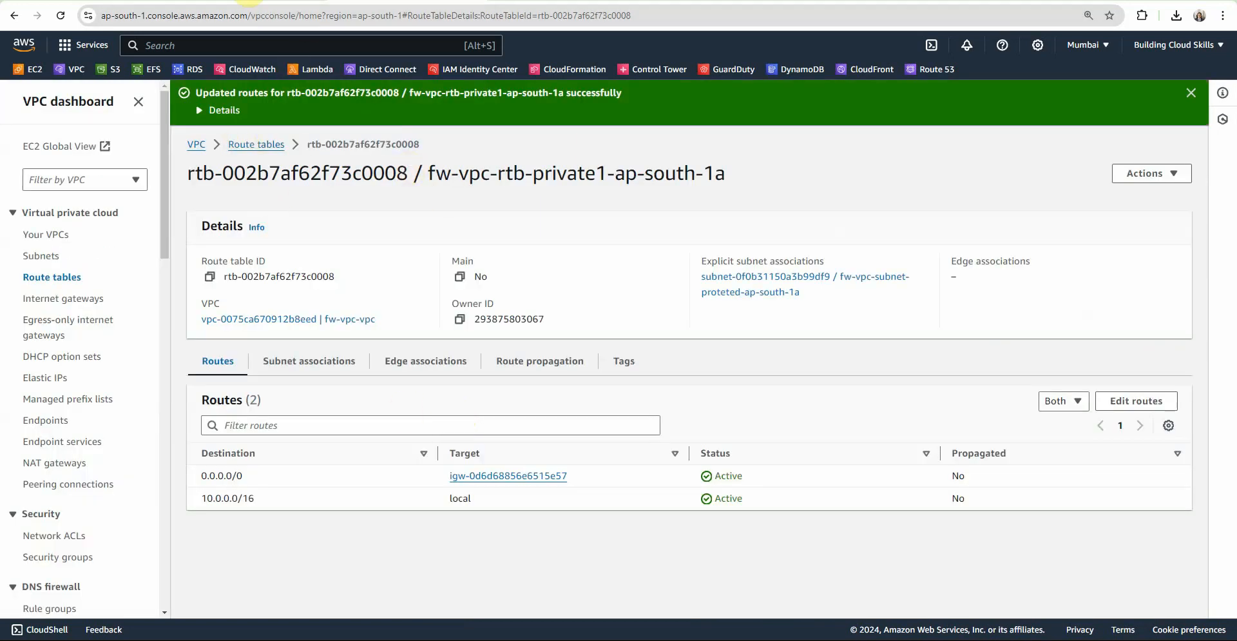
# Return to the demo instance's details to get its public IP 43.205.229.95.
pyautogui.click(33, 69)
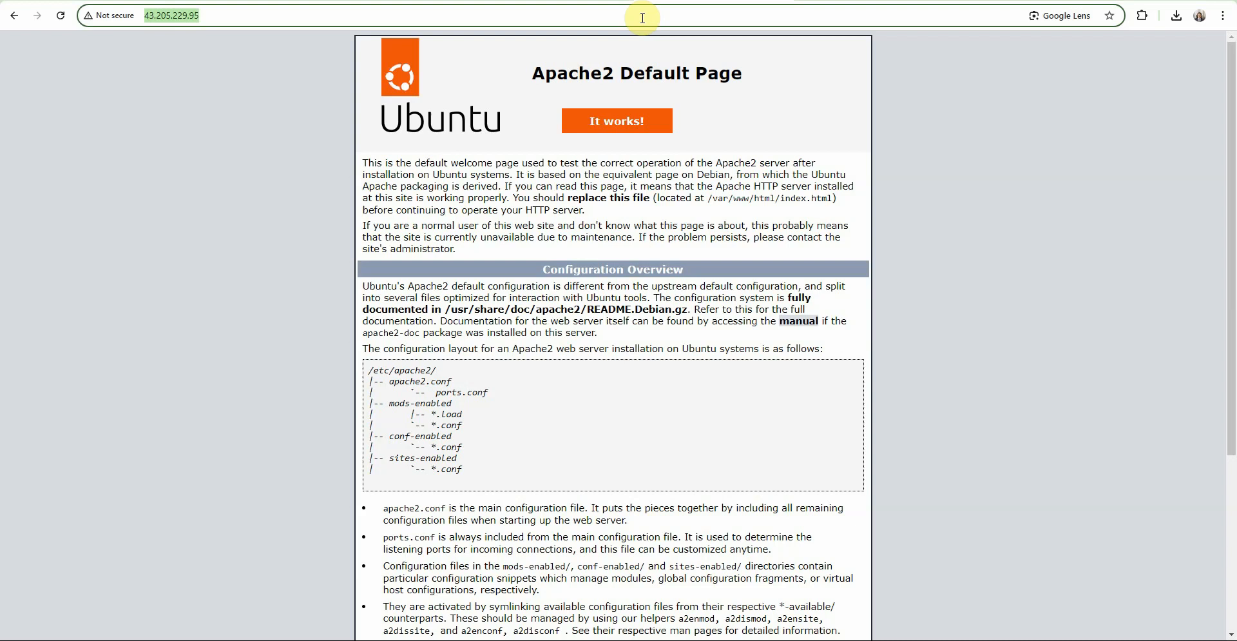
pyautogui.moveTo(751, 21)
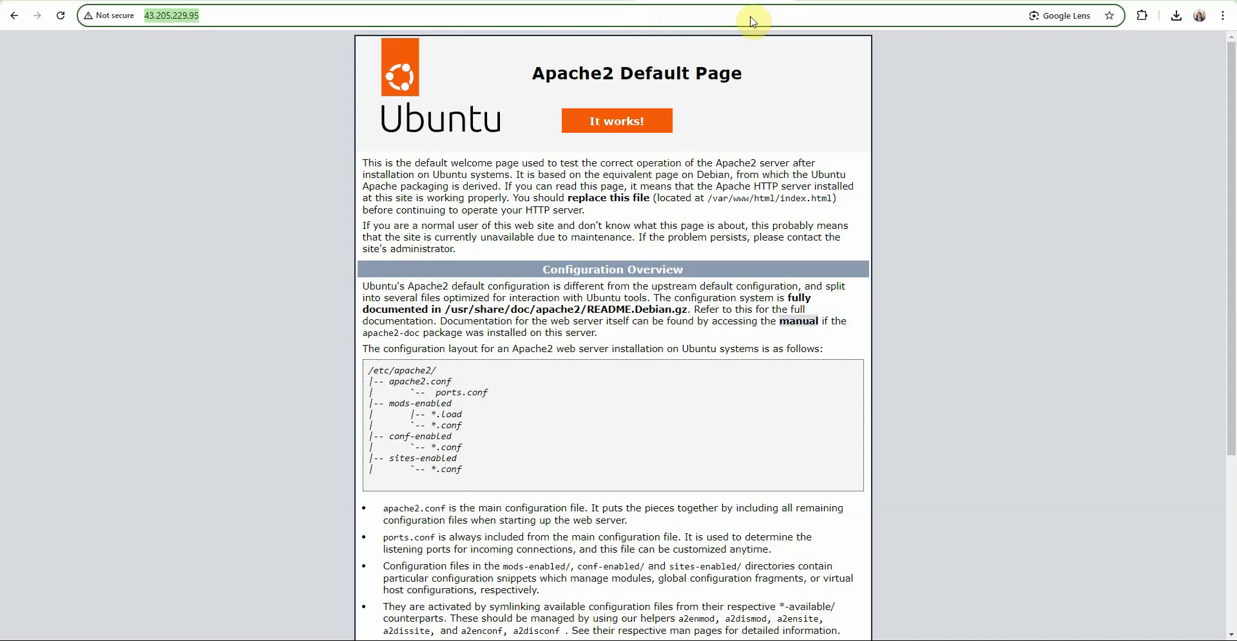
pyautogui.moveTo(752, 19)
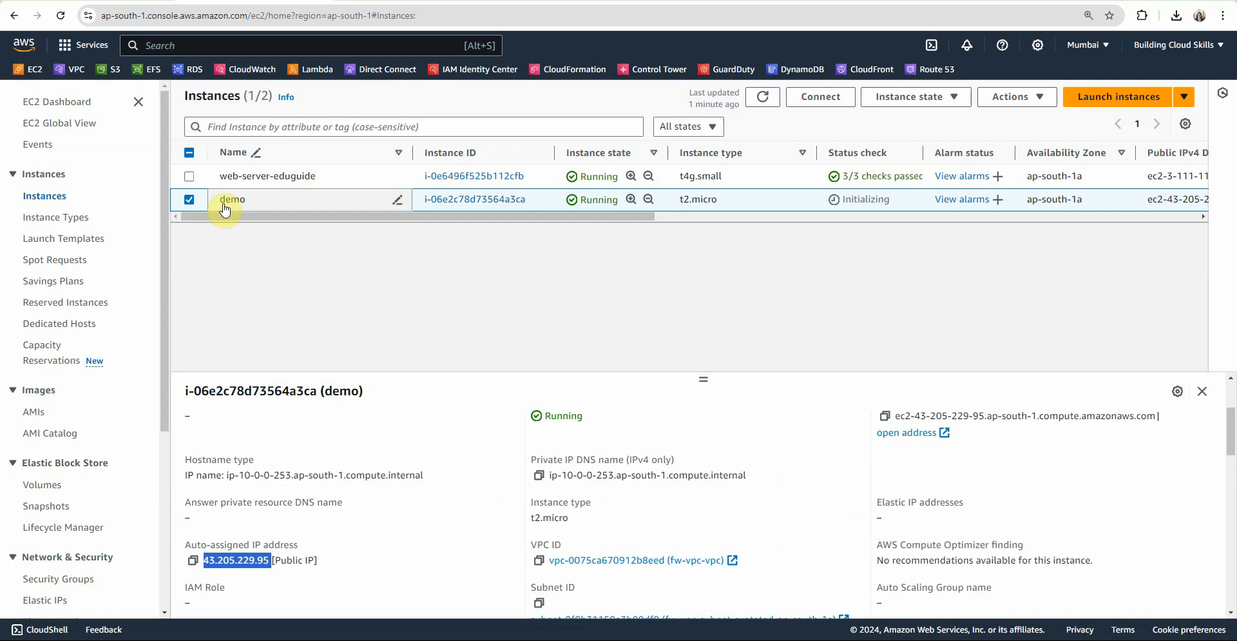
# Create route table IGW-RT in fw-vpc with 10.0.0.0/24 routed to firewall endpoint vpce-0ee36207649d782c6.
pyautogui.click(52, 213)
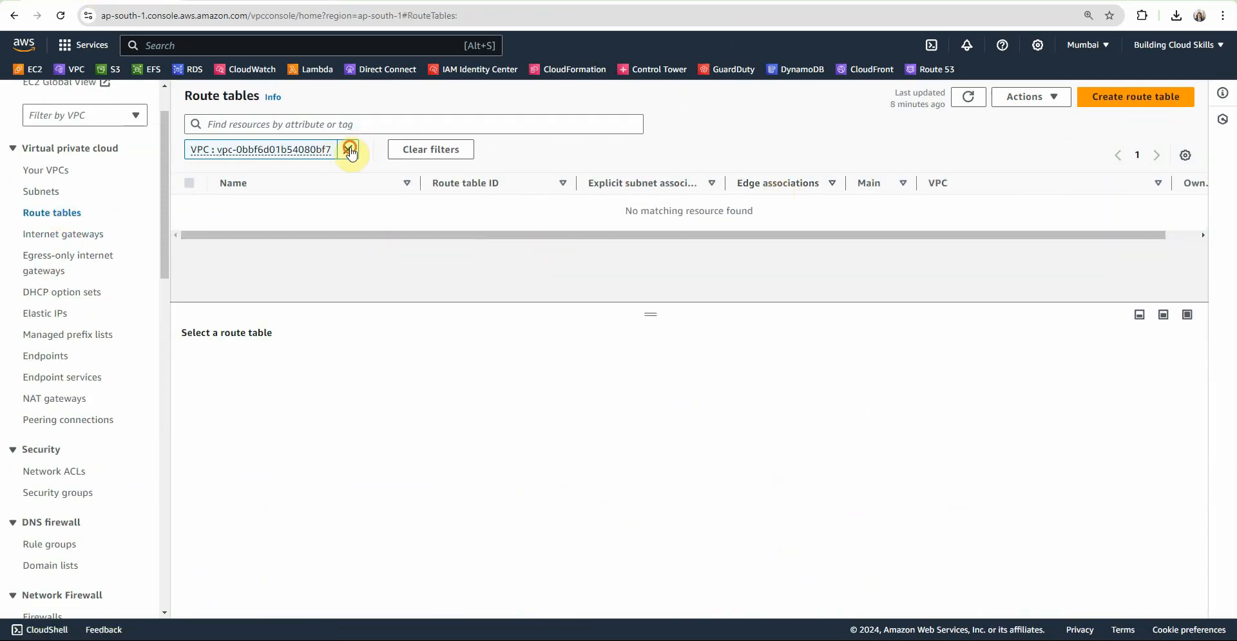
pyautogui.click(1134, 97)
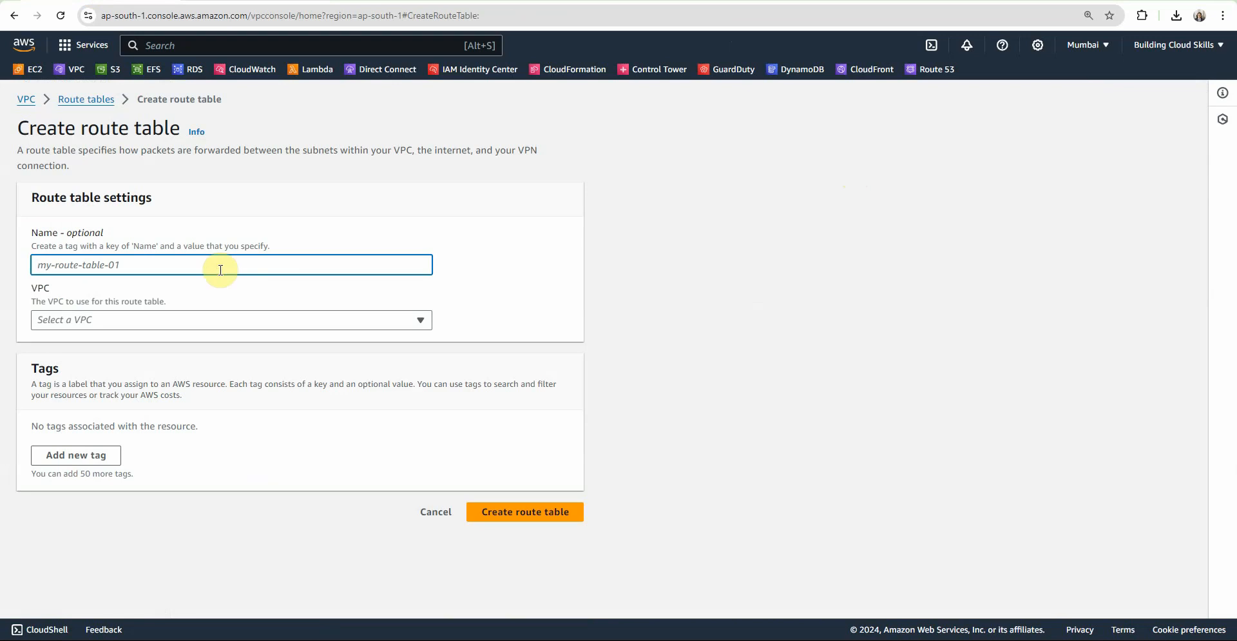
pyautogui.click(525, 512)
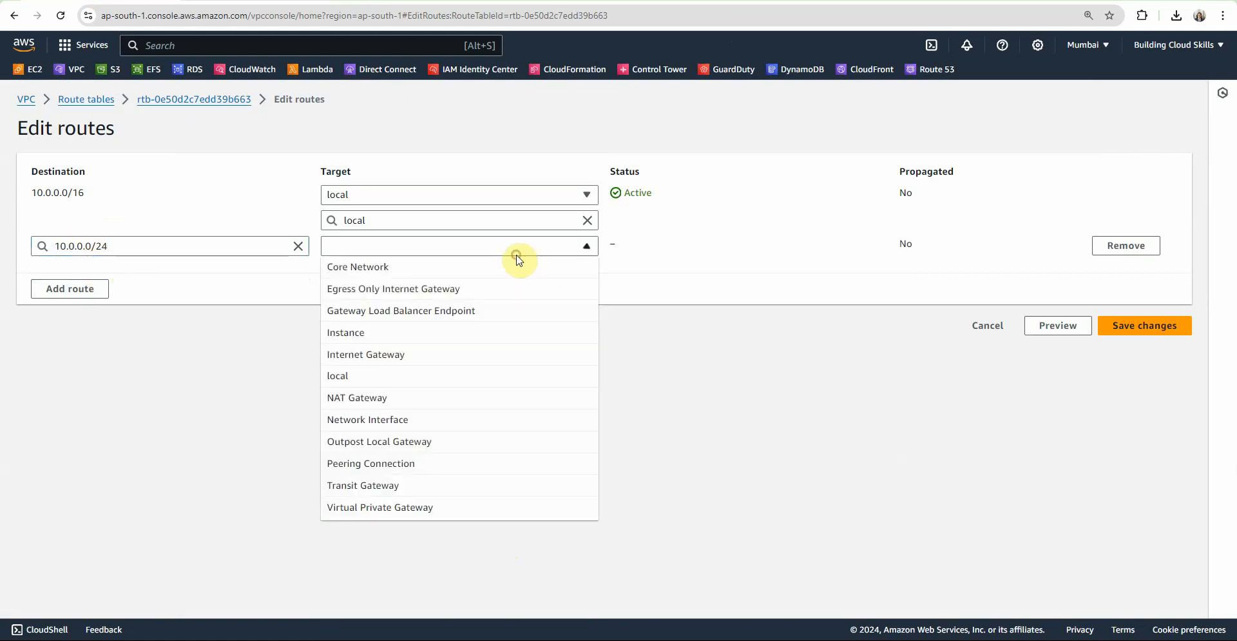
pyautogui.click(1143, 325)
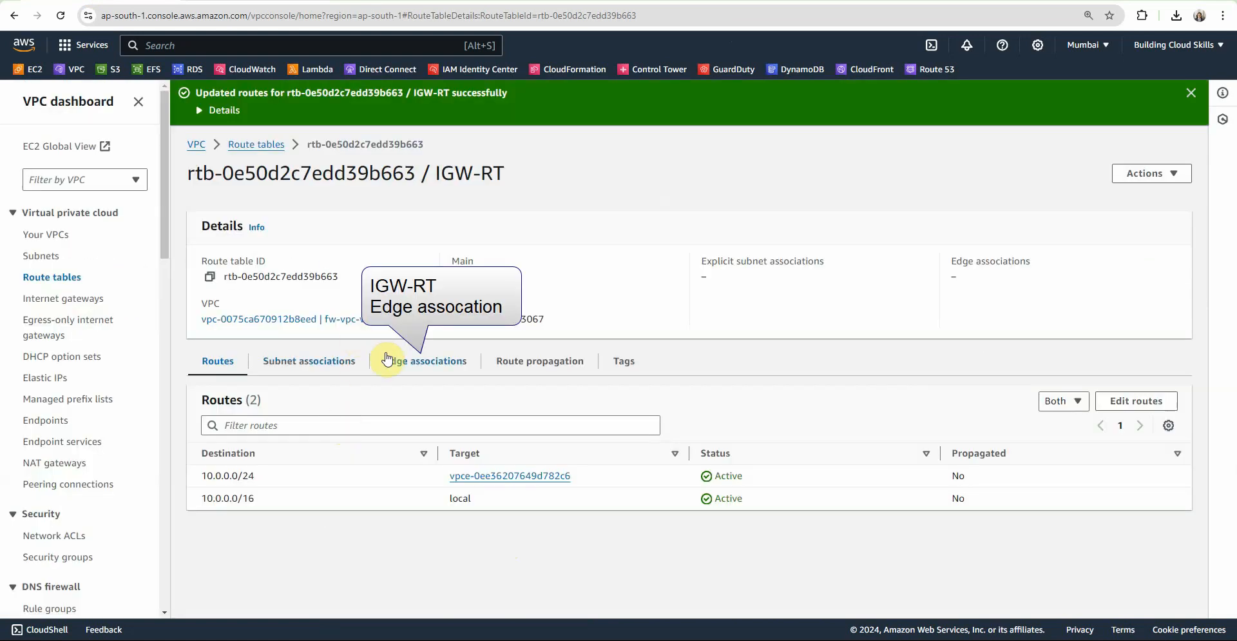
# Begin associating IGW-RT with the internet gateway via its edge associations.
pyautogui.click(424, 361)
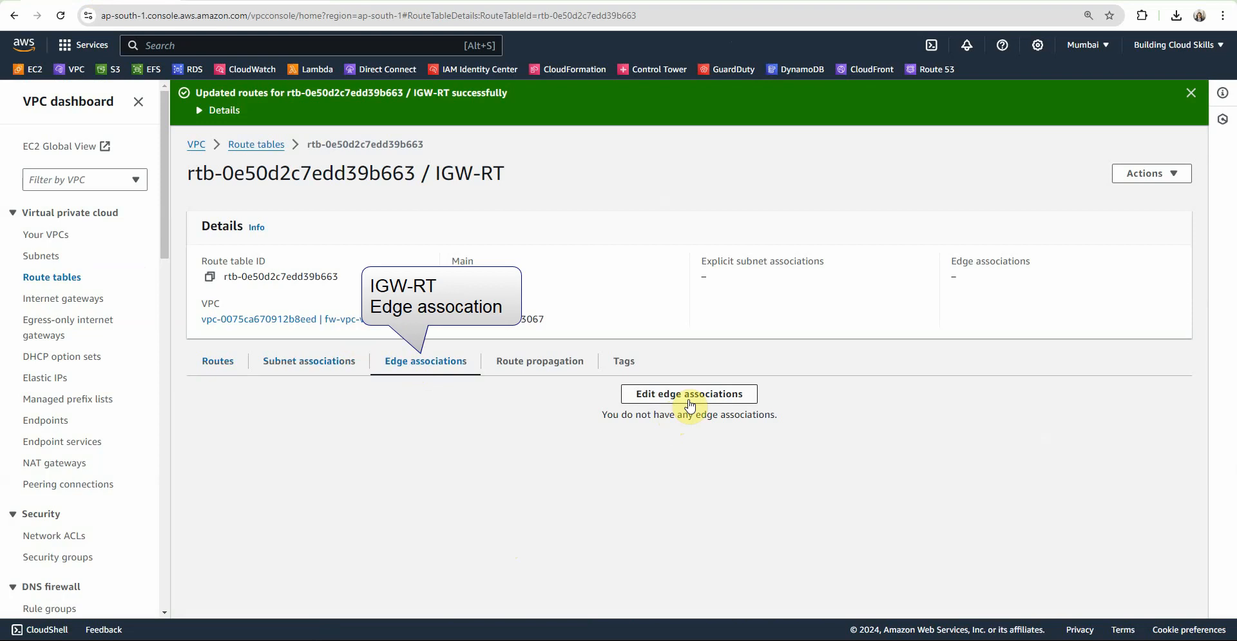
pyautogui.click(688, 393)
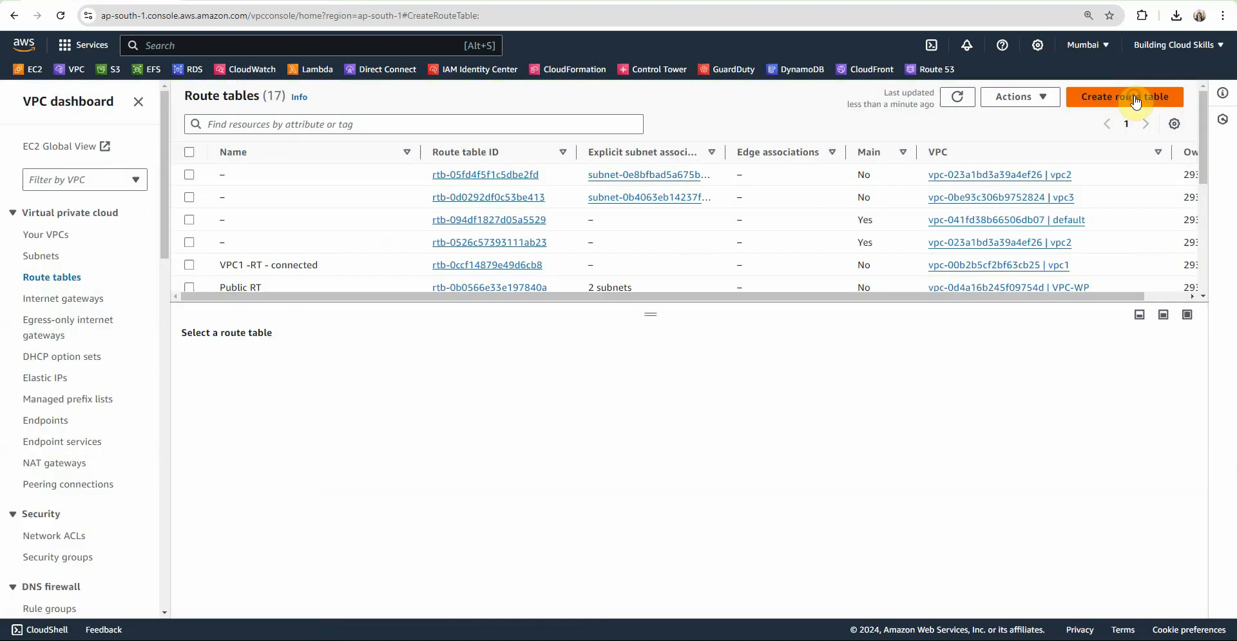
# Create route table FW-RT and route 0.0.0.0/0 to the internet gateway.
pyautogui.click(1124, 97)
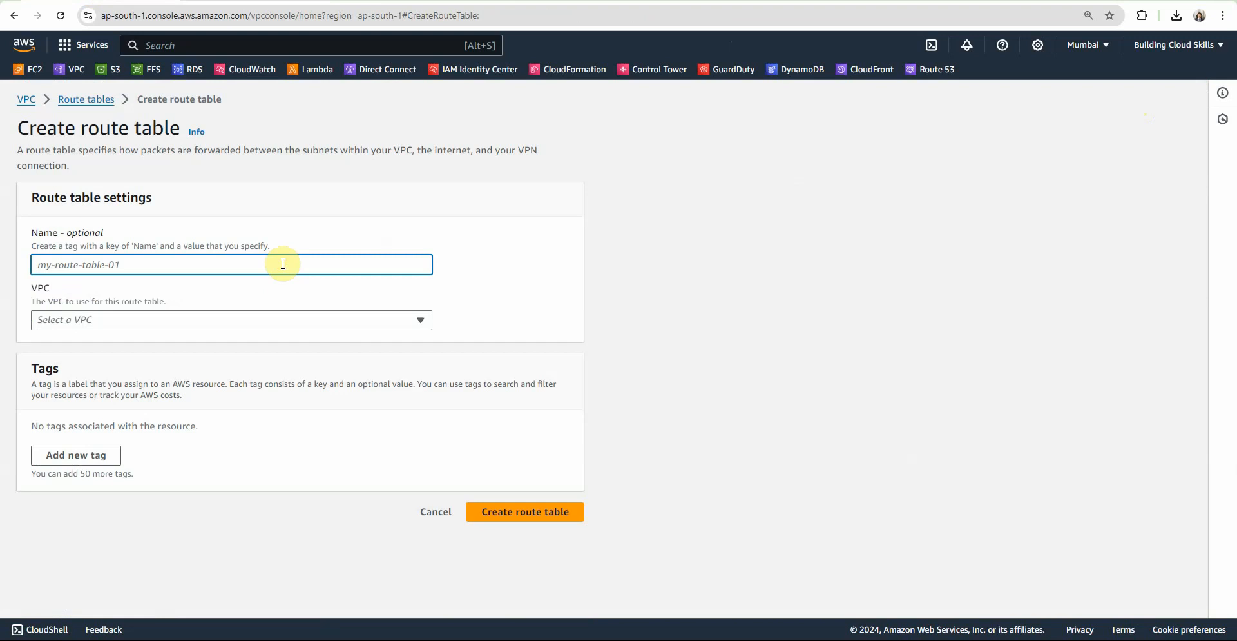
pyautogui.write('FW-RT')
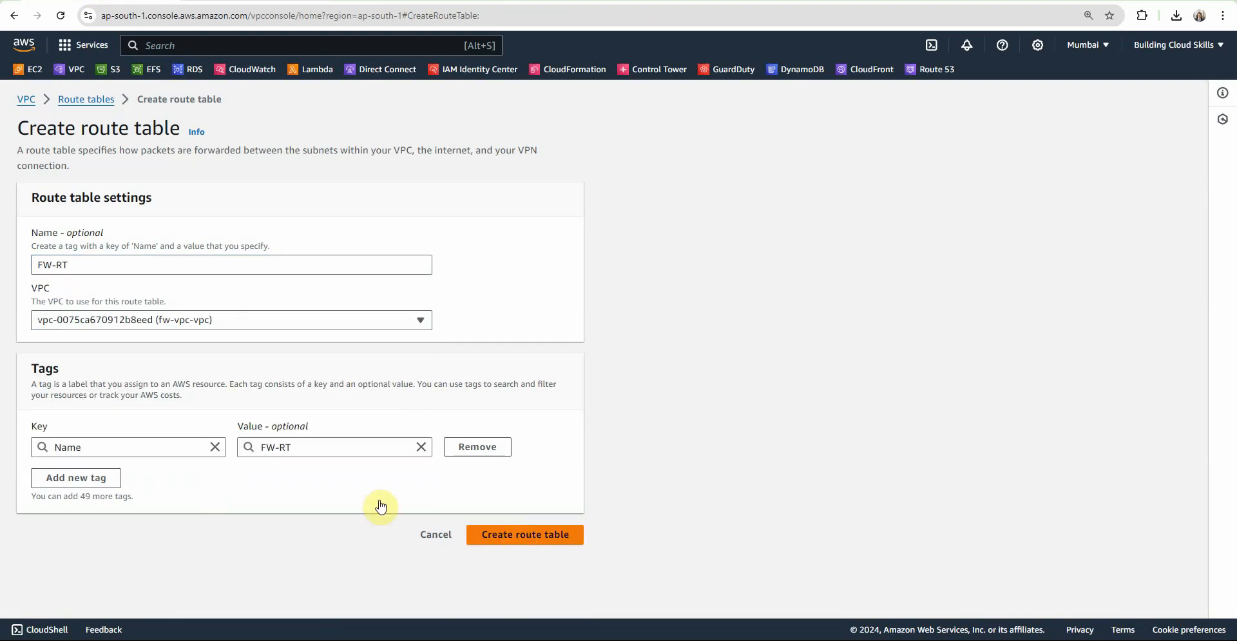
pyautogui.click(525, 533)
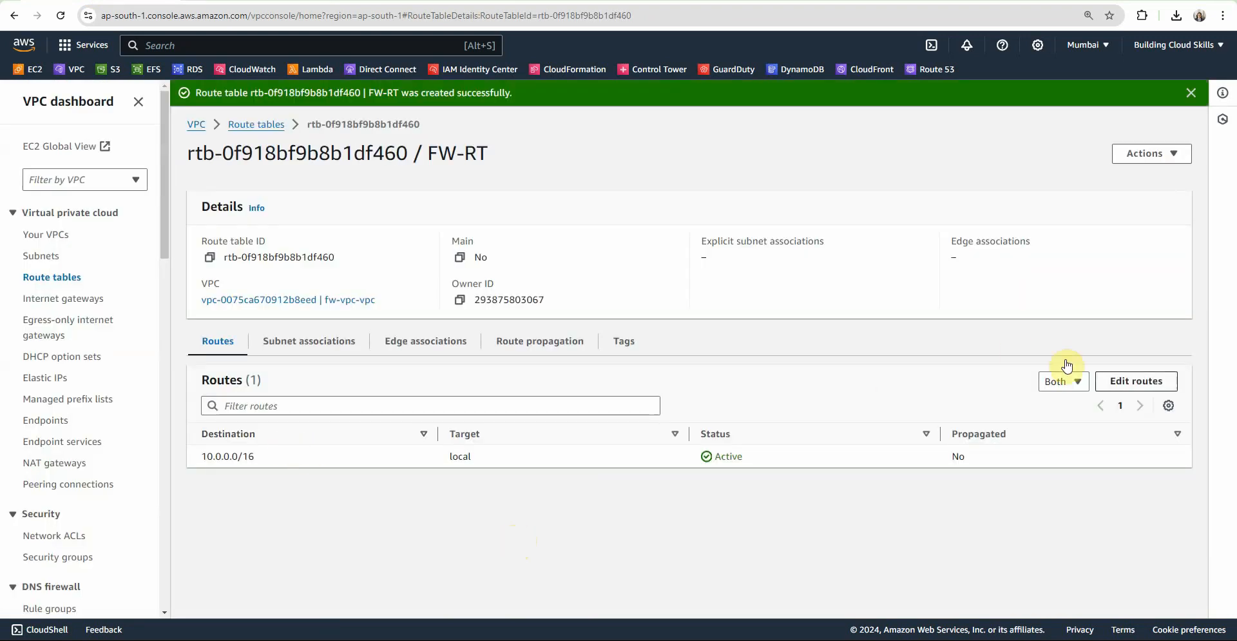
pyautogui.click(1135, 381)
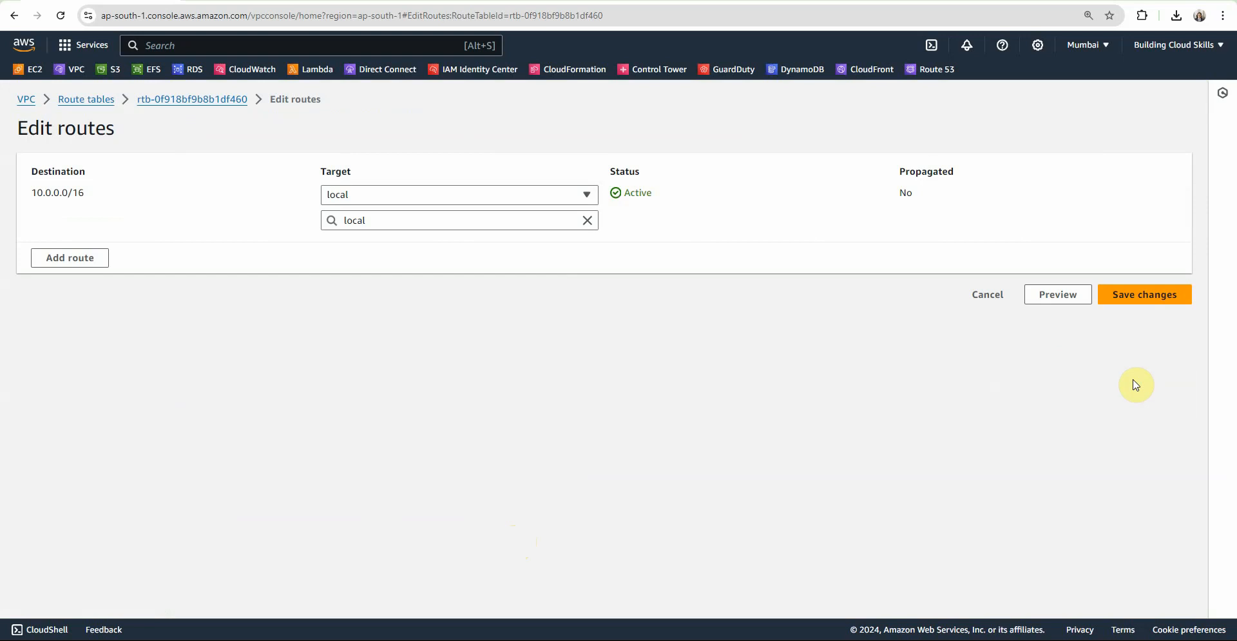
pyautogui.click(69, 258)
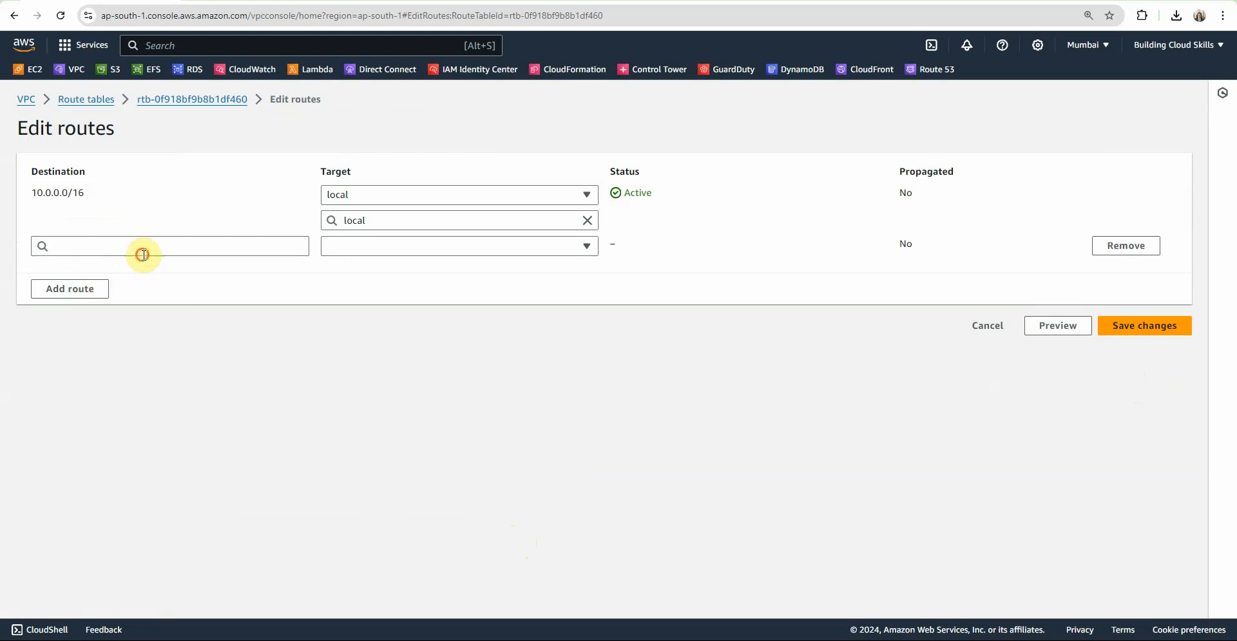
pyautogui.click(459, 245)
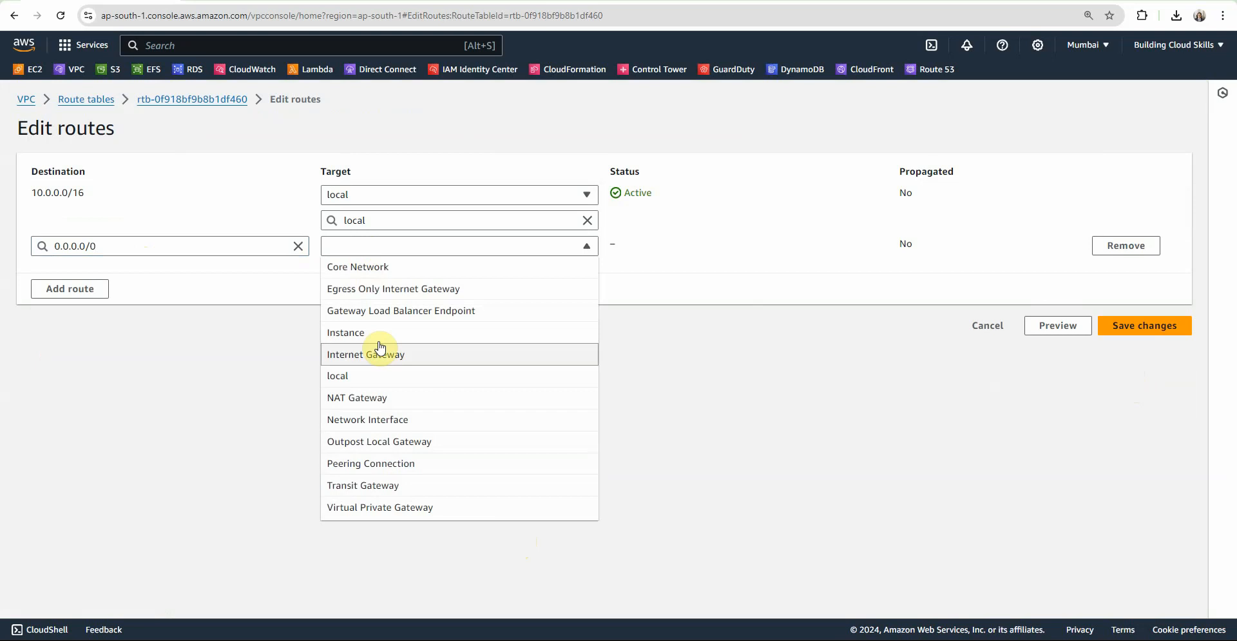
pyautogui.click(365, 353)
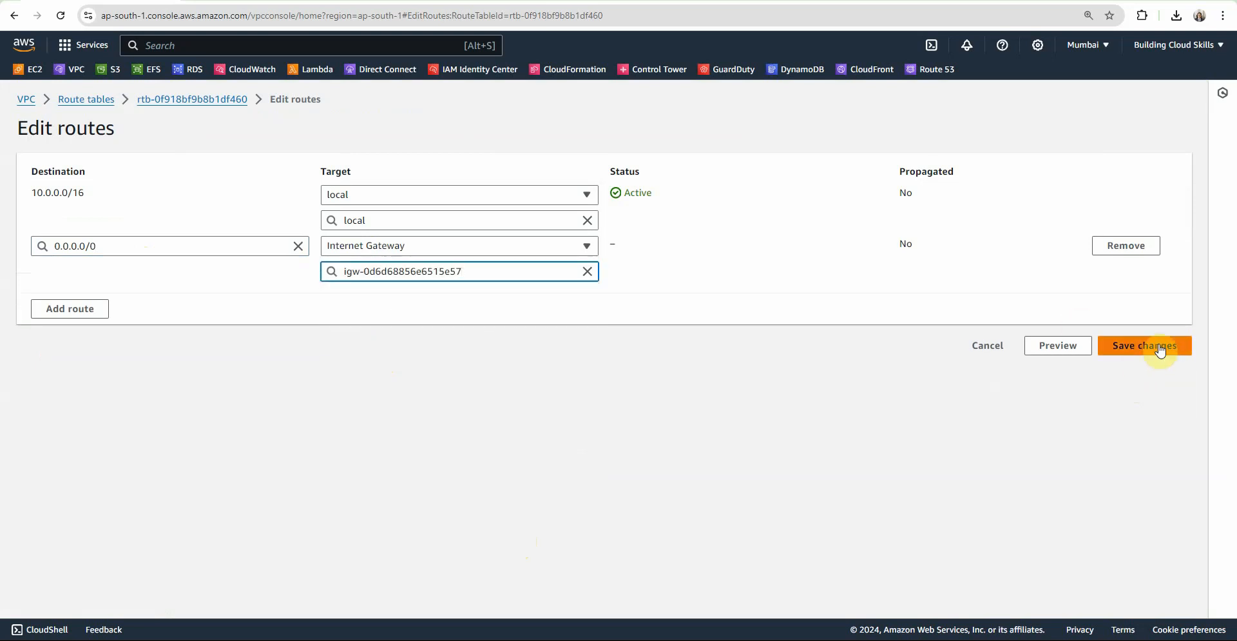
pyautogui.click(1145, 344)
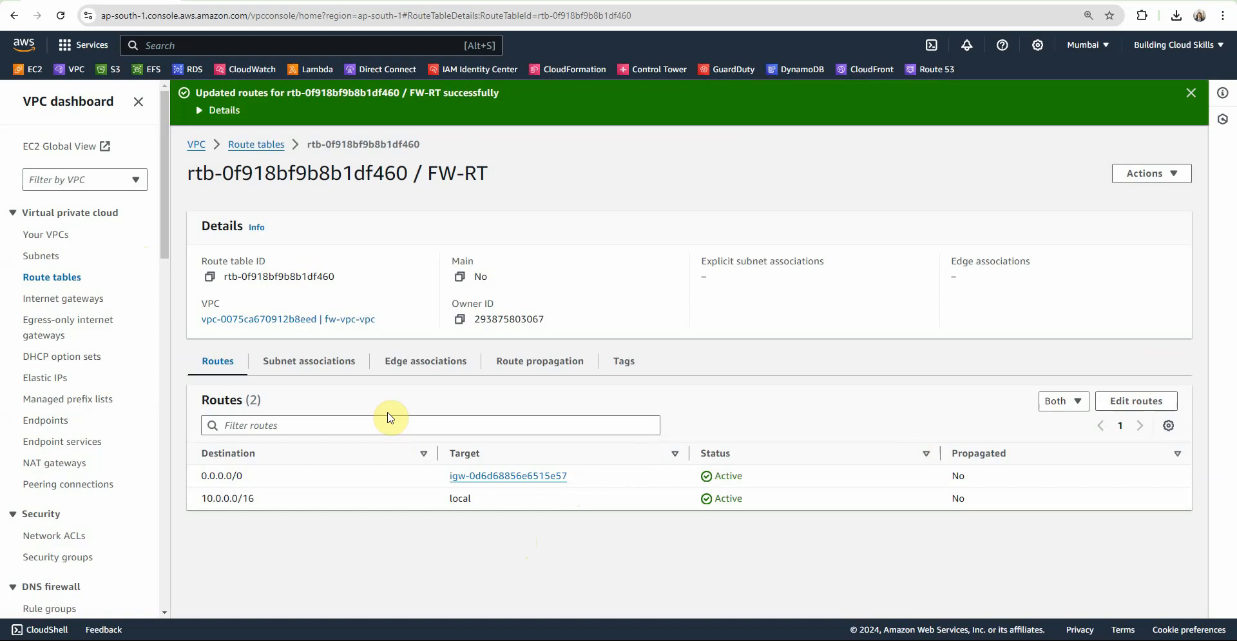
# Associate FW-RT with the Firewall subnet and return to the route tables list.
pyautogui.click(308, 361)
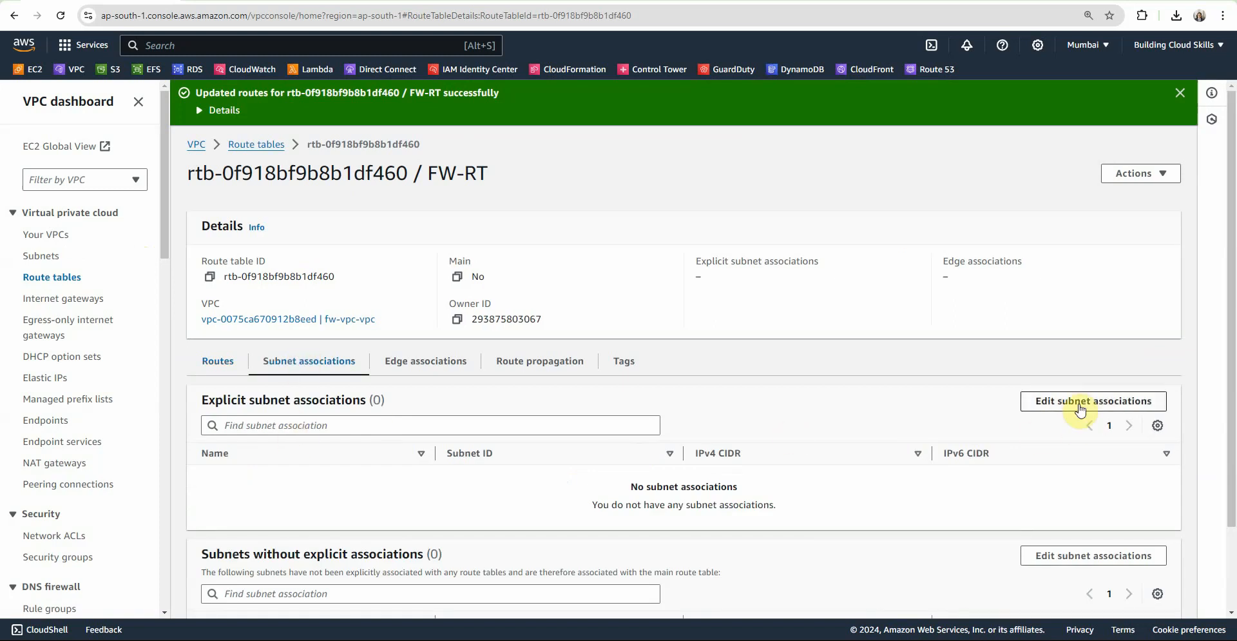
pyautogui.click(1093, 401)
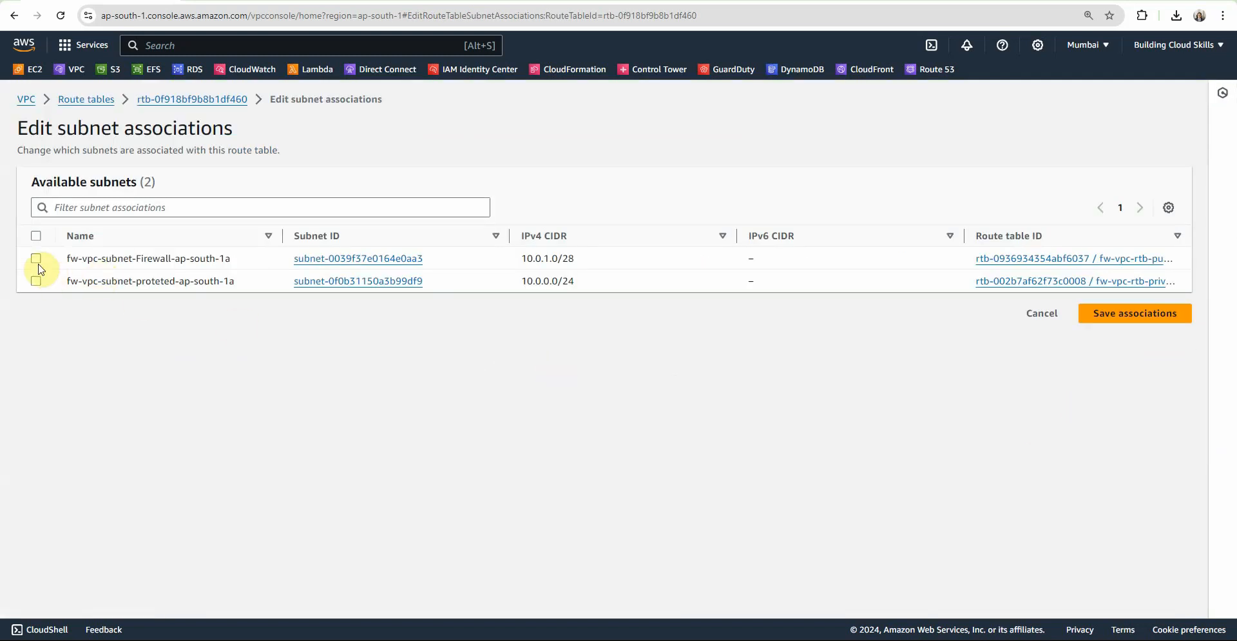
pyautogui.click(37, 258)
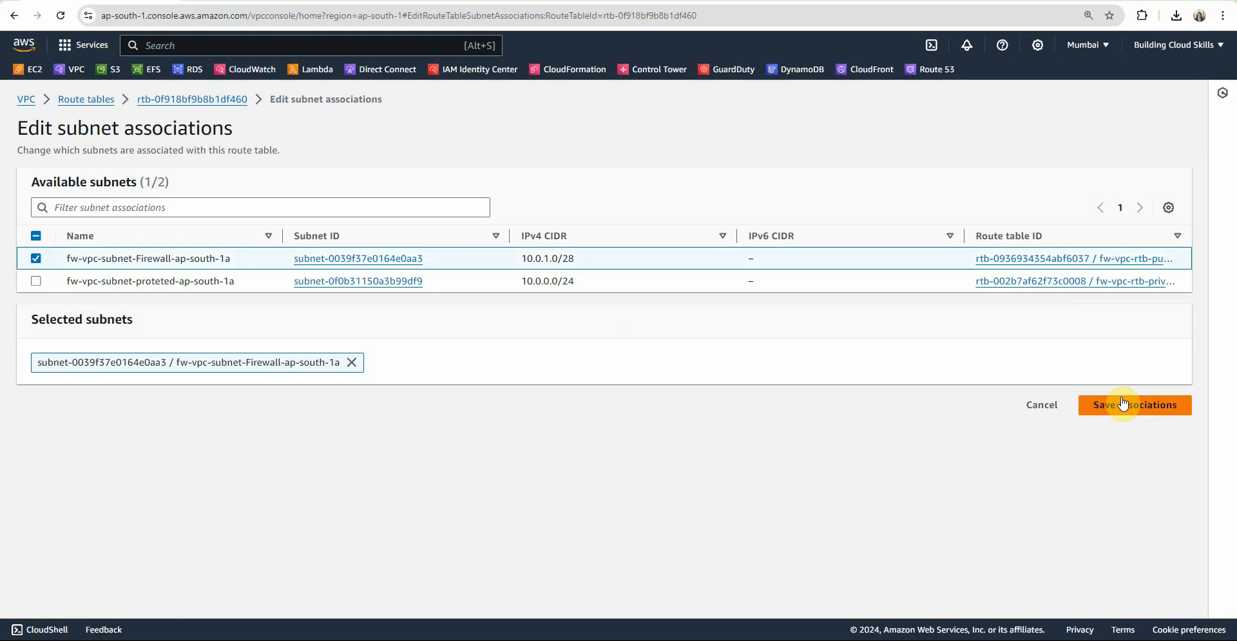
pyautogui.click(1135, 405)
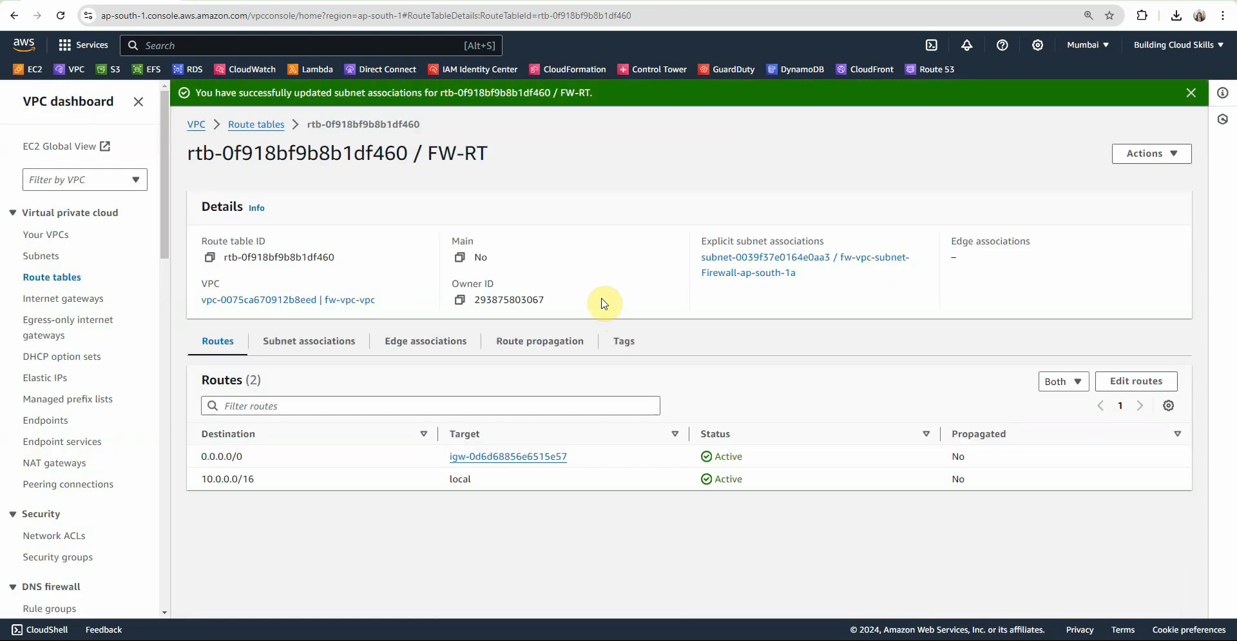
pyautogui.moveTo(548, 262)
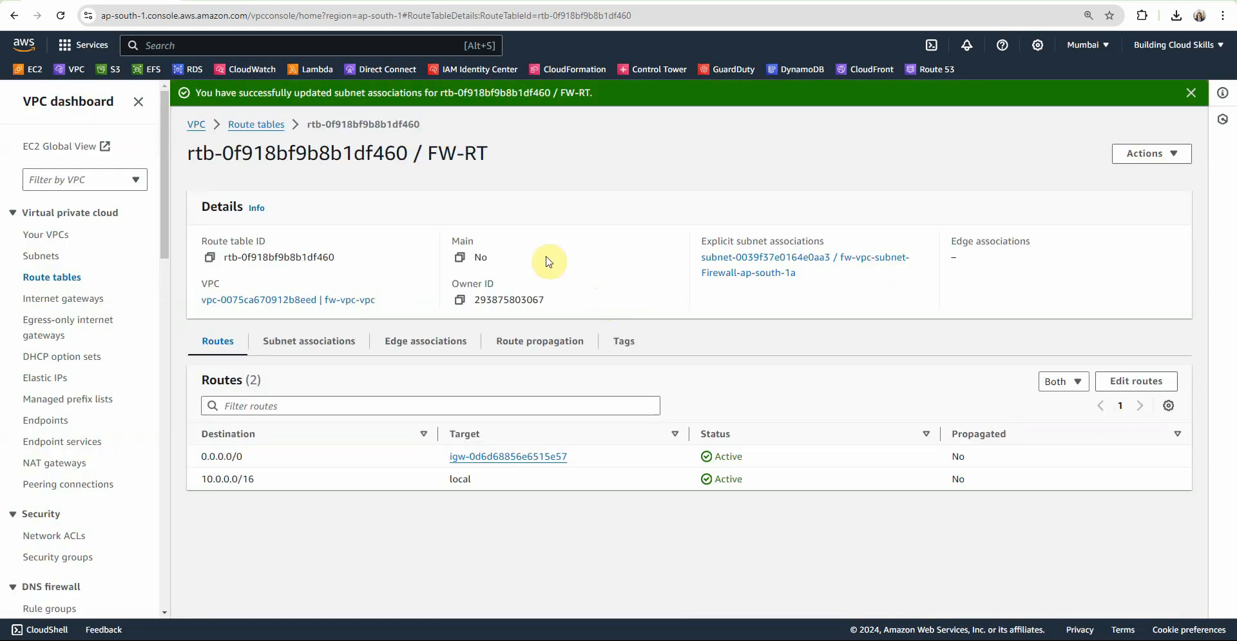
pyautogui.click(255, 124)
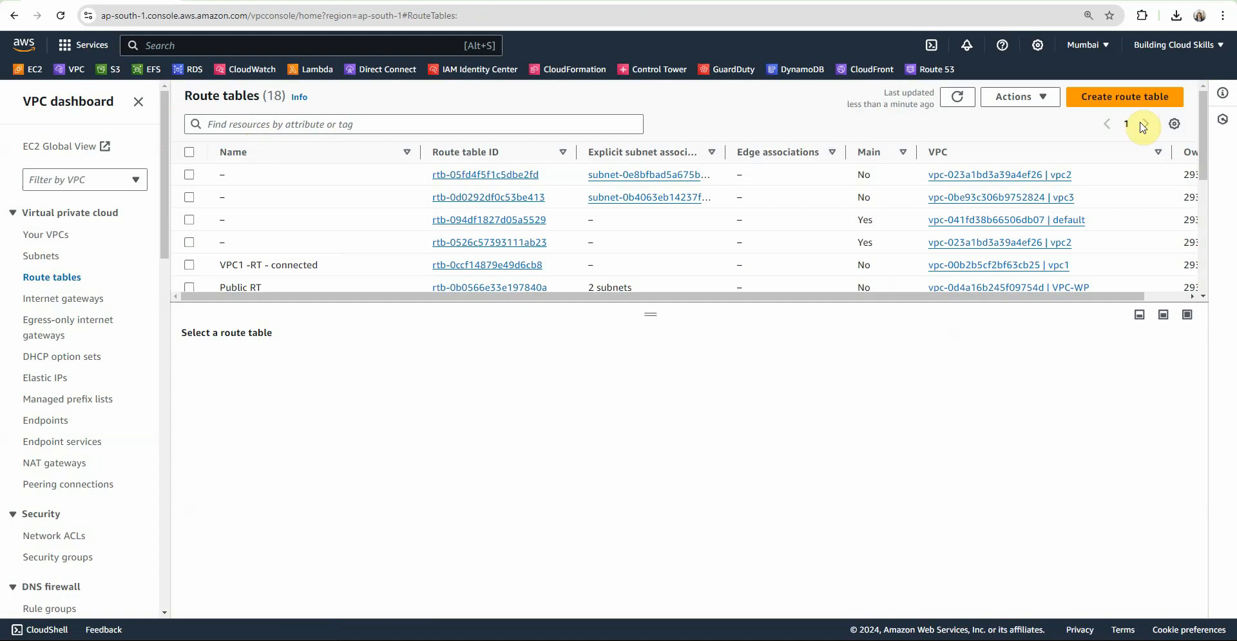
# Create Protected-RT in fw-vpc-vpc routing 0.0.0.0/0 to endpoint vpce-0ee36207649d782c6, associated with the protected subnet.
pyautogui.click(1124, 97)
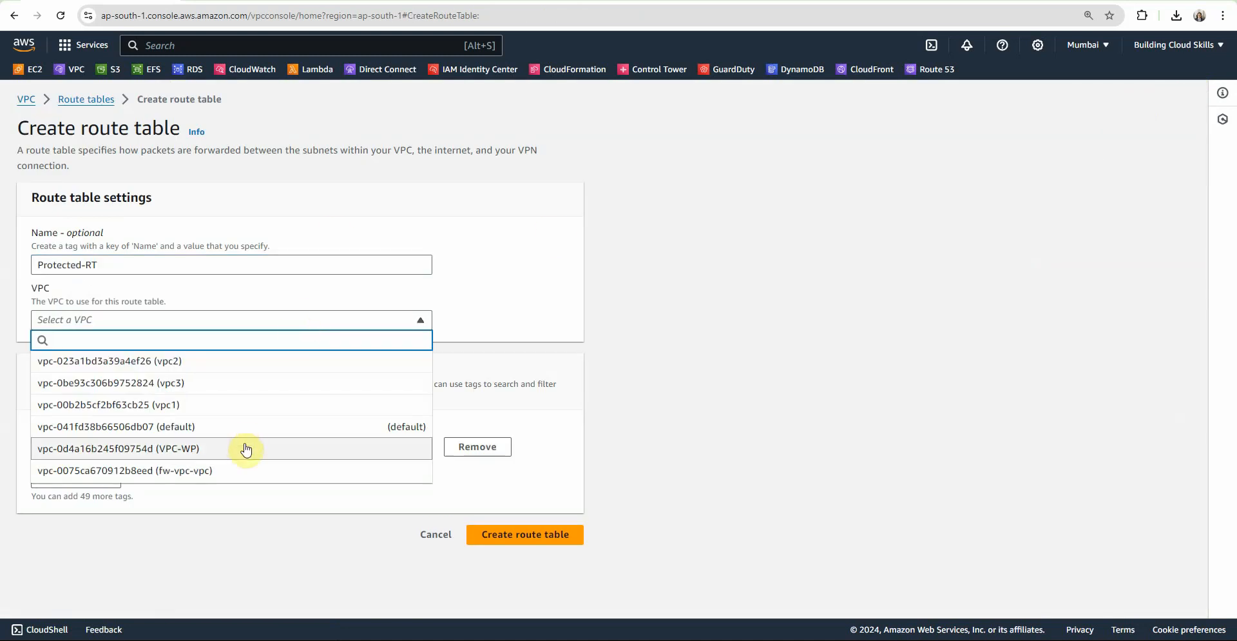
pyautogui.click(524, 534)
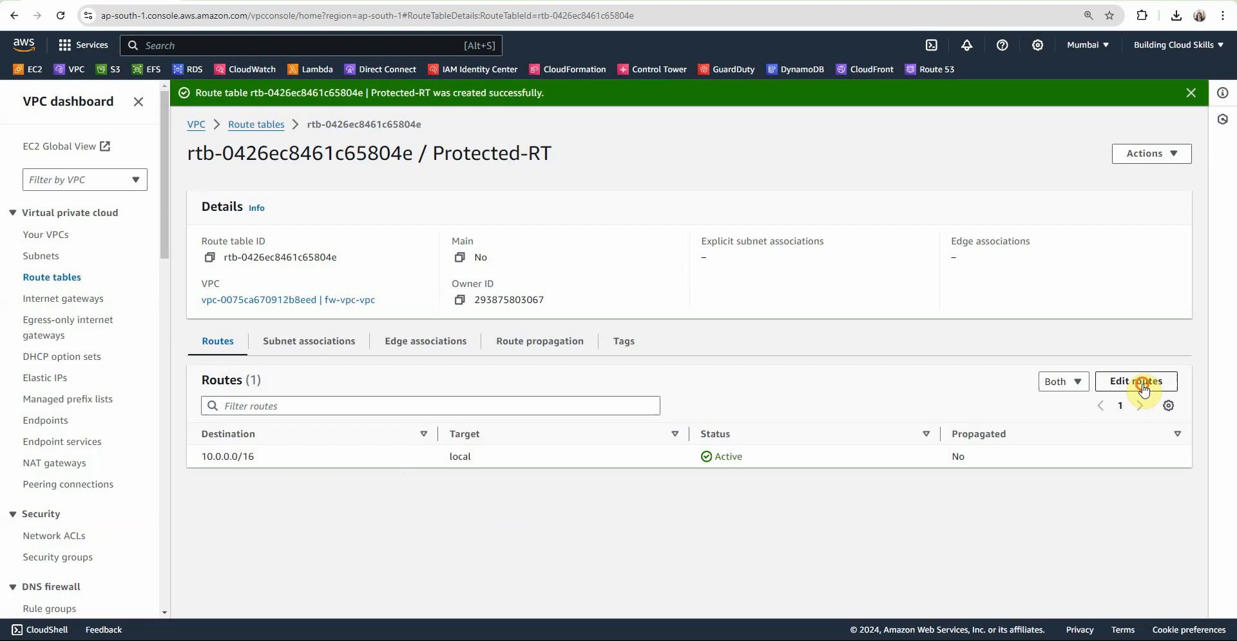
pyautogui.click(1135, 382)
pyautogui.write('vpce-')
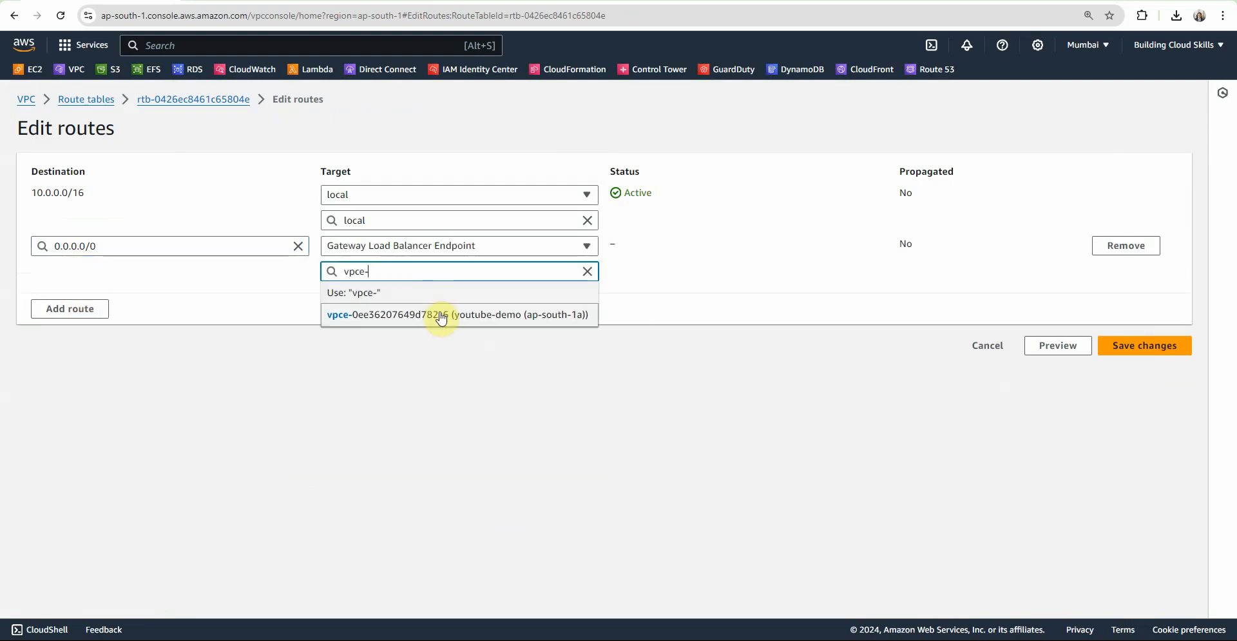
pyautogui.click(458, 315)
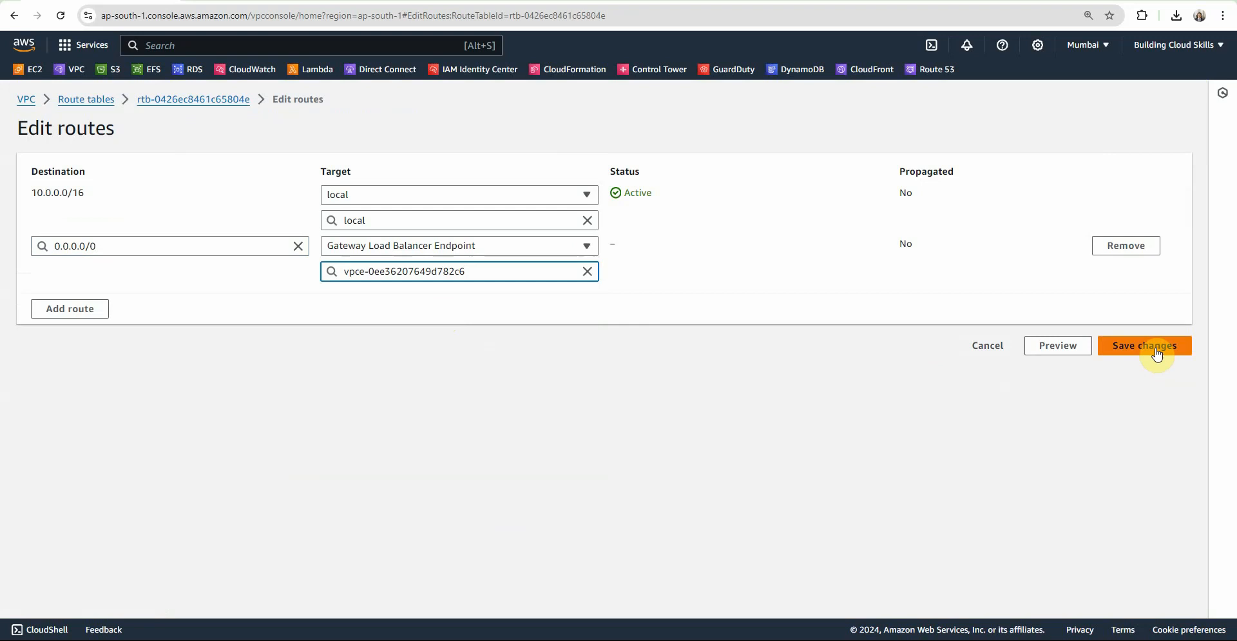
pyautogui.click(1143, 344)
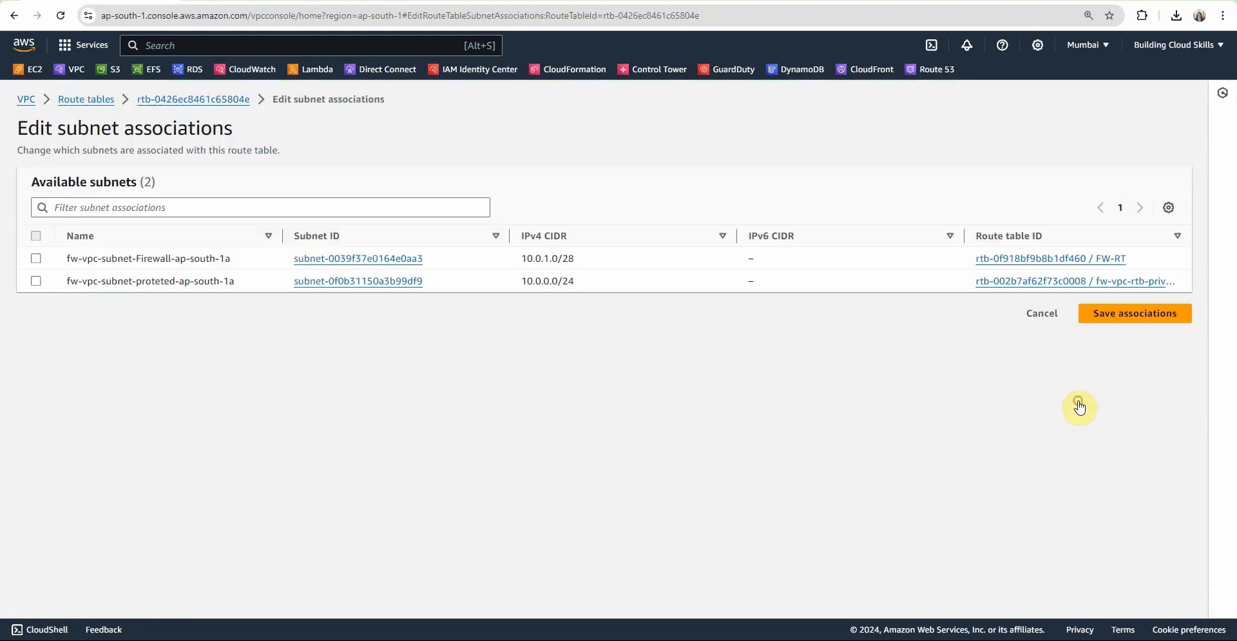
pyautogui.click(1134, 312)
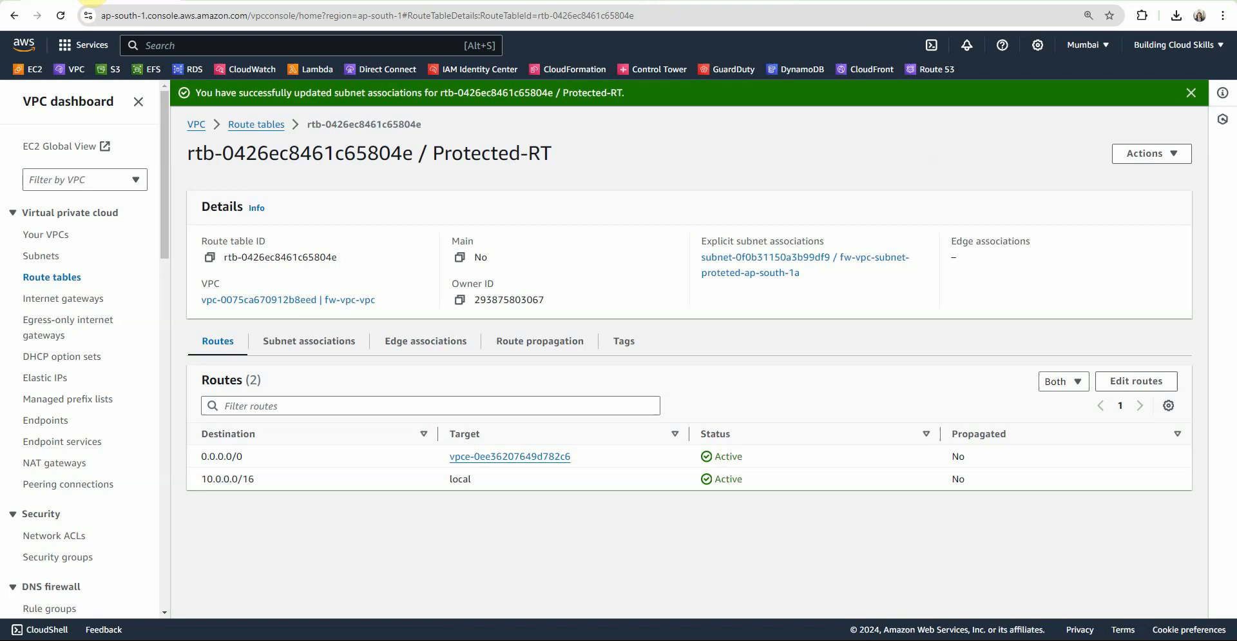
# Revisit the HTTP pass rule in the demo-youtube rule group and save the rule group.
pyautogui.scroll(-3)
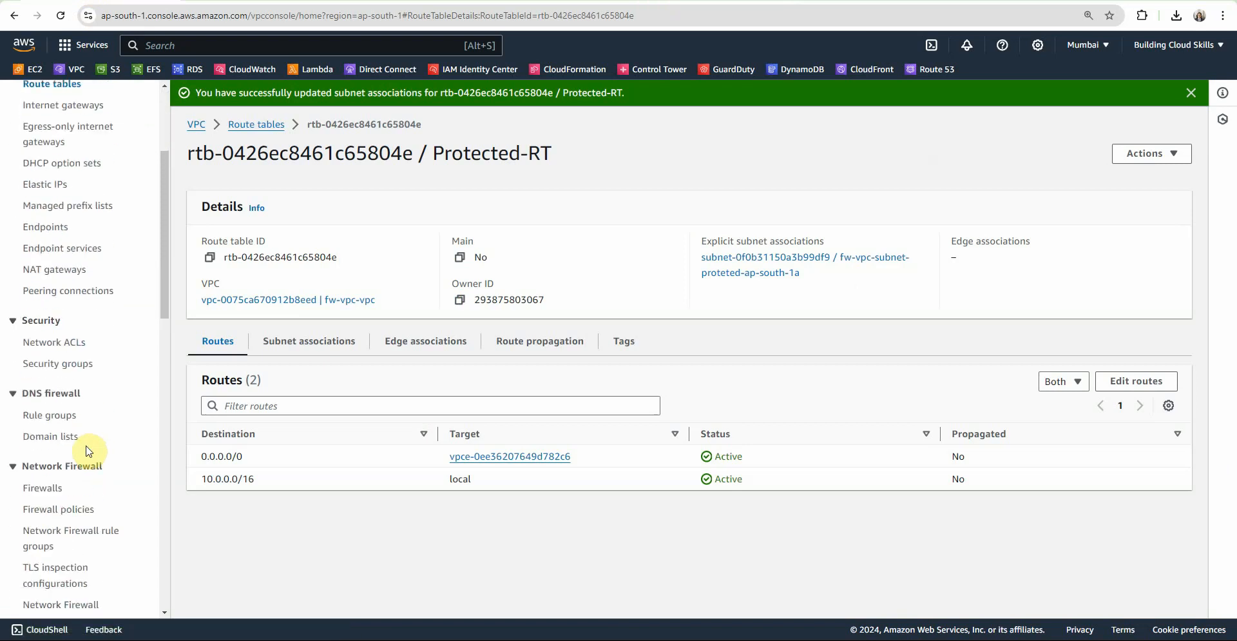
pyautogui.click(72, 409)
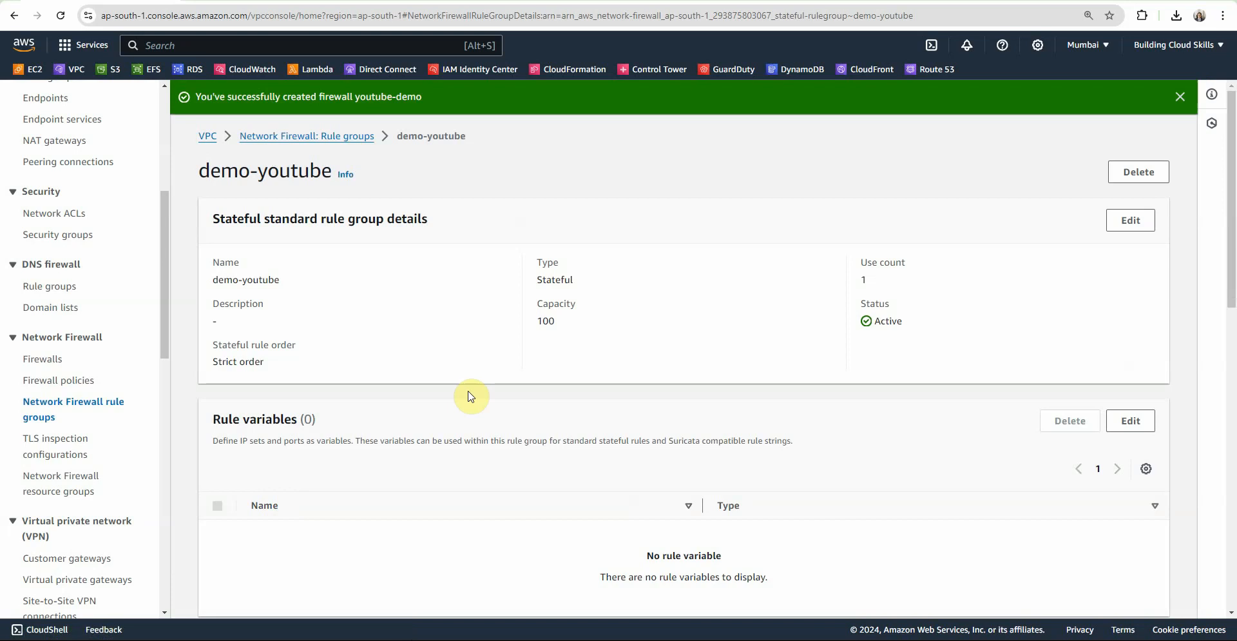
pyautogui.scroll(-3)
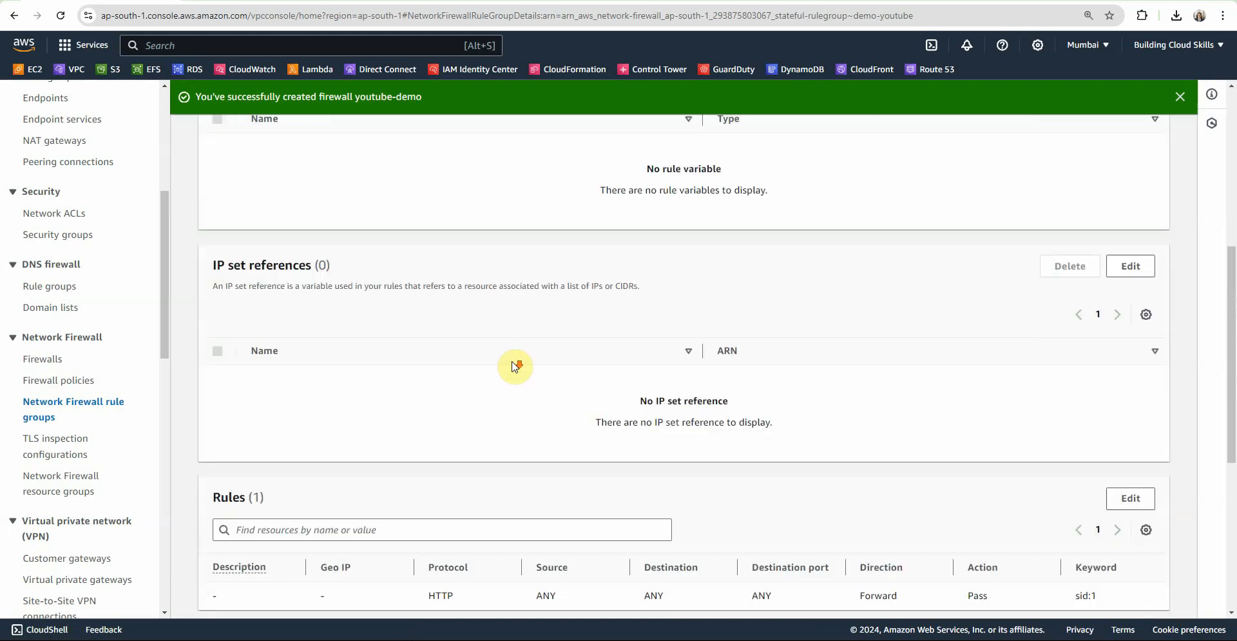
pyautogui.scroll(-3)
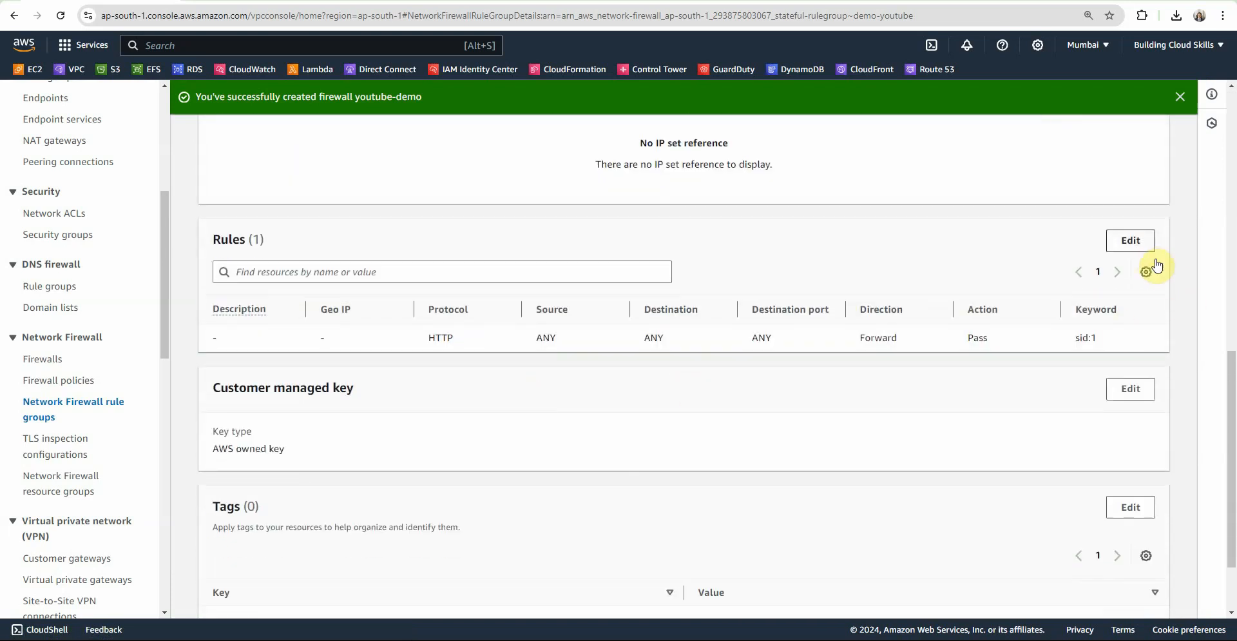
pyautogui.click(1131, 239)
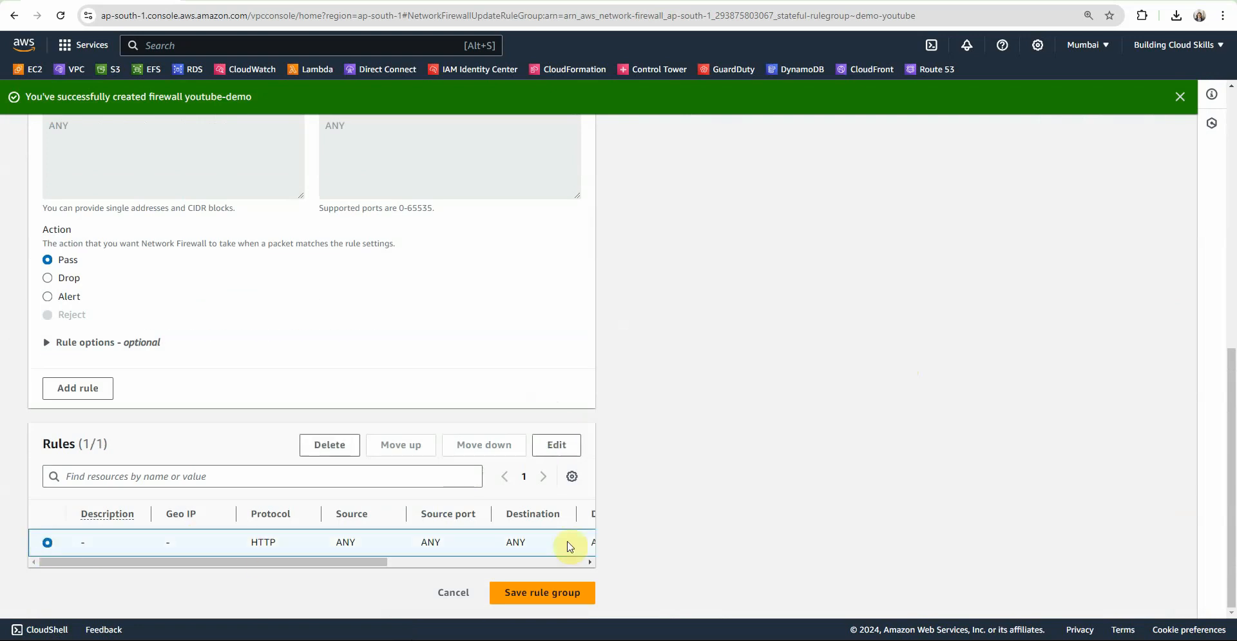
pyautogui.click(556, 444)
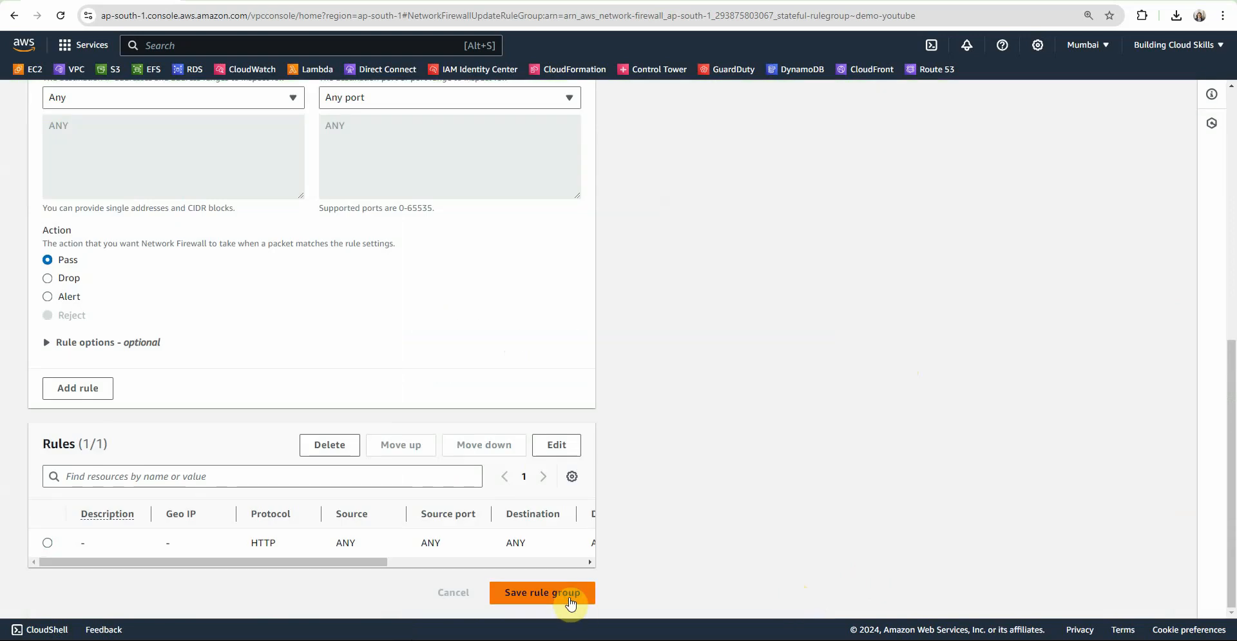
pyautogui.click(543, 591)
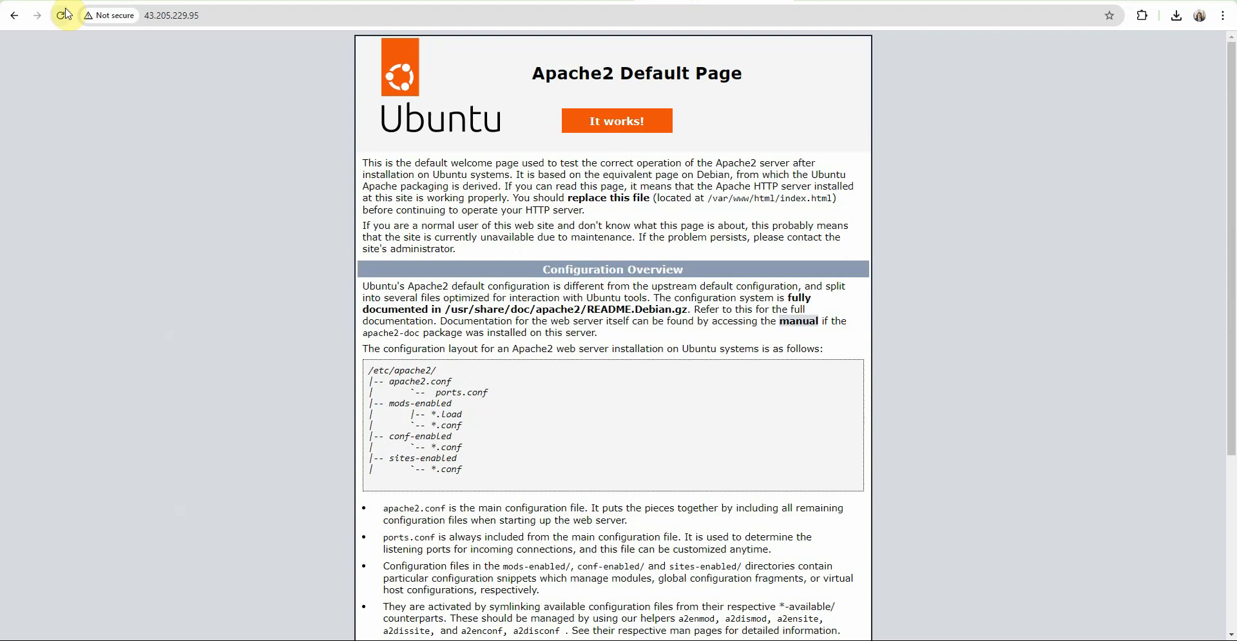
# Reload 43.205.229.95 twice; the Apache2 Ubuntu default page still loads.
pyautogui.click(65, 15)
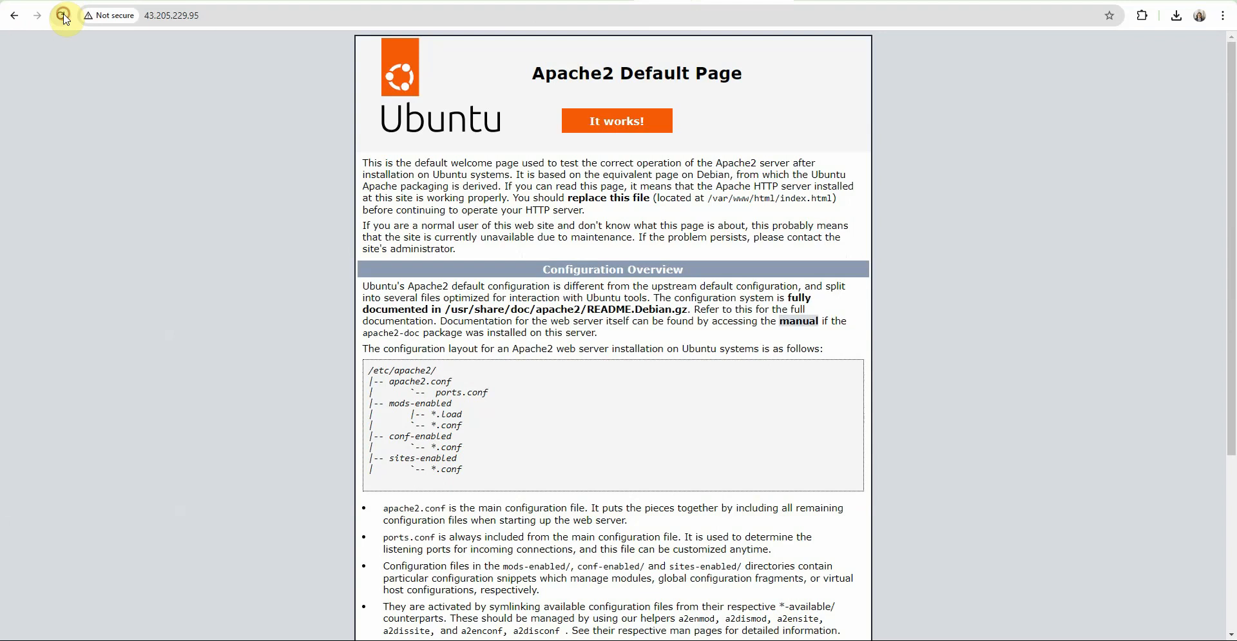
pyautogui.click(64, 15)
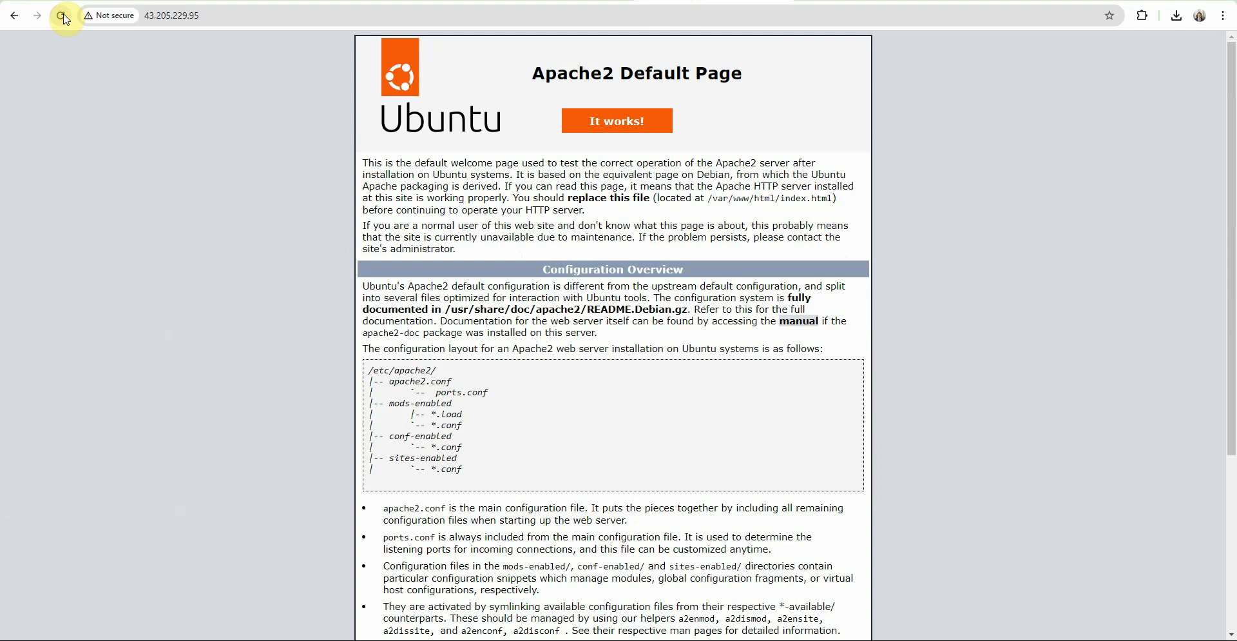